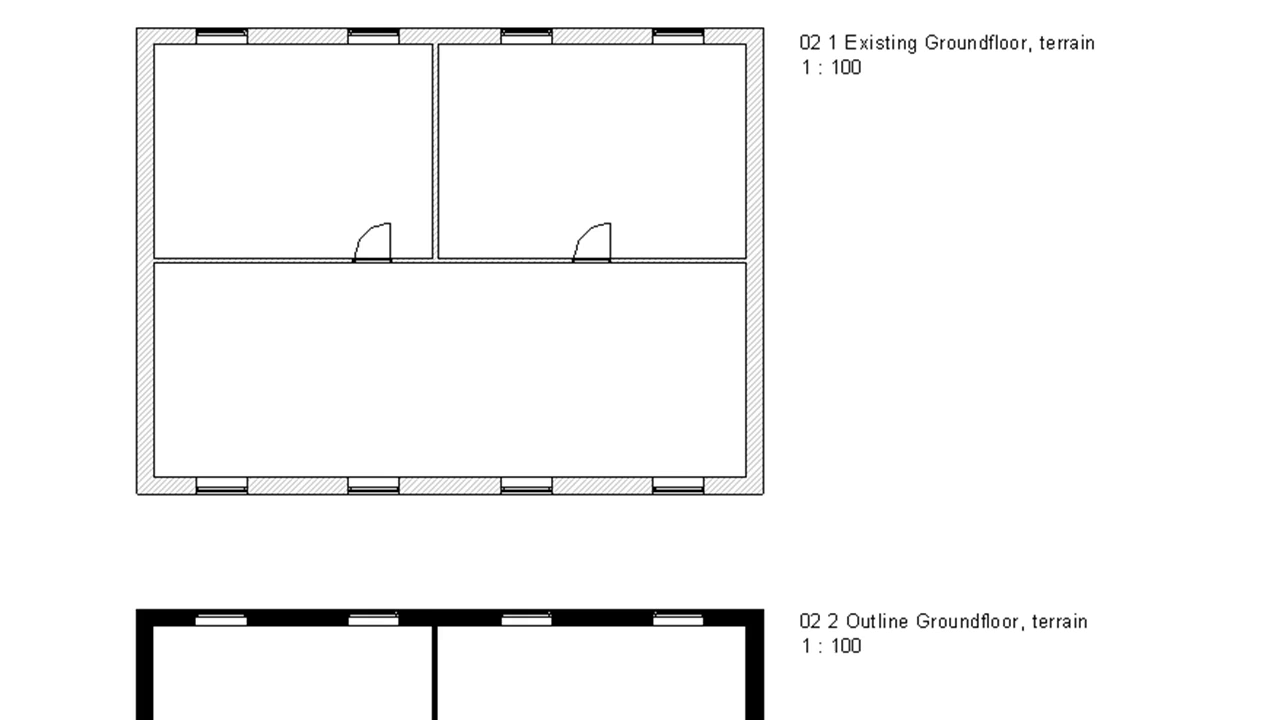
# Step: Create a new project from the custom library template, landing in the 02 Groundfloor, terrain plan
pyautogui.scroll(-3)
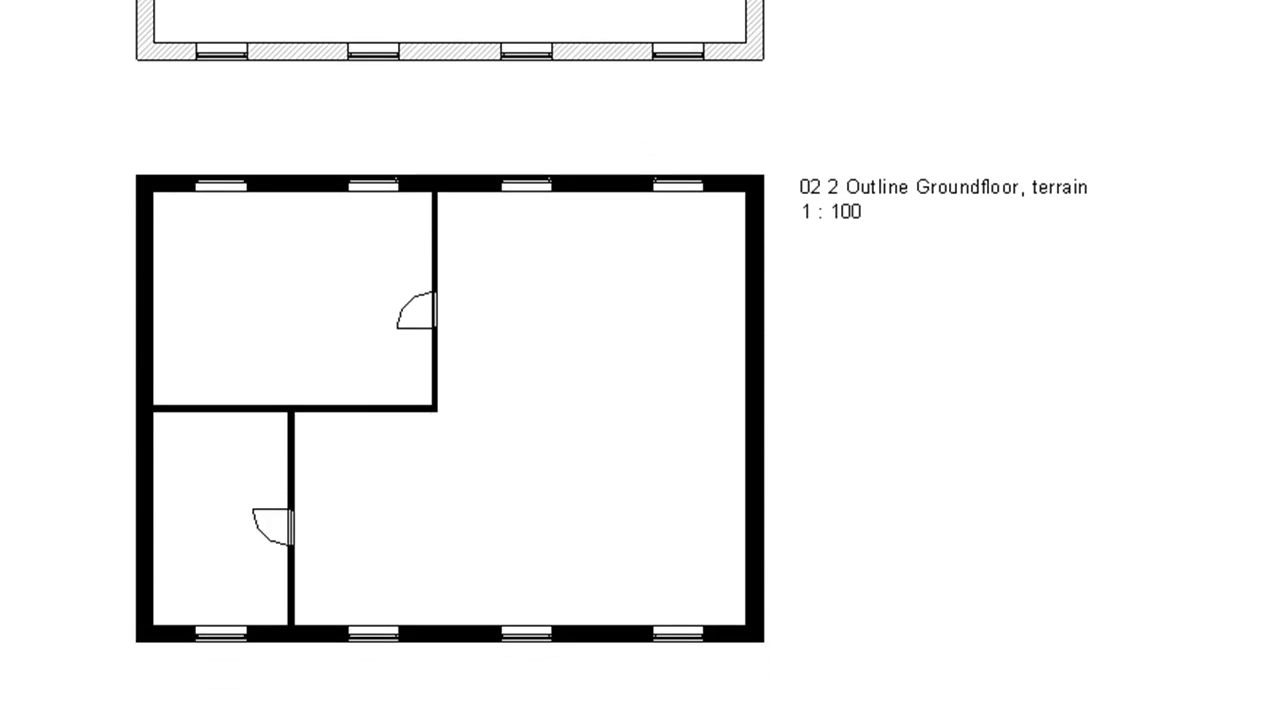
pyautogui.scroll(-3)
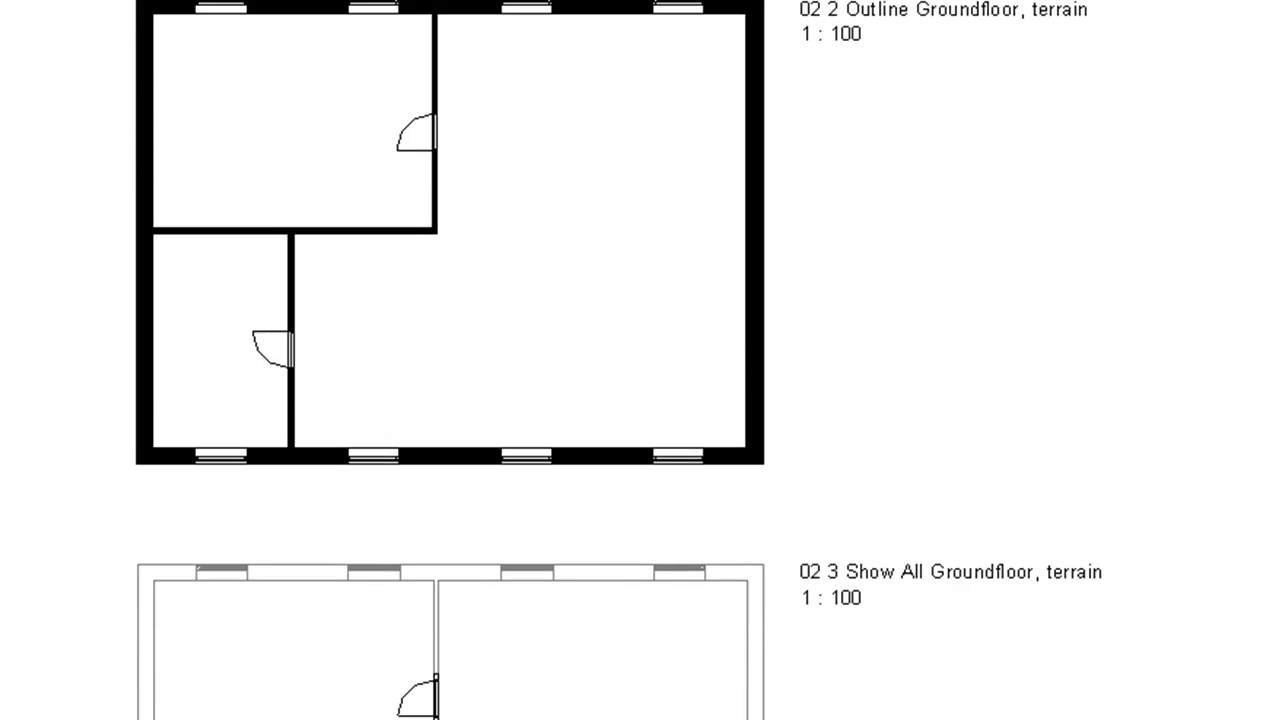
pyautogui.scroll(-3)
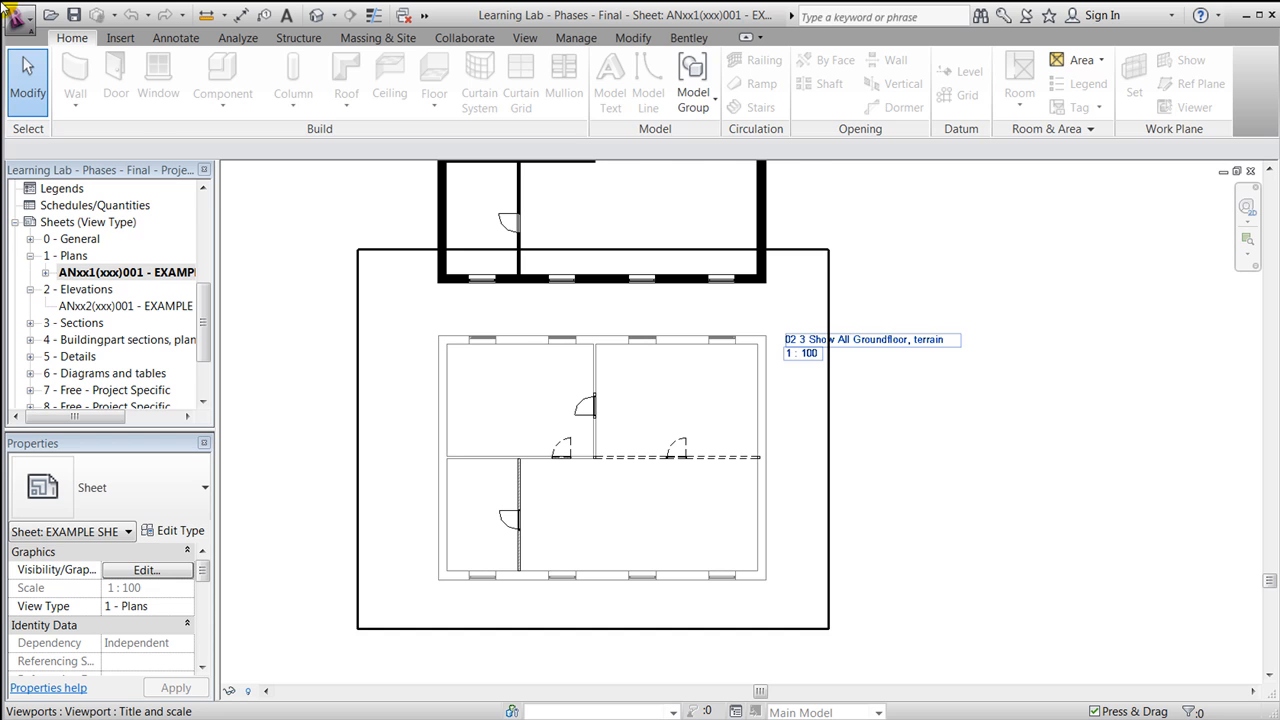
pyautogui.click(20, 16)
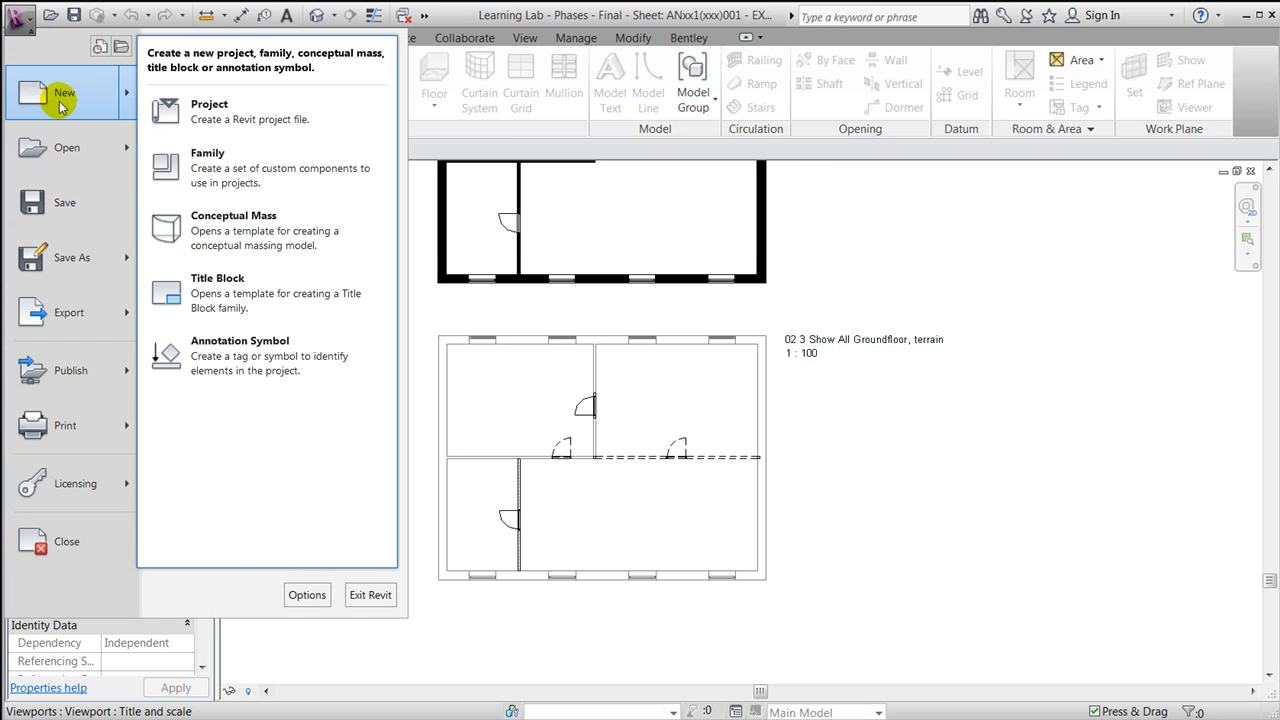
pyautogui.click(208, 110)
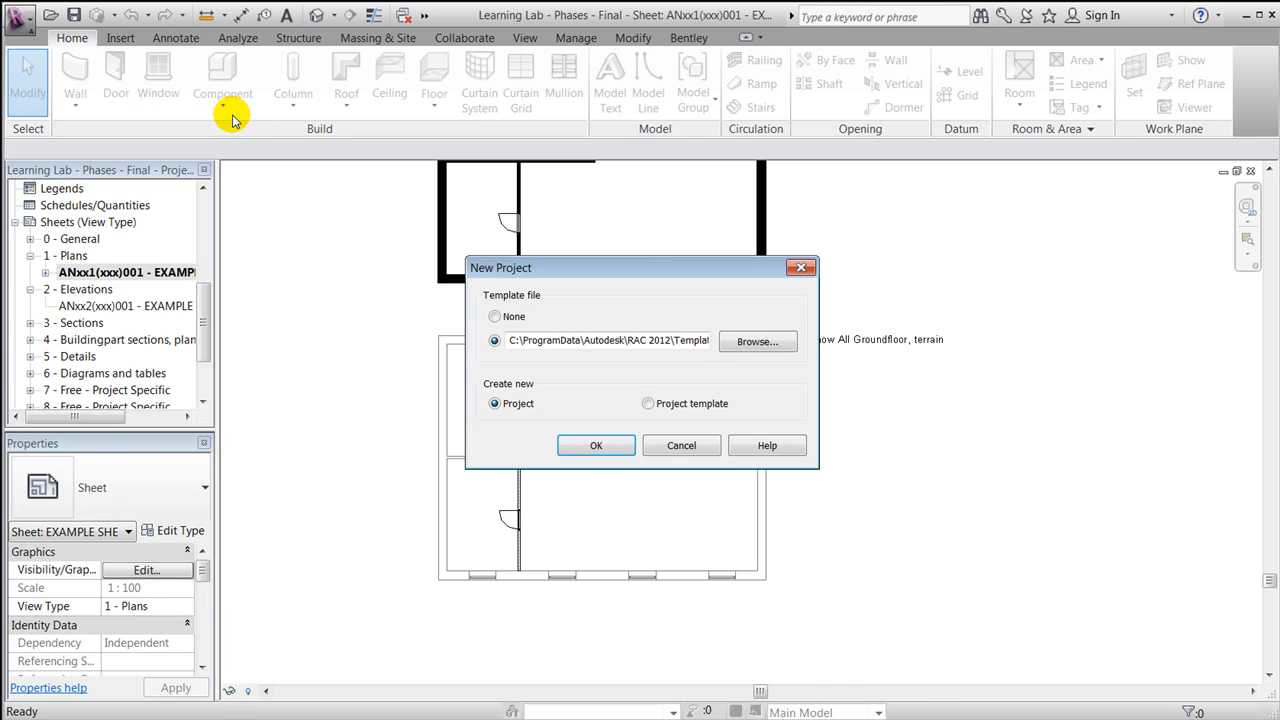
pyautogui.click(756, 340)
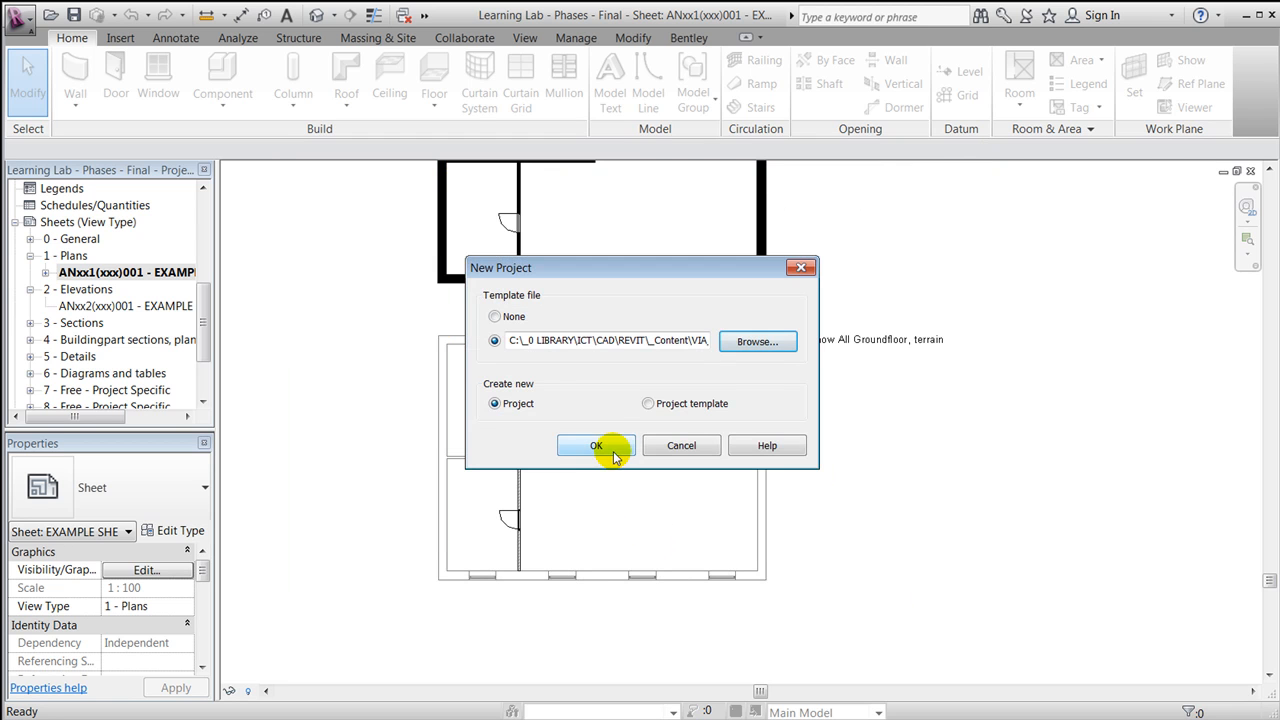
pyautogui.click(596, 444)
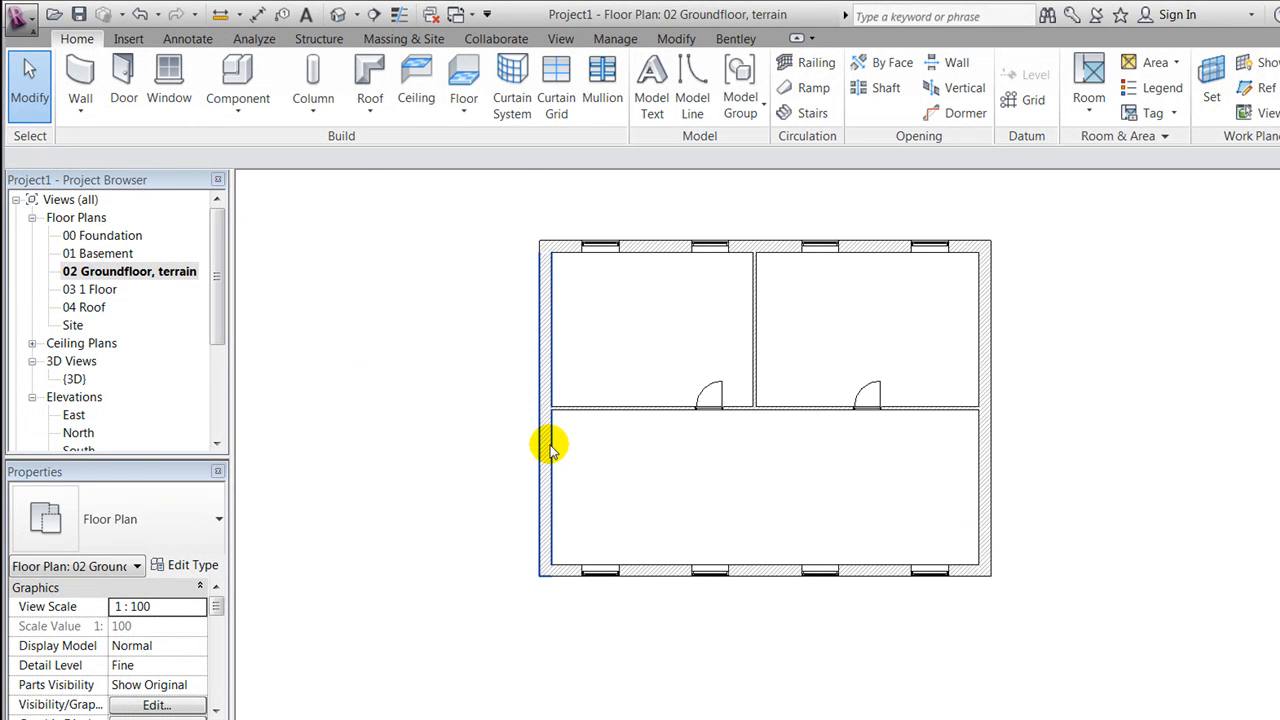
# Step: Select the plan's walls, doors and windows and set their Phase Created to Existing
pyautogui.click(548, 410)
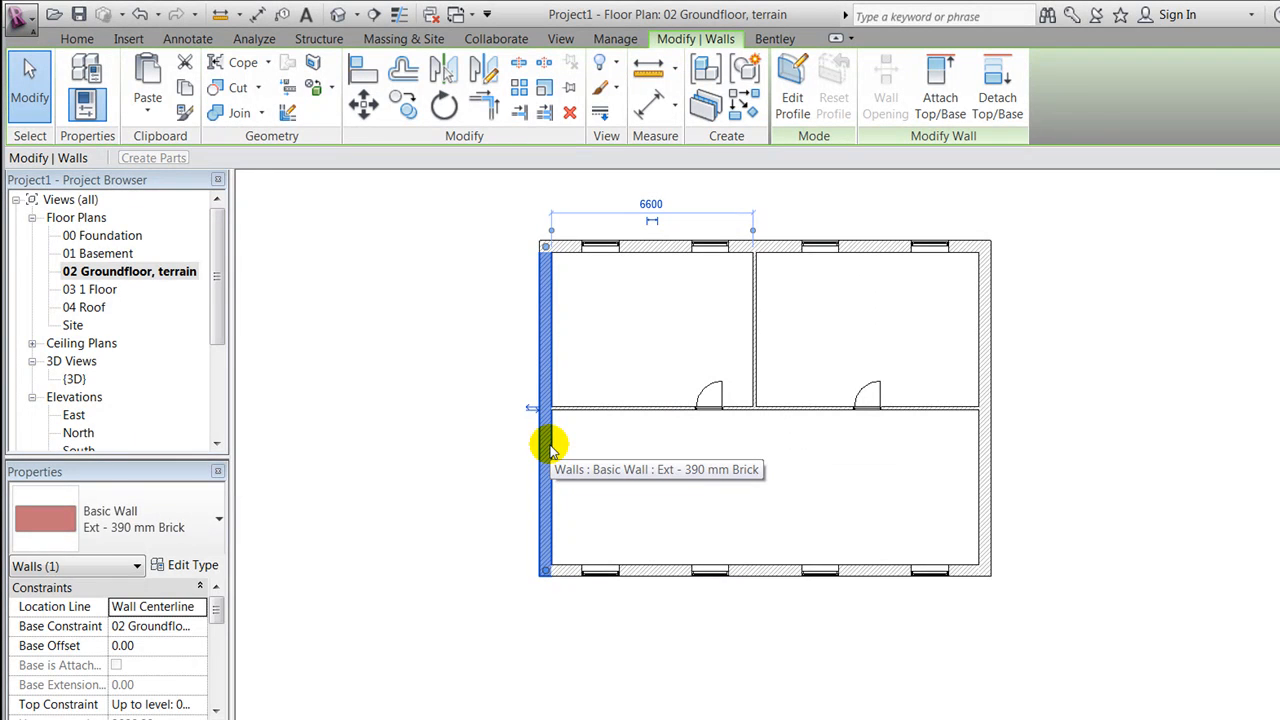
pyautogui.moveTo(310, 530)
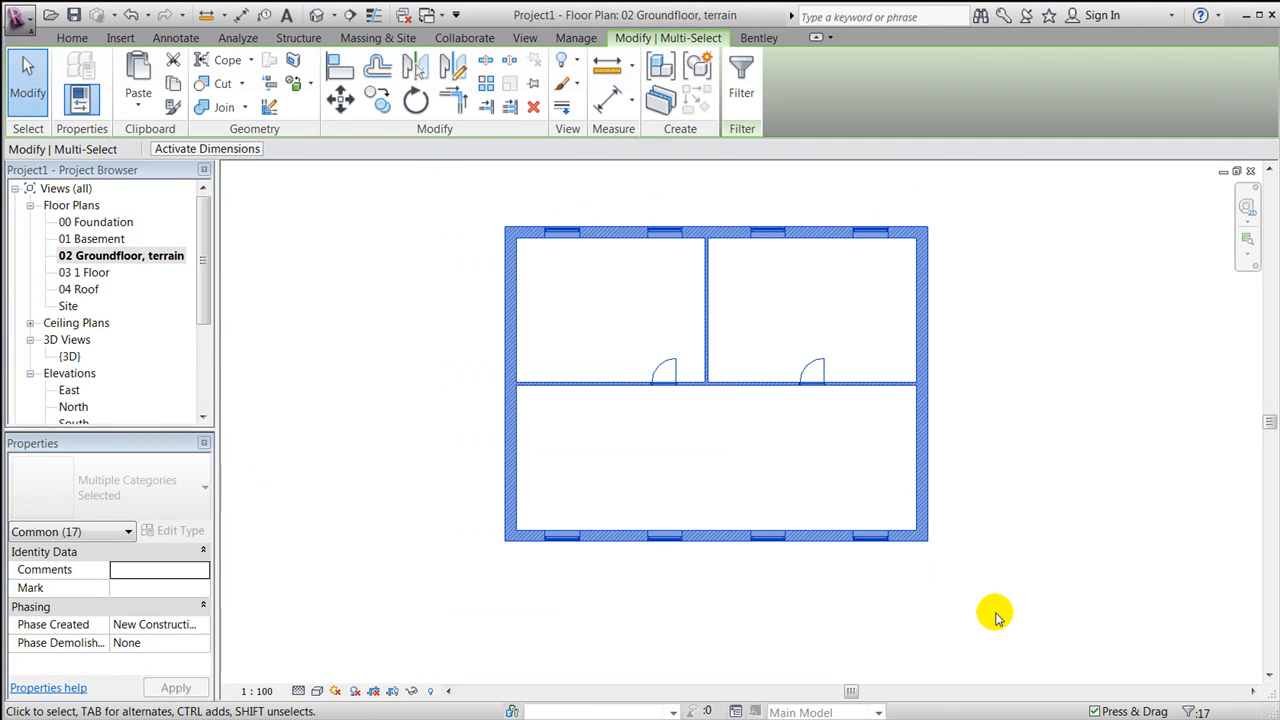
pyautogui.moveTo(204, 632)
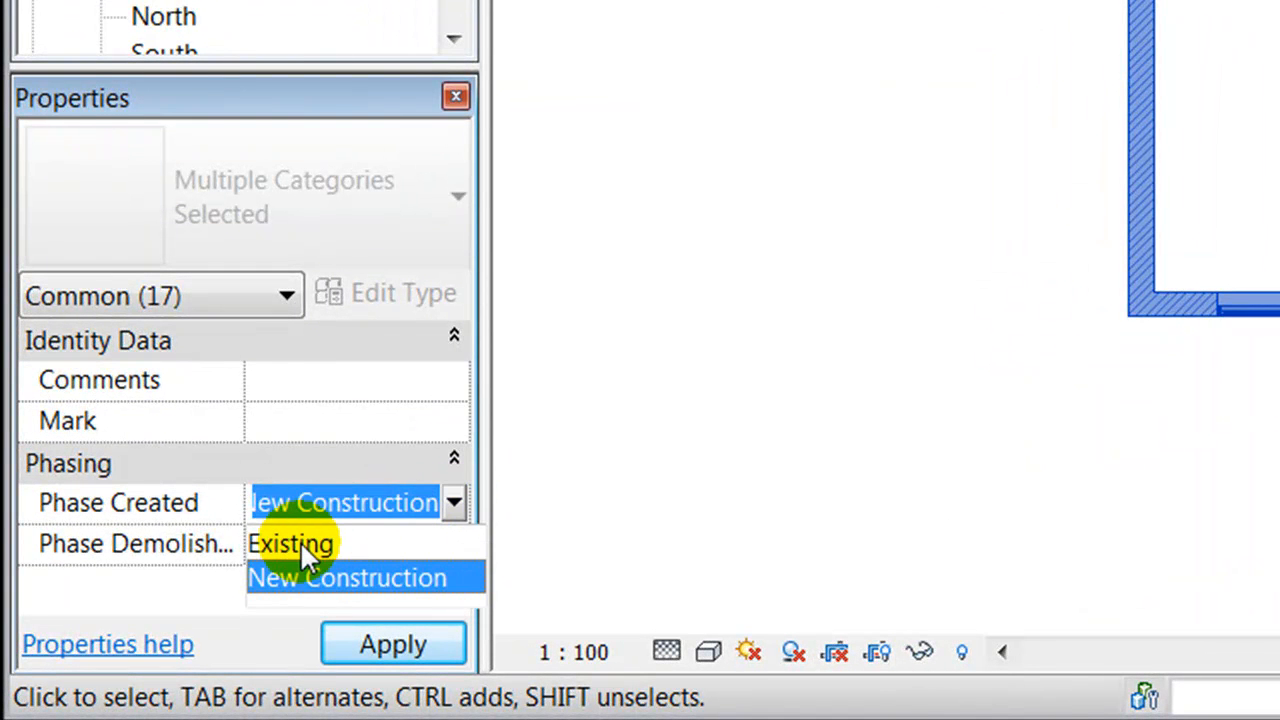
pyautogui.click(290, 544)
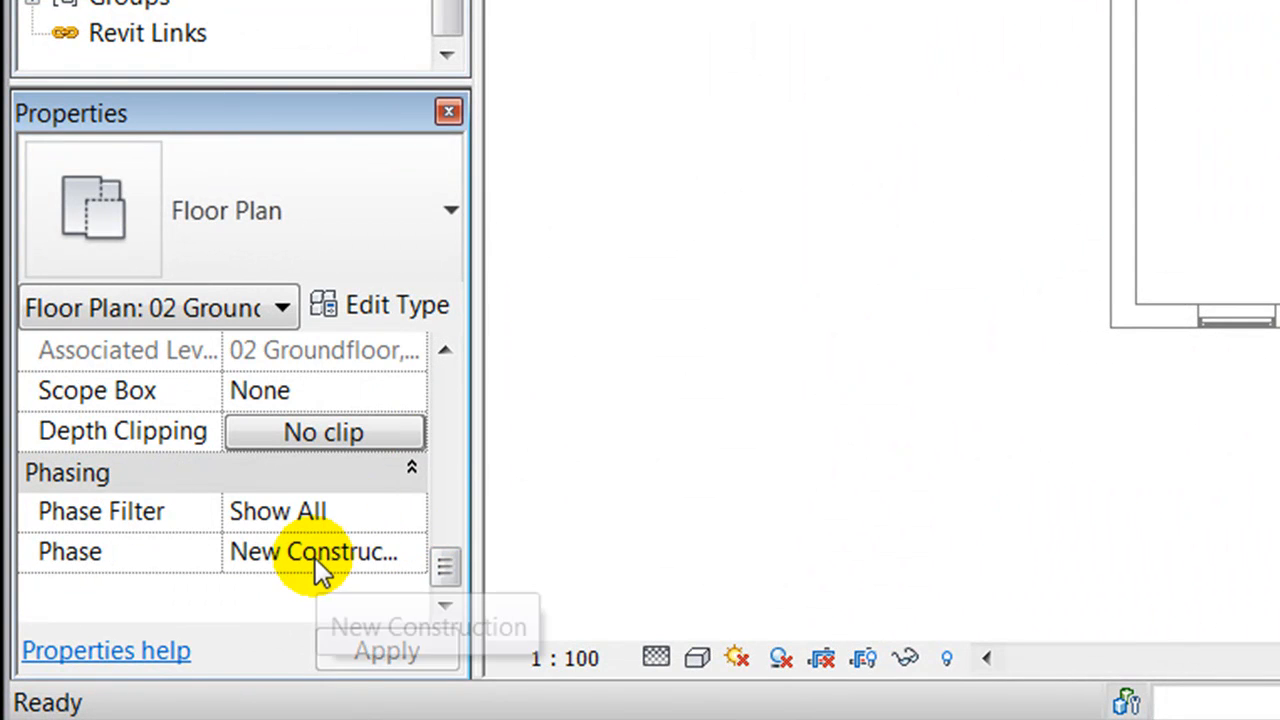
# Step: Set the Groundfloor plan view's Phase to Existing and apply, keeping the Show All filter
pyautogui.click(312, 552)
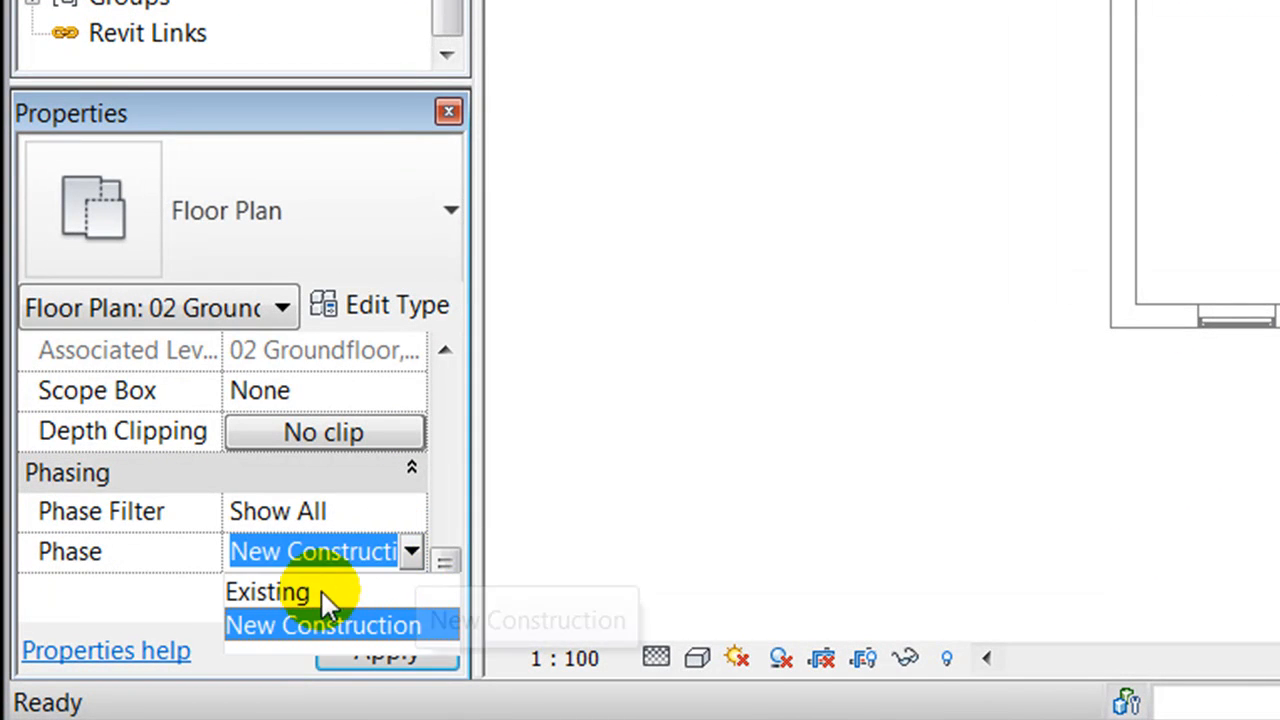
pyautogui.click(266, 592)
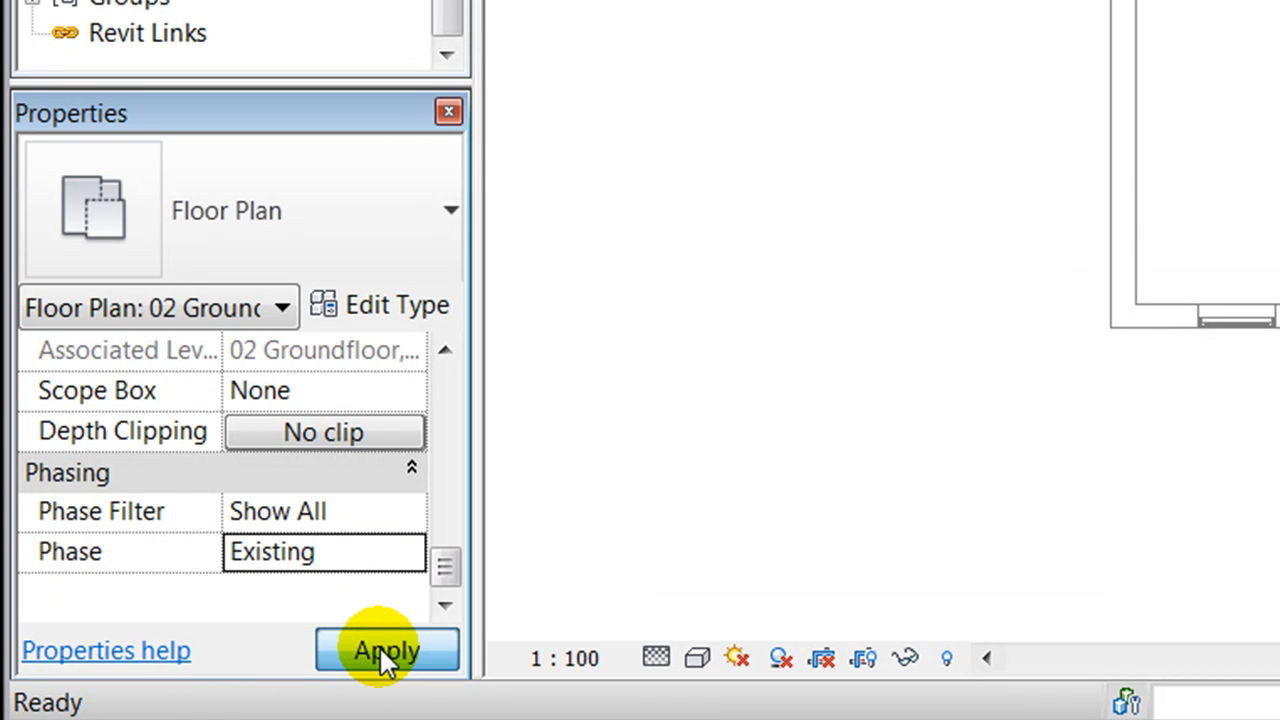
pyautogui.click(386, 650)
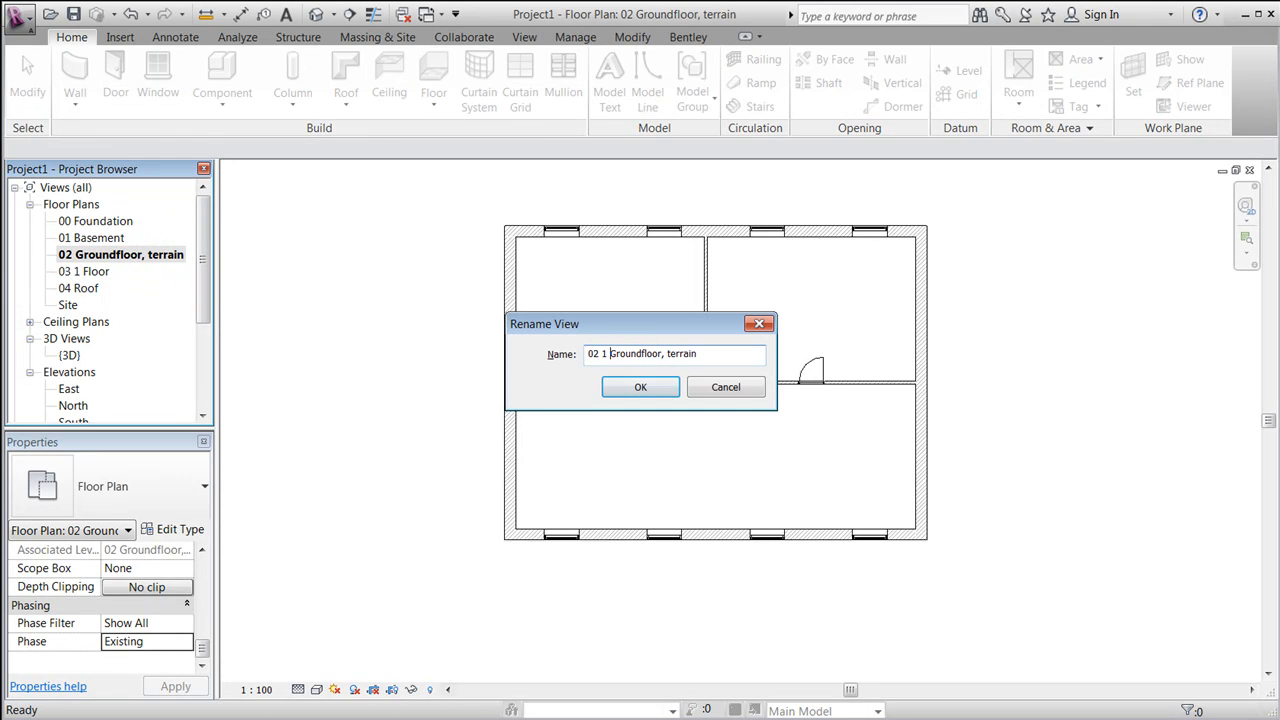
# Step: Rename the view and its matching level to 02 1 Existing Groundfloor, terrain
pyautogui.write('Existing')
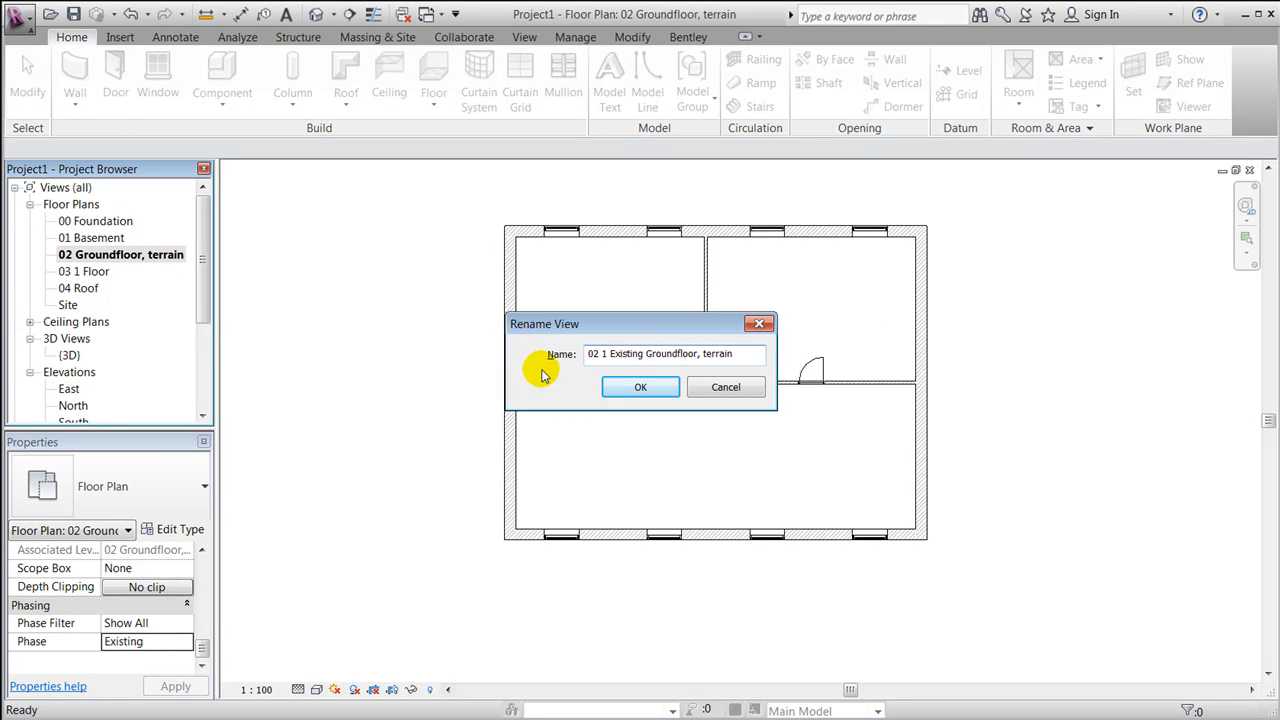
pyautogui.click(640, 388)
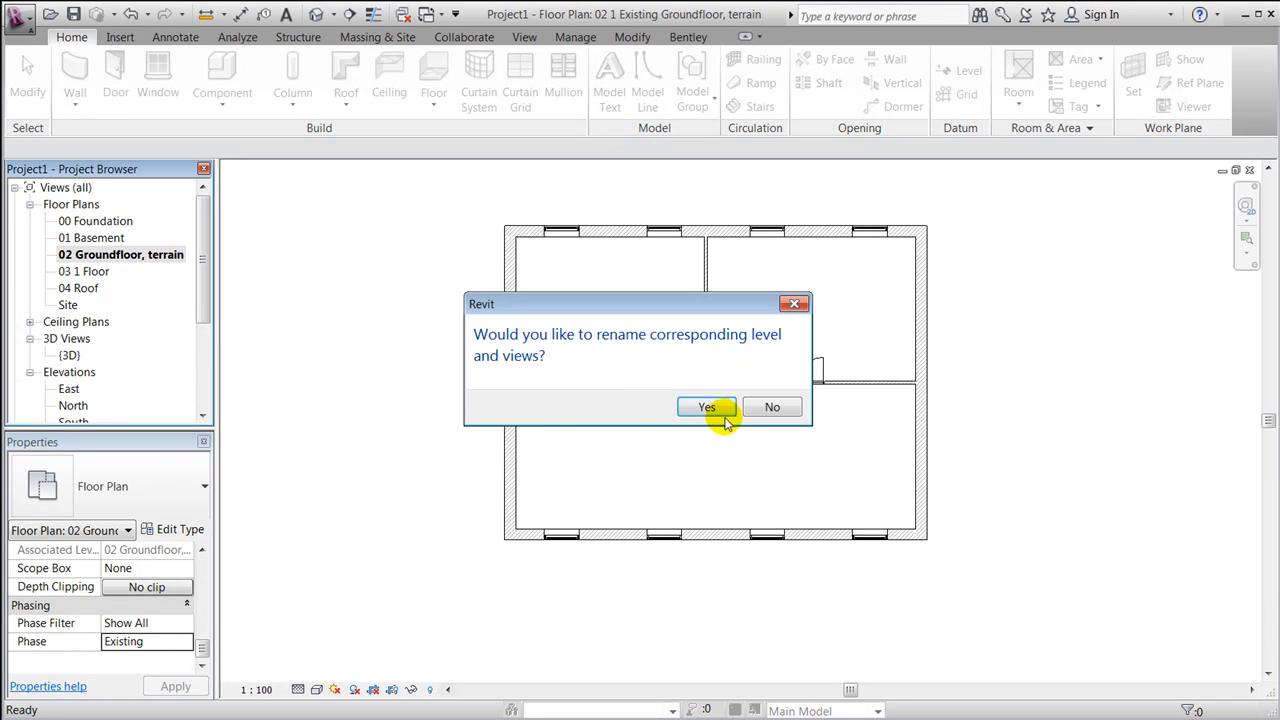
pyautogui.click(708, 408)
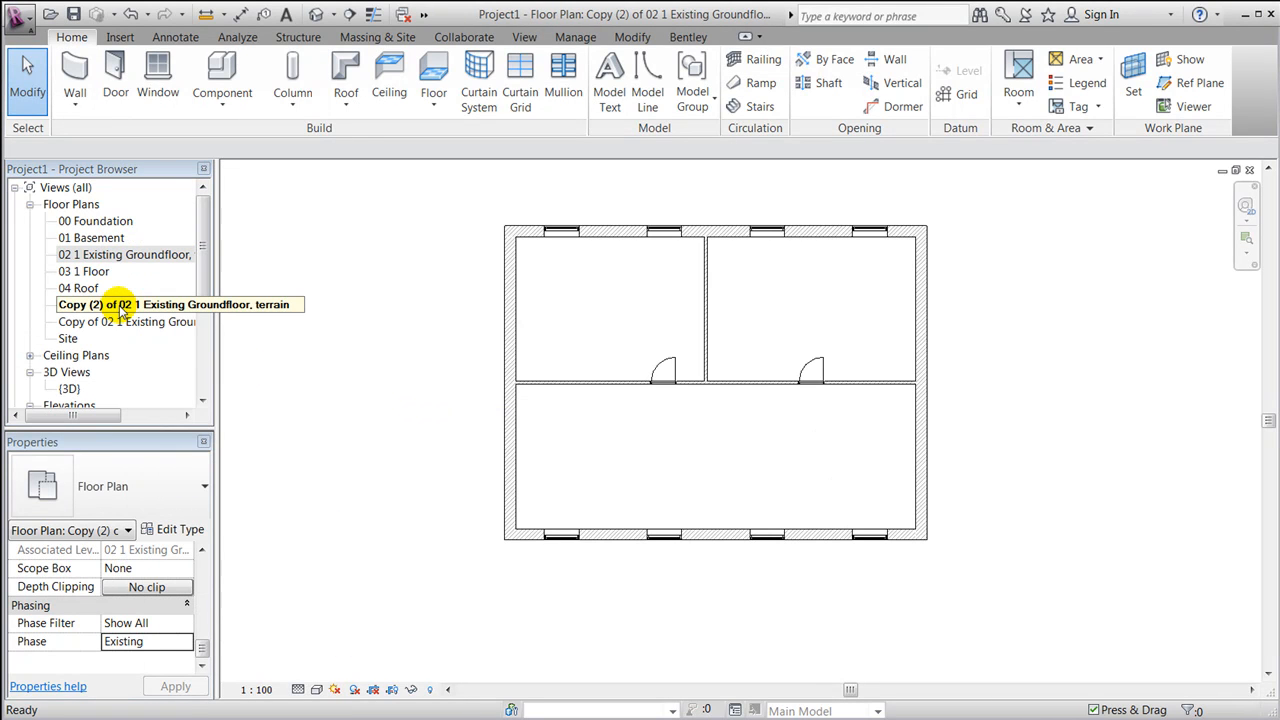
# Step: Rename the first copied plan to 02 2 Outline Groundfloor, terrain
pyautogui.doubleClick(120, 304)
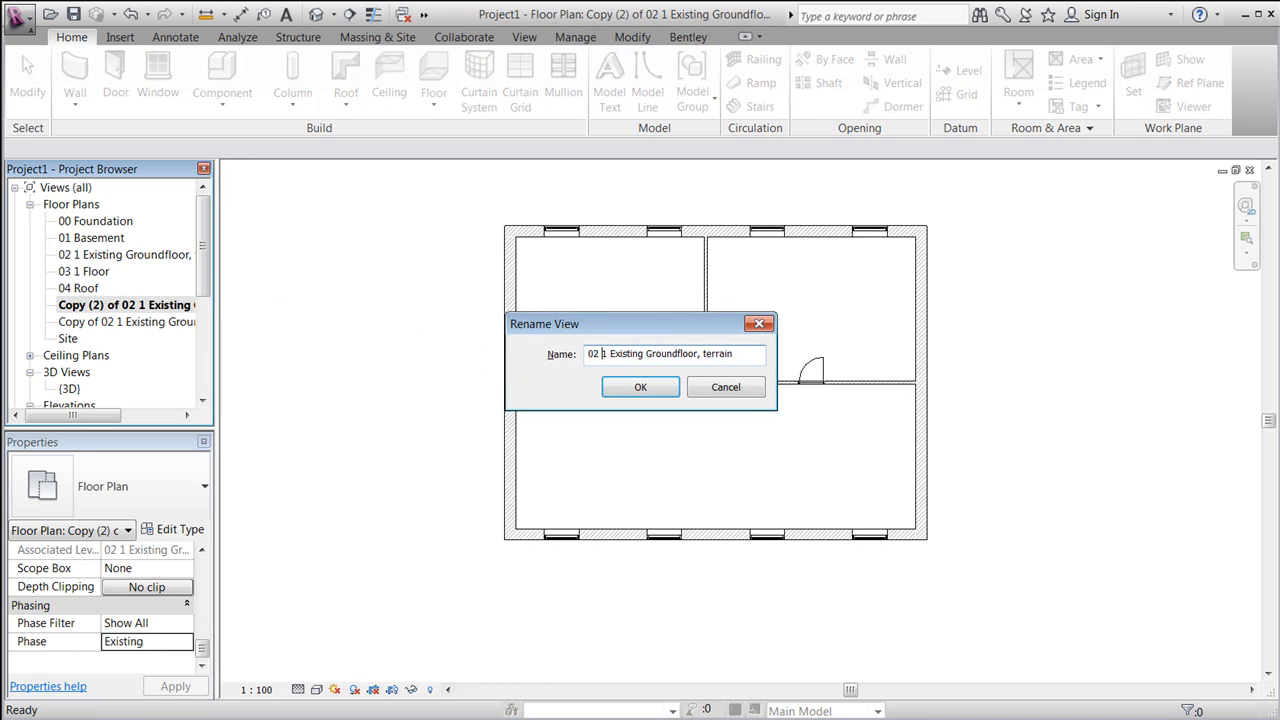
pyautogui.doubleClick(628, 352)
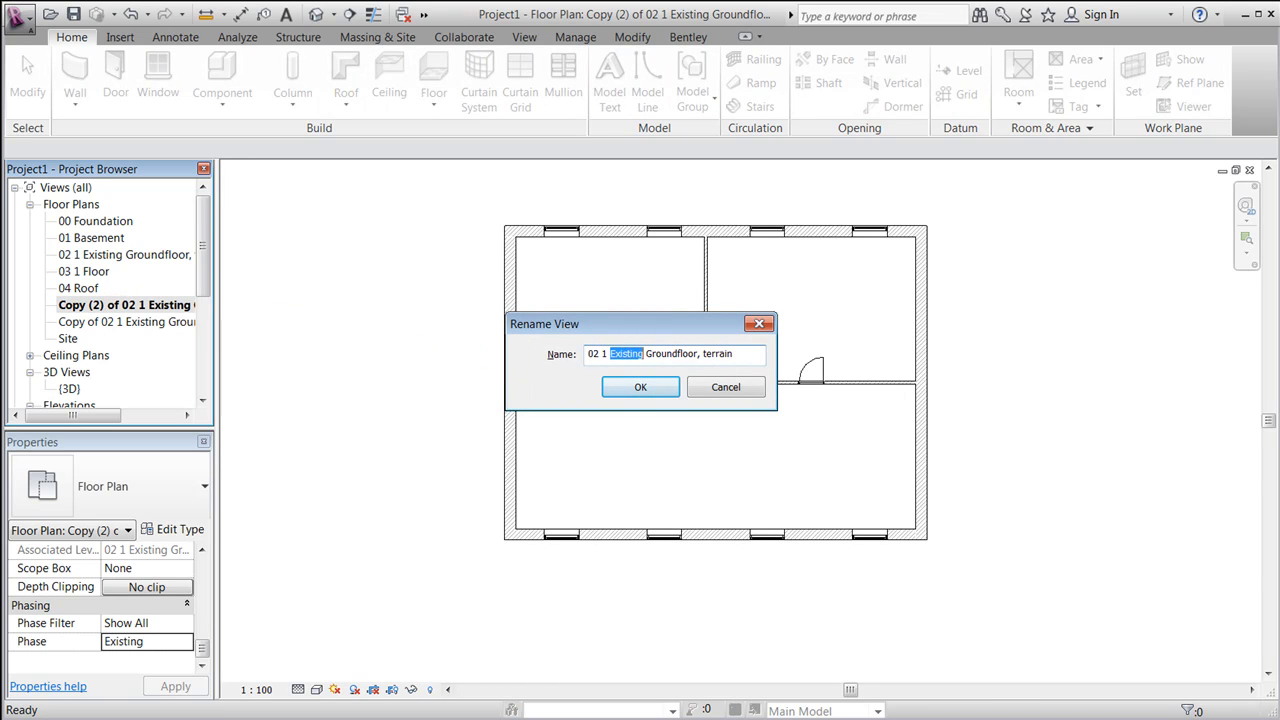
pyautogui.write('Outline')
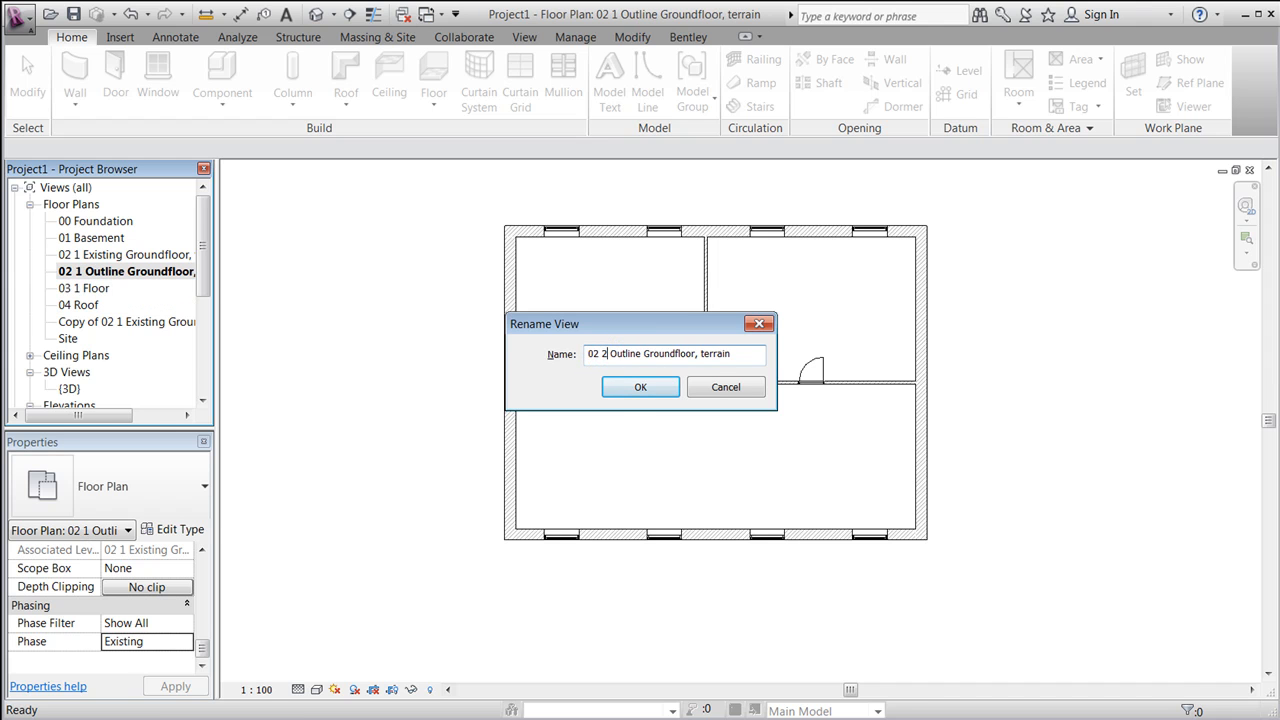
pyautogui.click(640, 388)
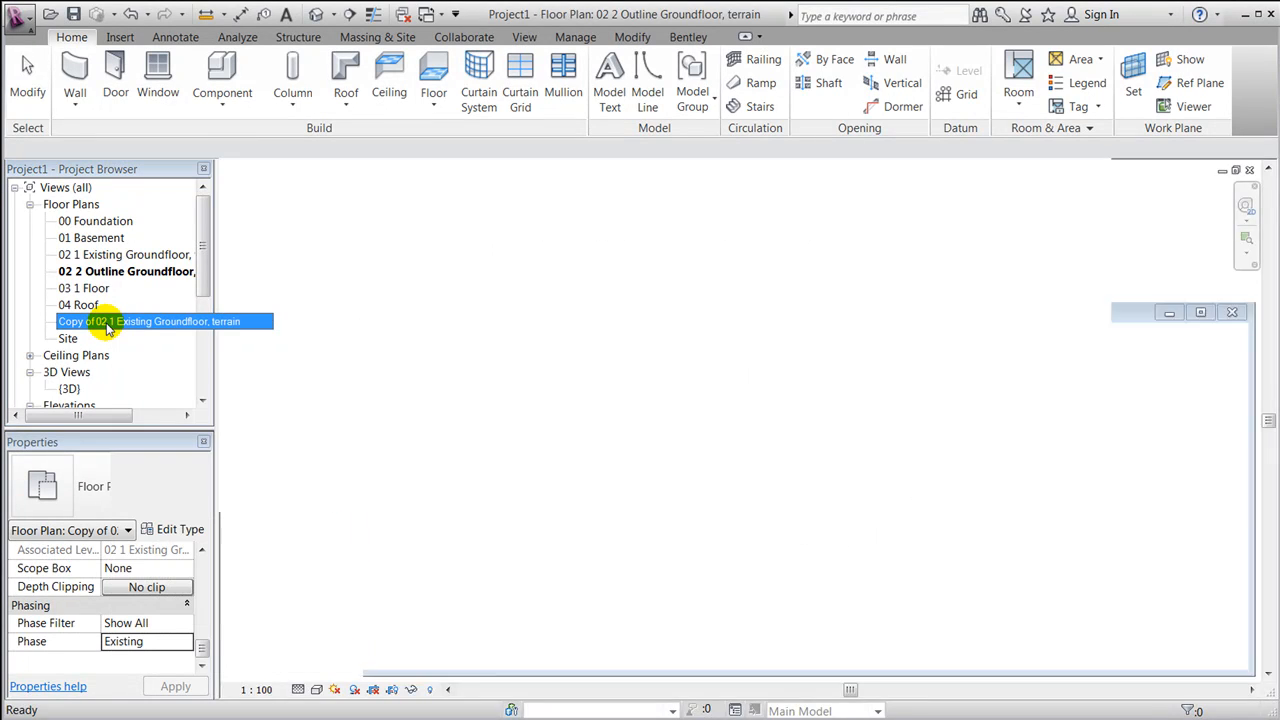
# Step: Rename the remaining copy to 02 3 Show All Groundfloor, terrain and switch to that view
pyautogui.doubleClick(148, 320)
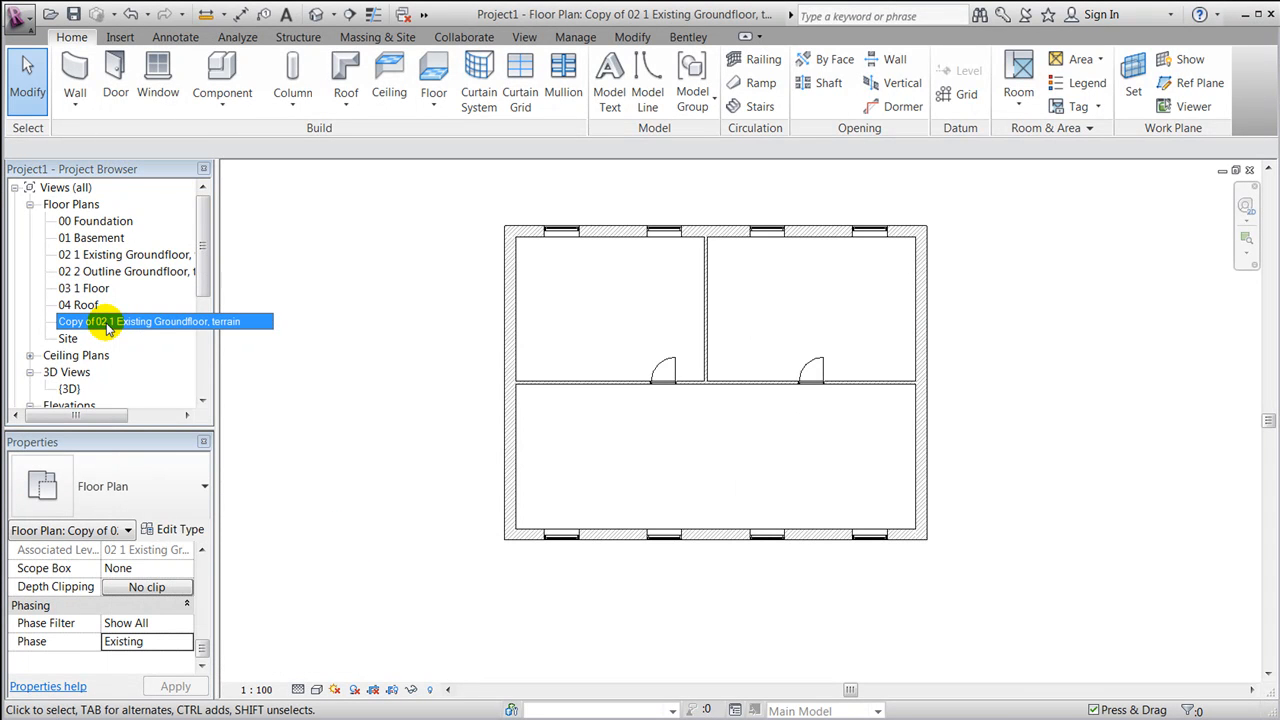
pyautogui.doubleClick(120, 320)
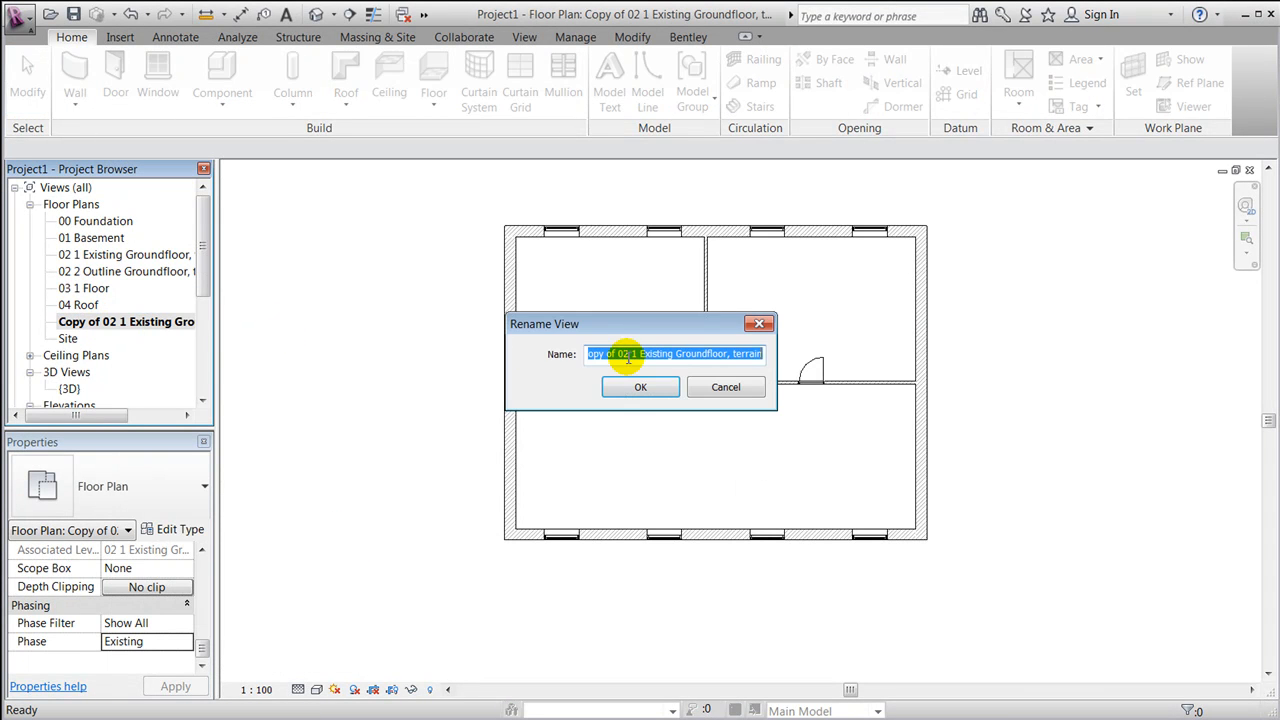
pyautogui.write('02 3 Existing Groundfloor, terrain')
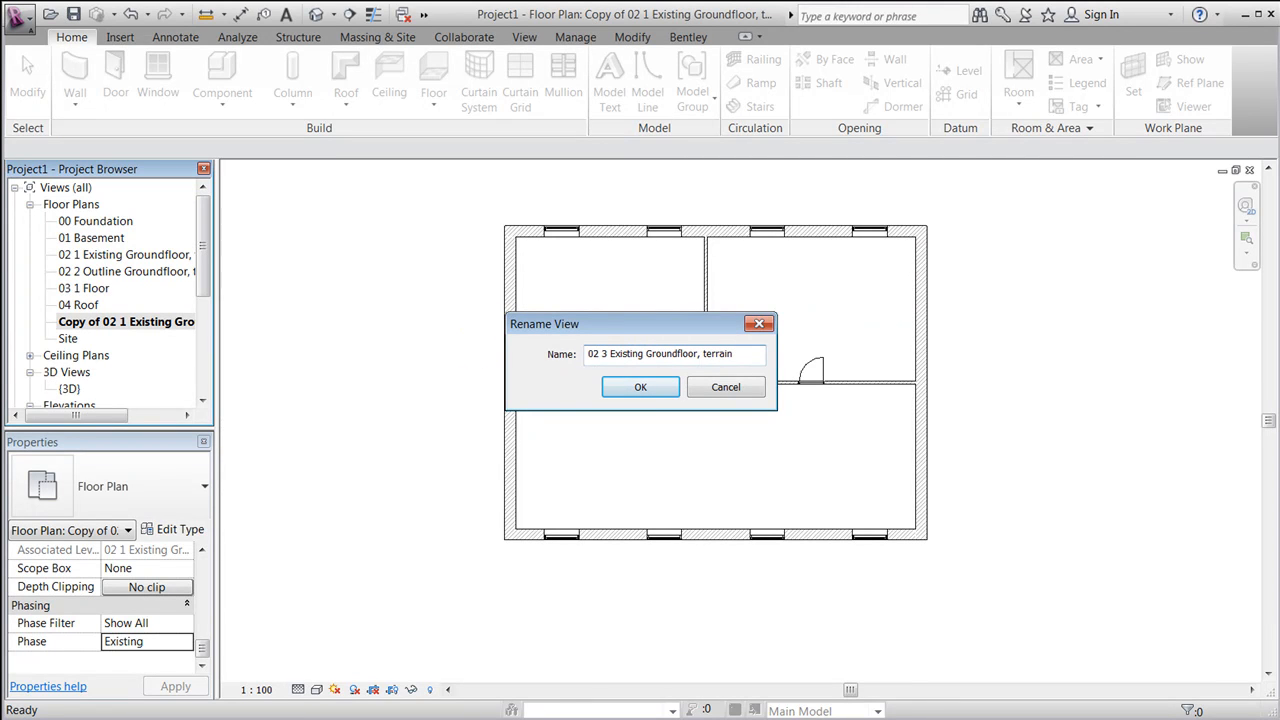
pyautogui.doubleClick(624, 352)
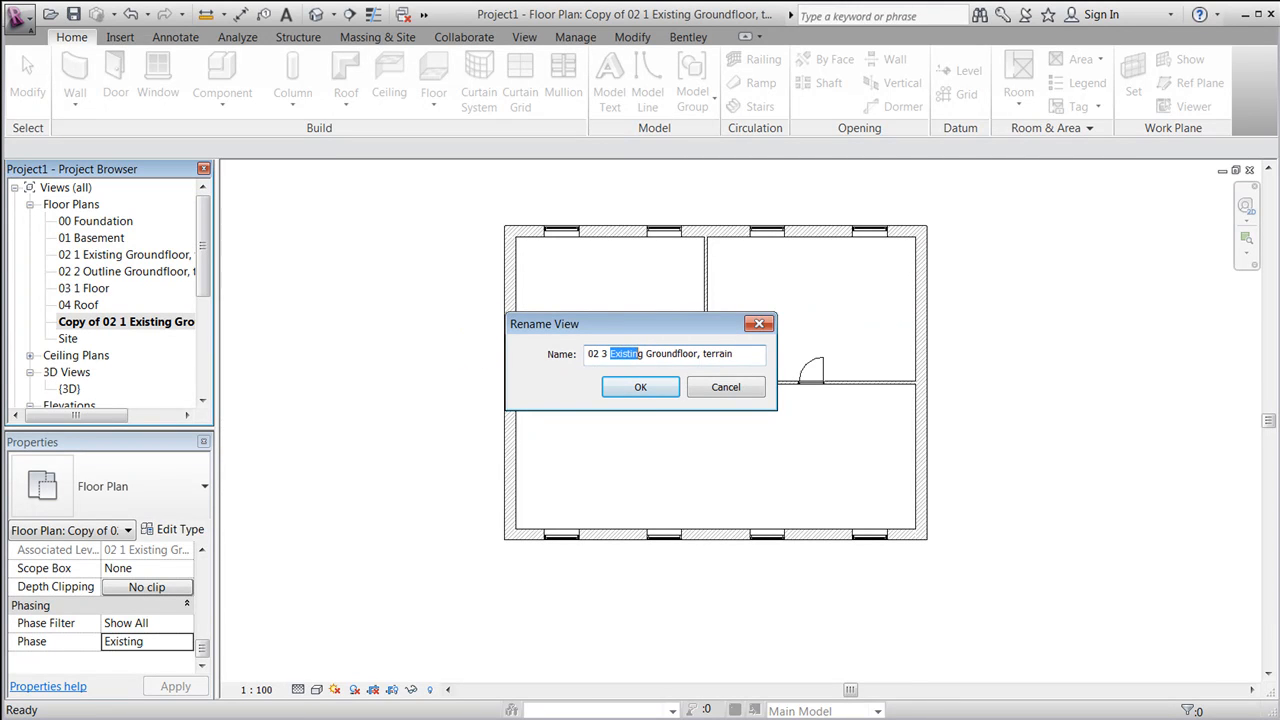
pyautogui.write('Show')
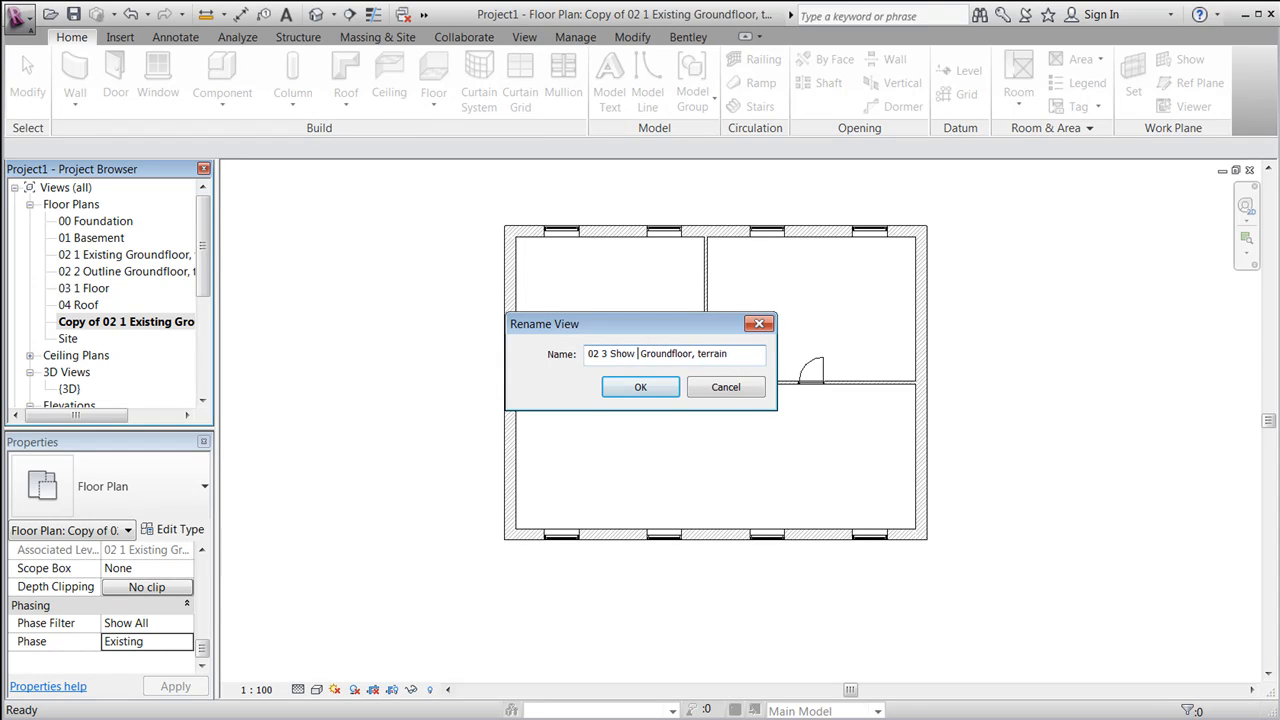
pyautogui.write('All')
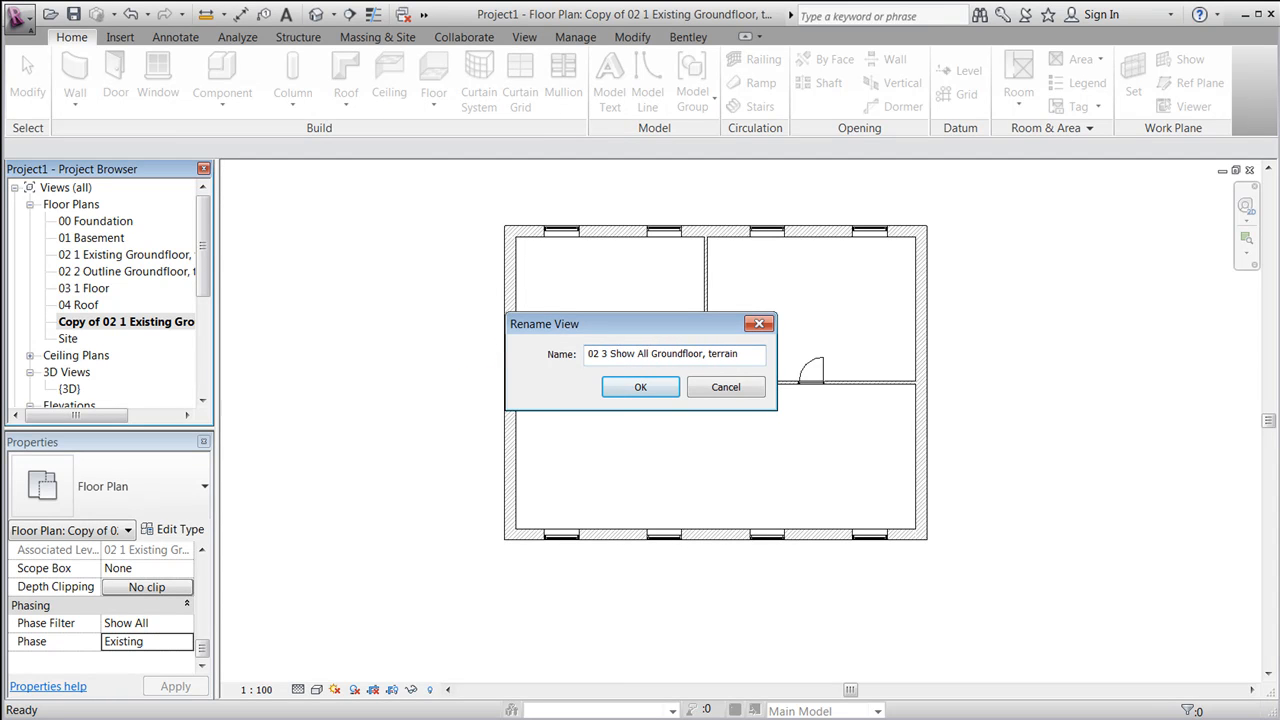
pyautogui.click(640, 388)
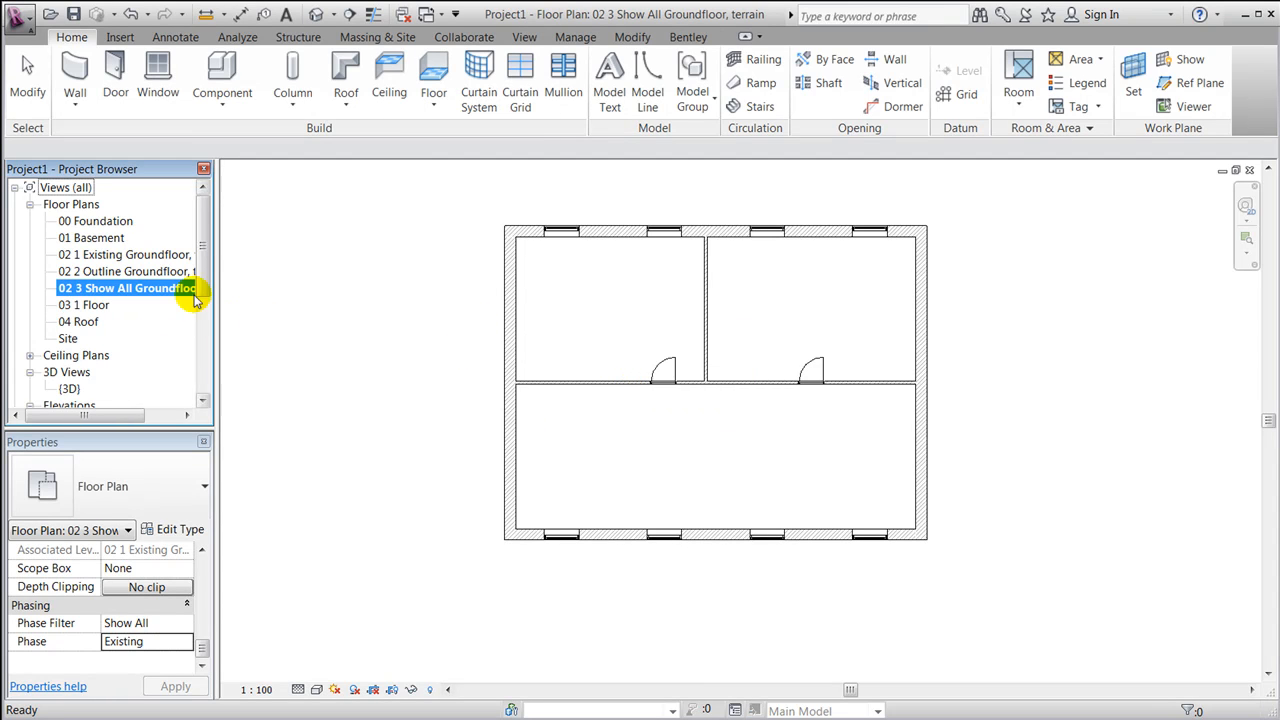
pyautogui.doubleClick(124, 272)
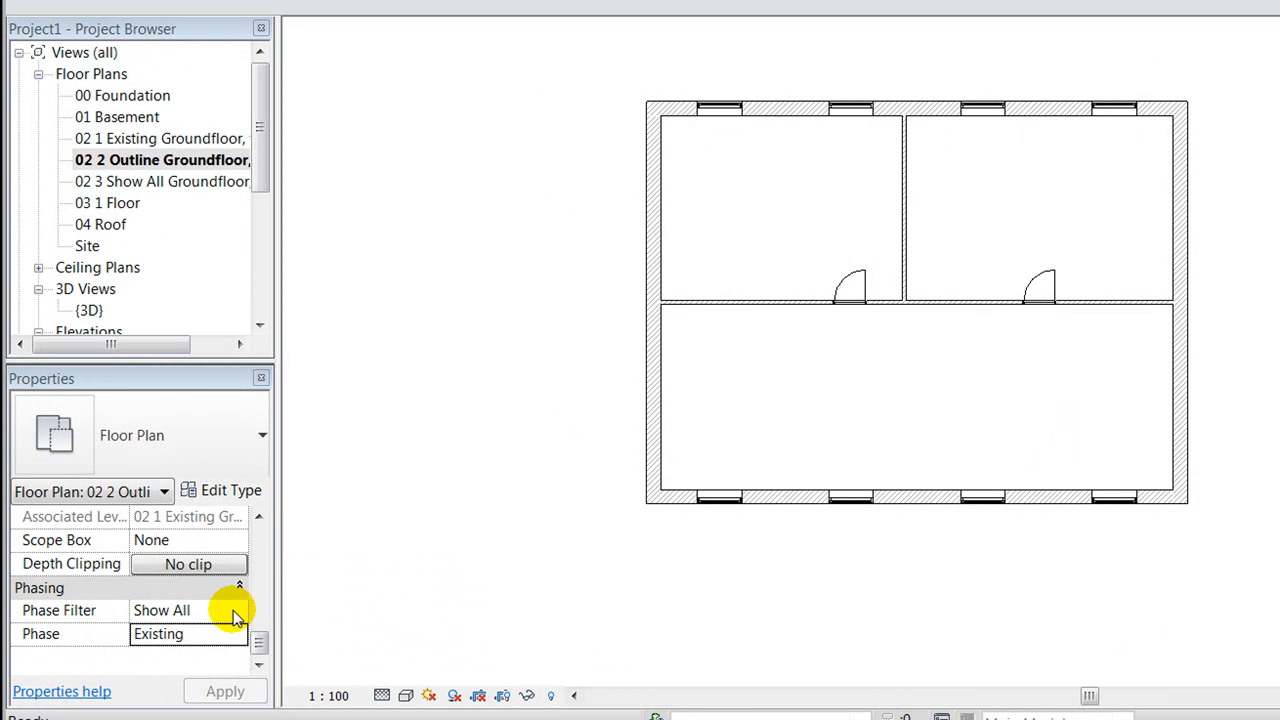
pyautogui.moveTo(240, 616)
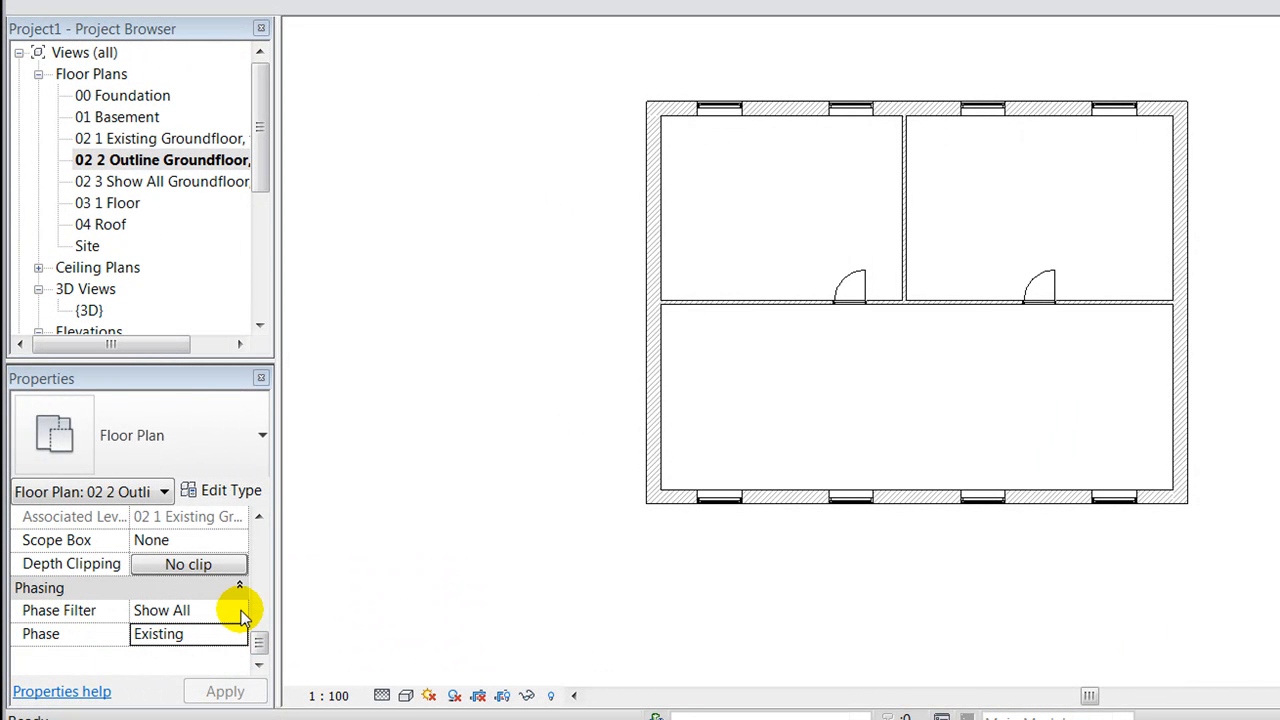
# Step: Set the 02 2 Outline plan's phase to New Construction, then move to the 02 3 Show All plan's phase setting
pyautogui.click(240, 610)
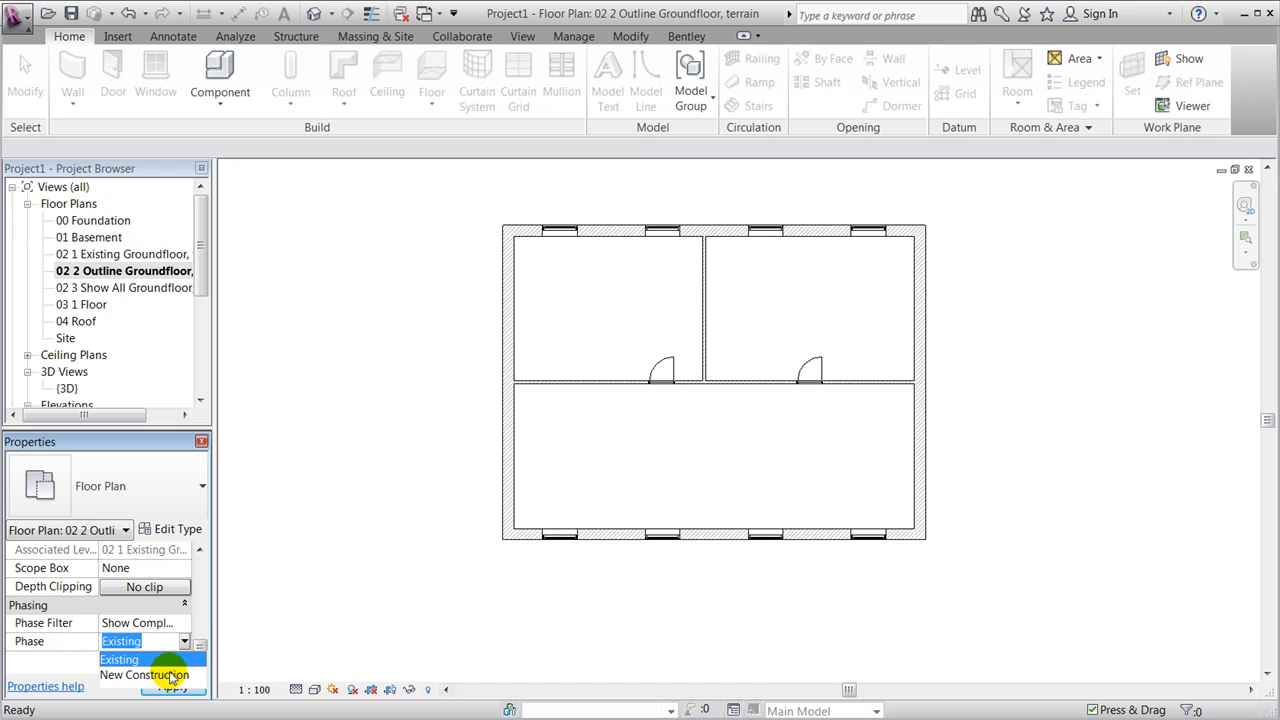
pyautogui.click(144, 674)
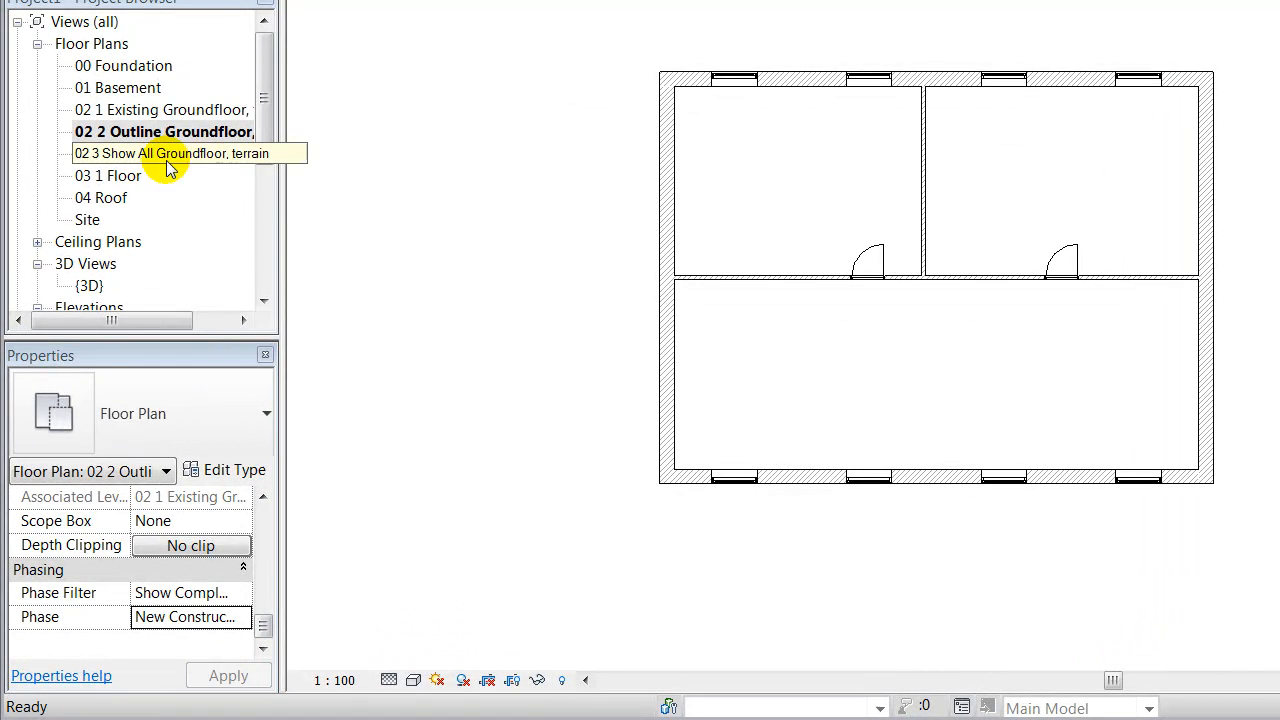
pyautogui.doubleClick(164, 152)
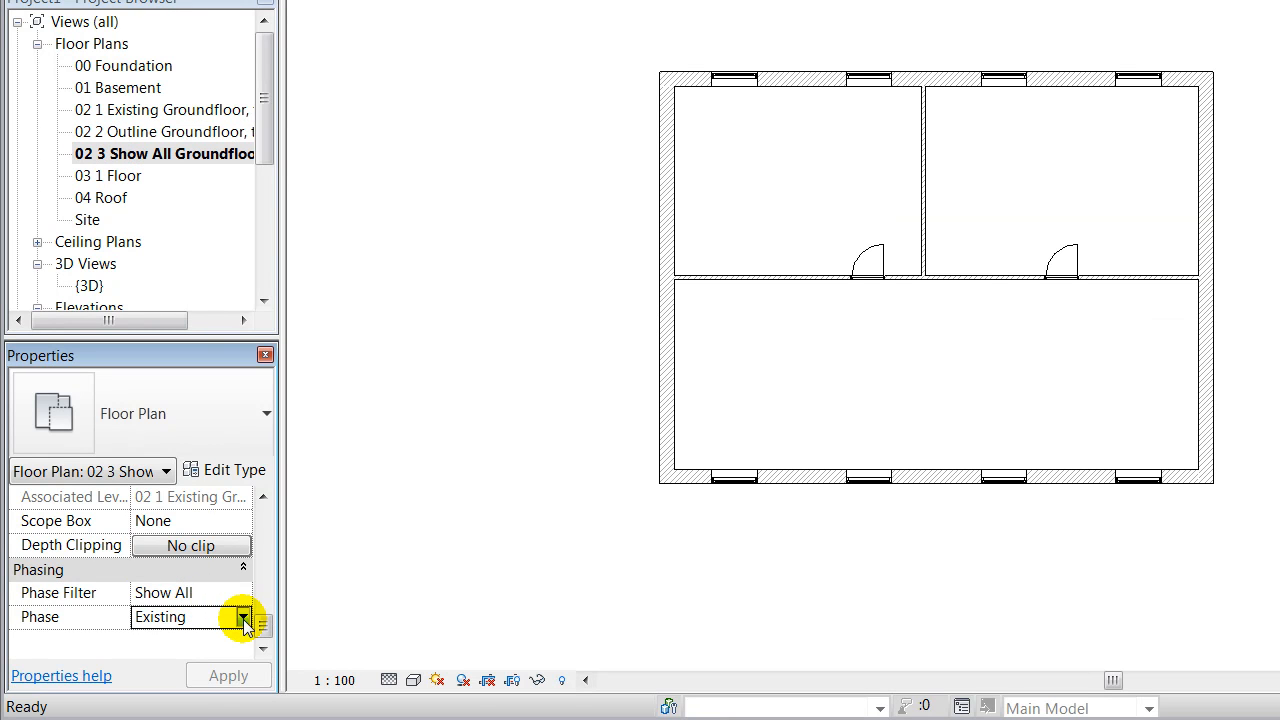
pyautogui.click(190, 616)
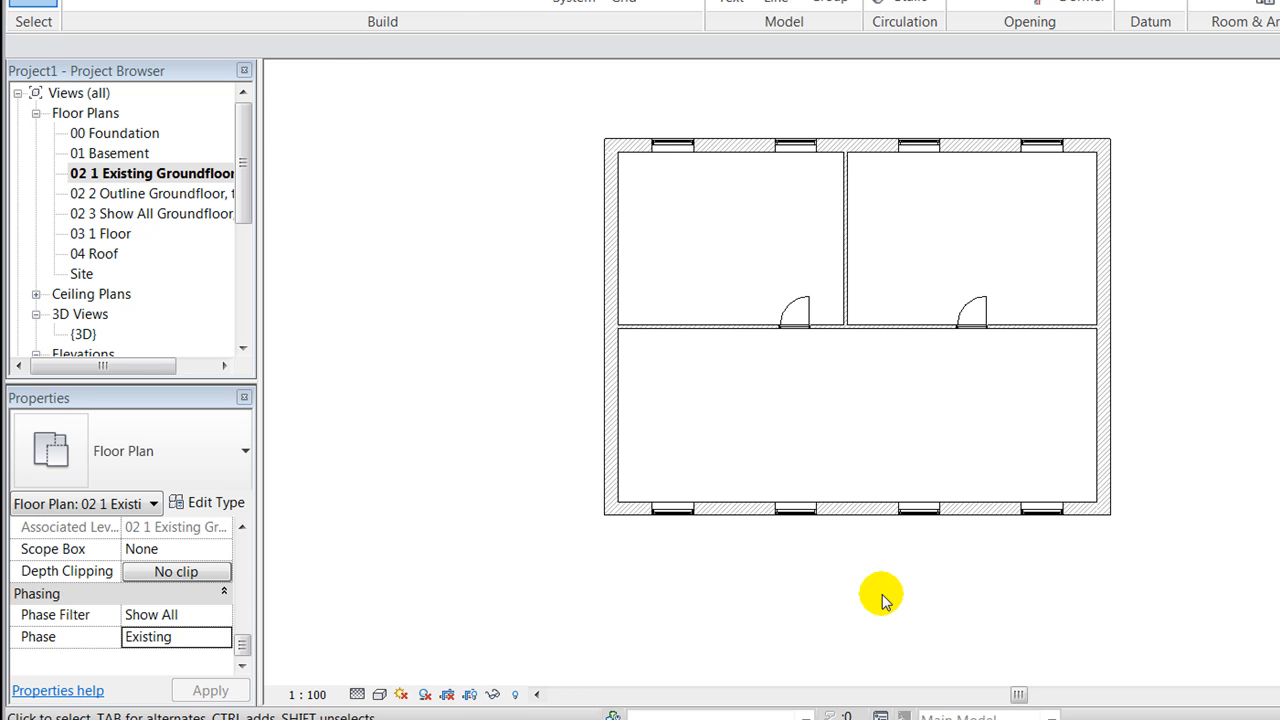
# Step: Disallow Join on the end of the right horizontal interior wall in the Existing plan
pyautogui.rightClick(816, 300)
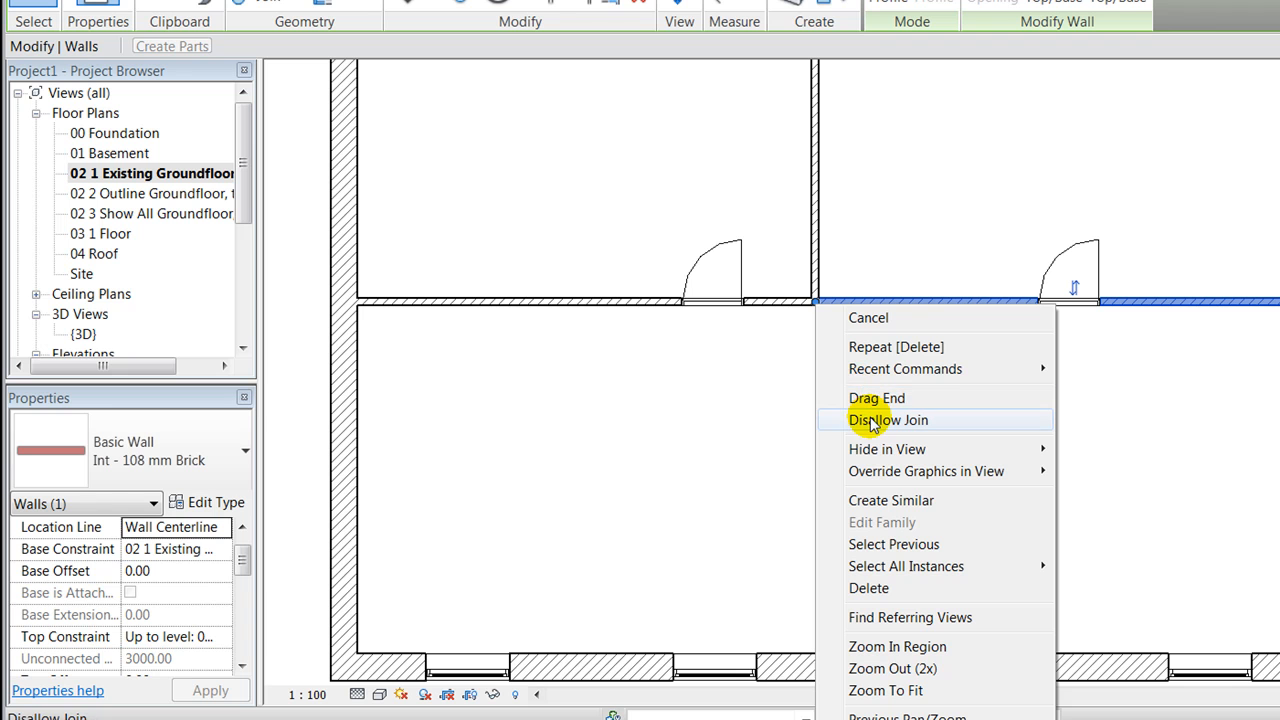
pyautogui.click(888, 420)
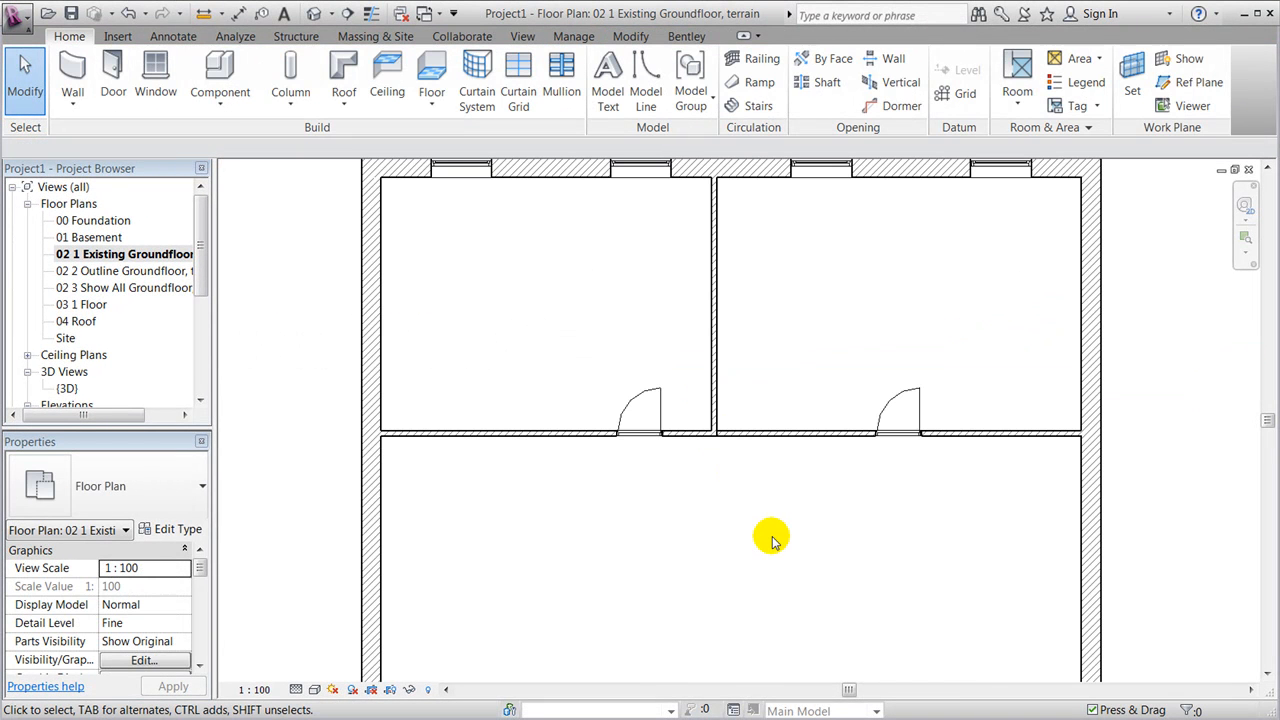
pyautogui.moveTo(768, 480)
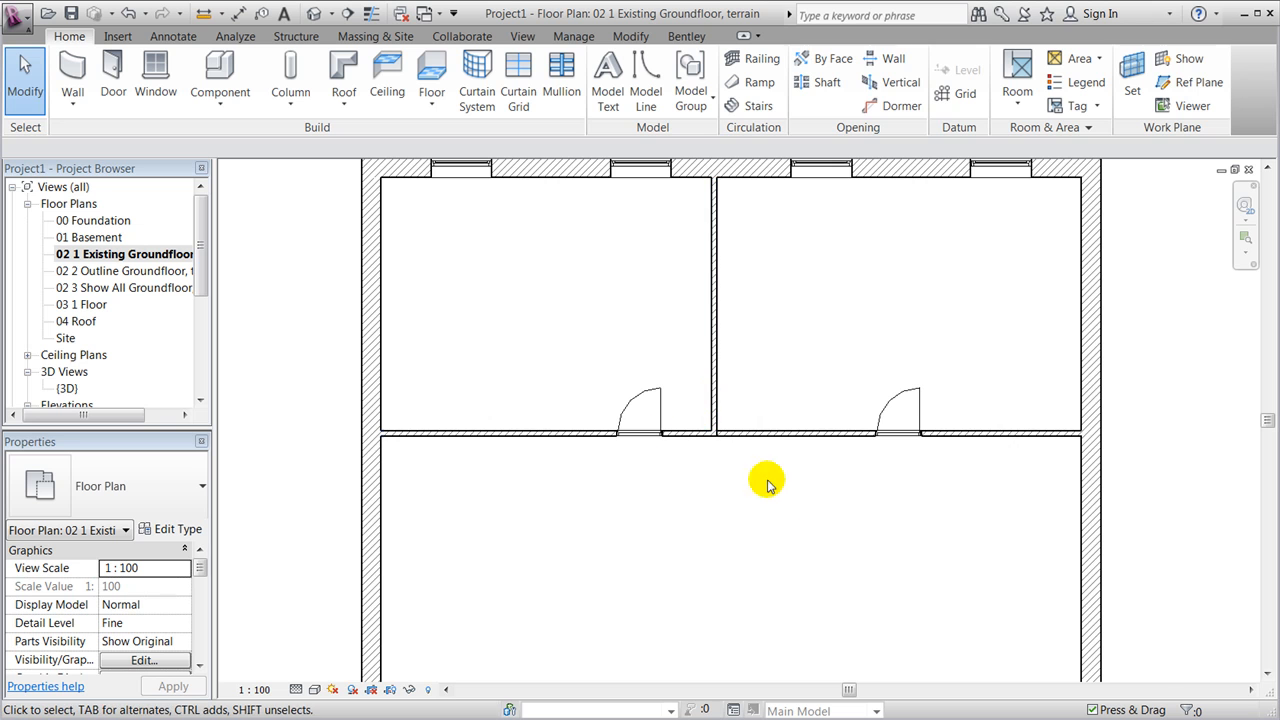
pyautogui.moveTo(792, 470)
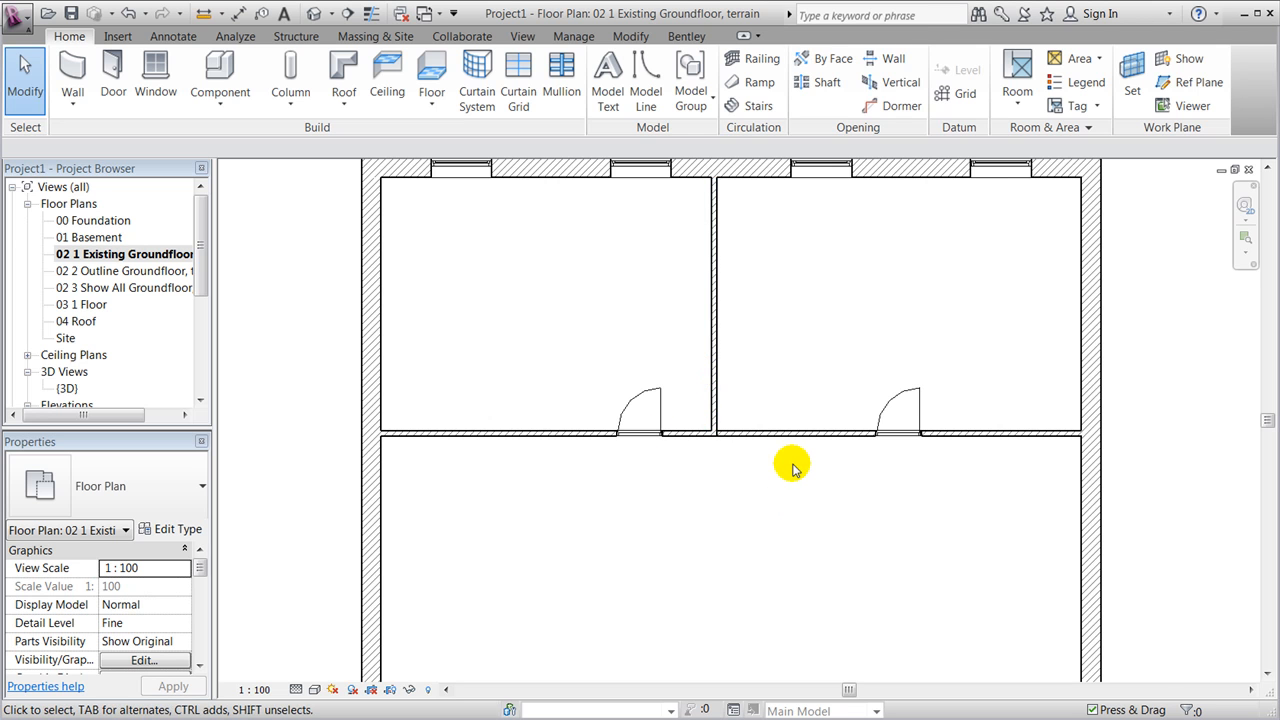
pyautogui.moveTo(796, 464)
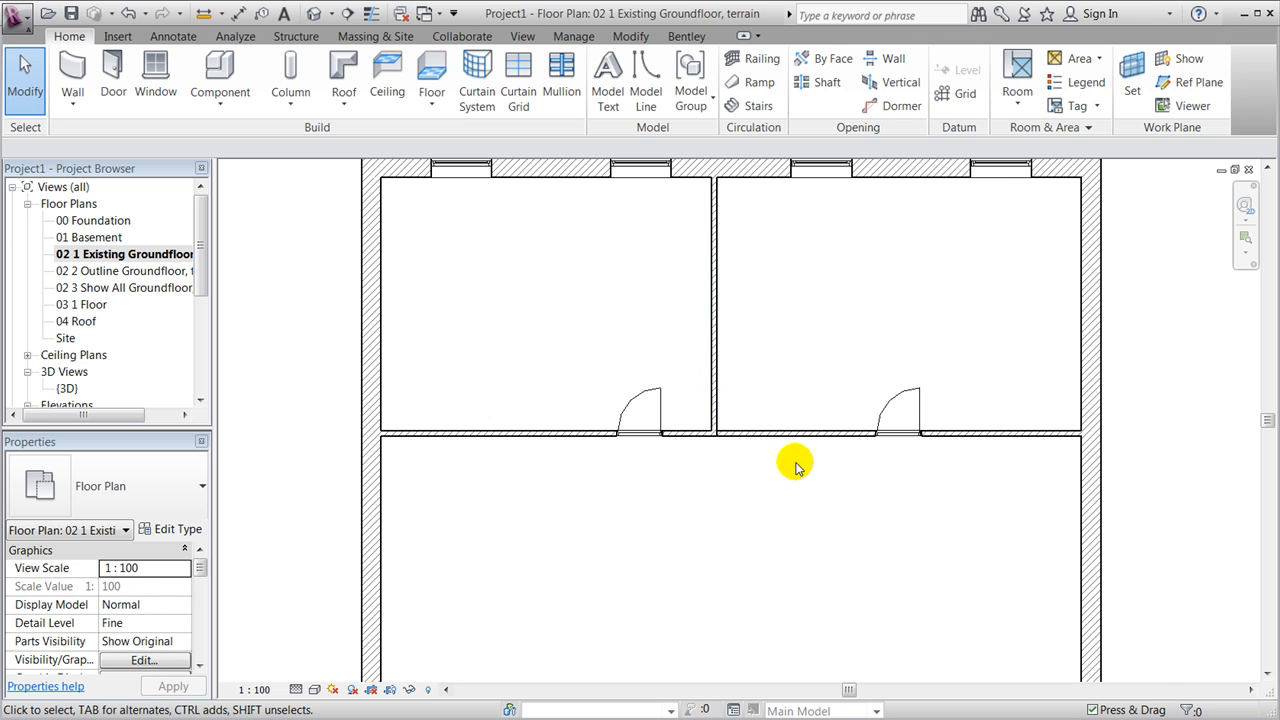
pyautogui.moveTo(800, 436)
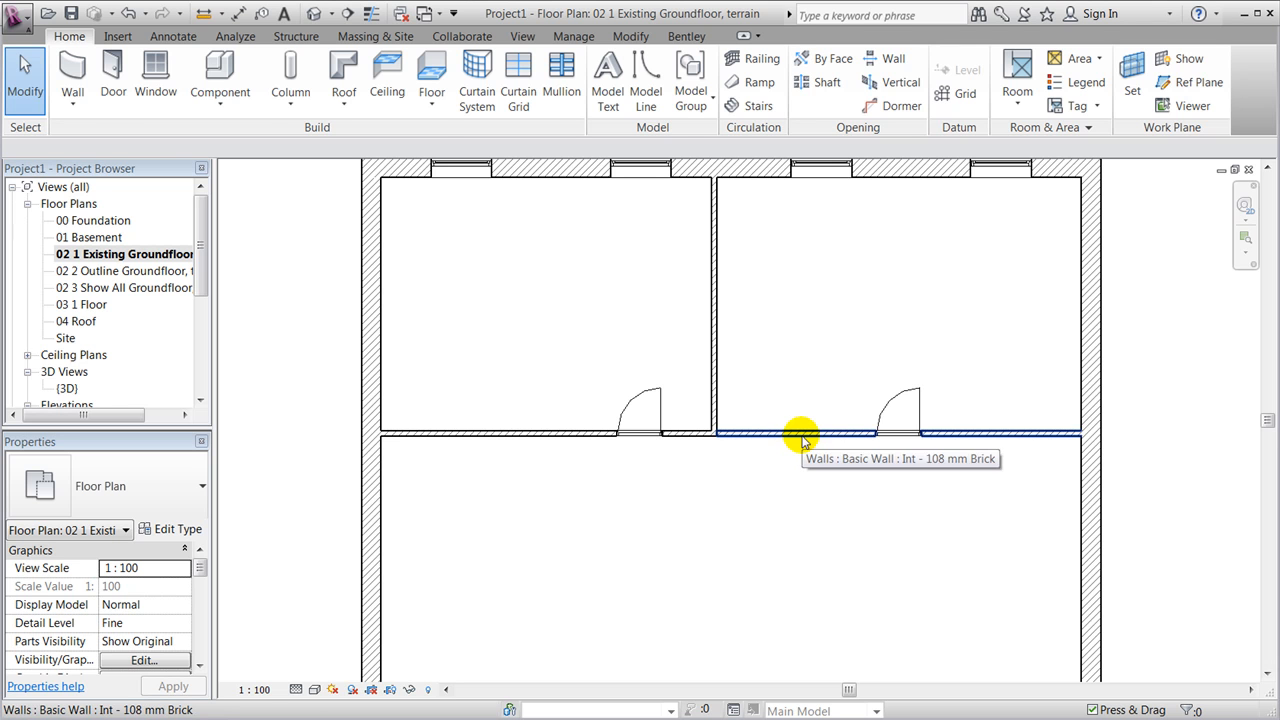
# Step: Set the interior wall beside the right door to Phase Demolished: New Construction and apply
pyautogui.click(800, 432)
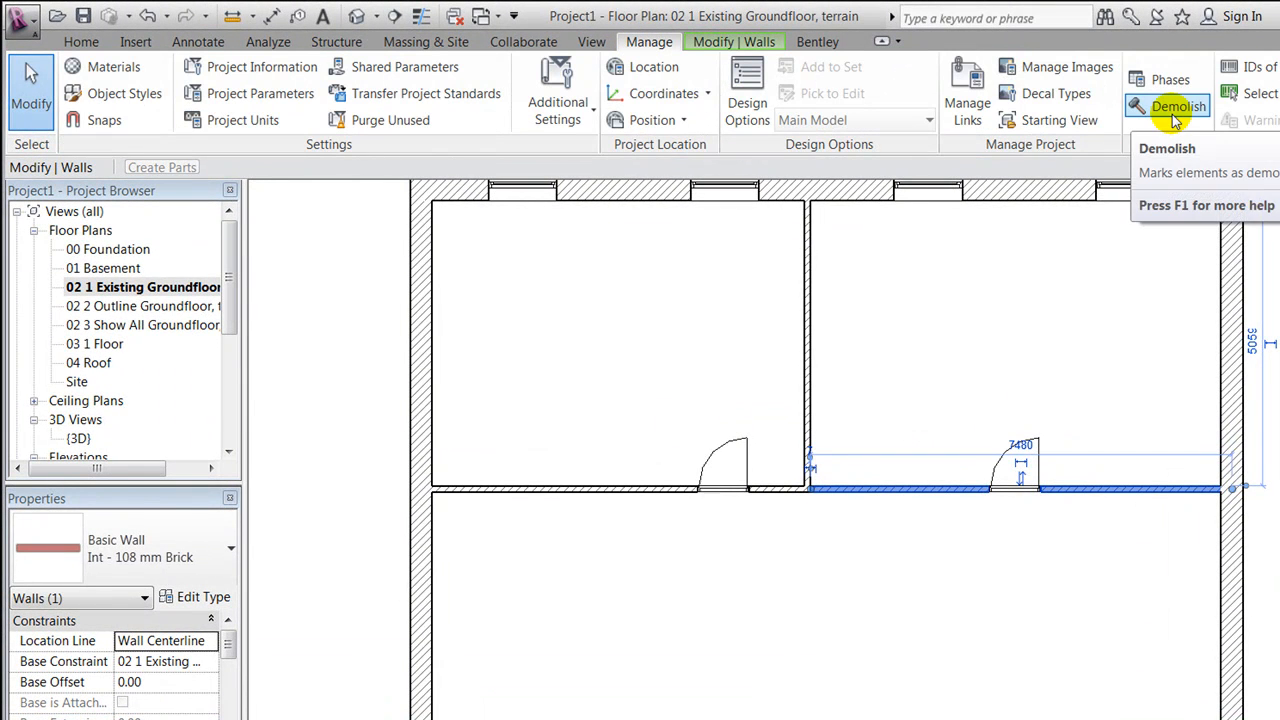
pyautogui.moveTo(1022, 590)
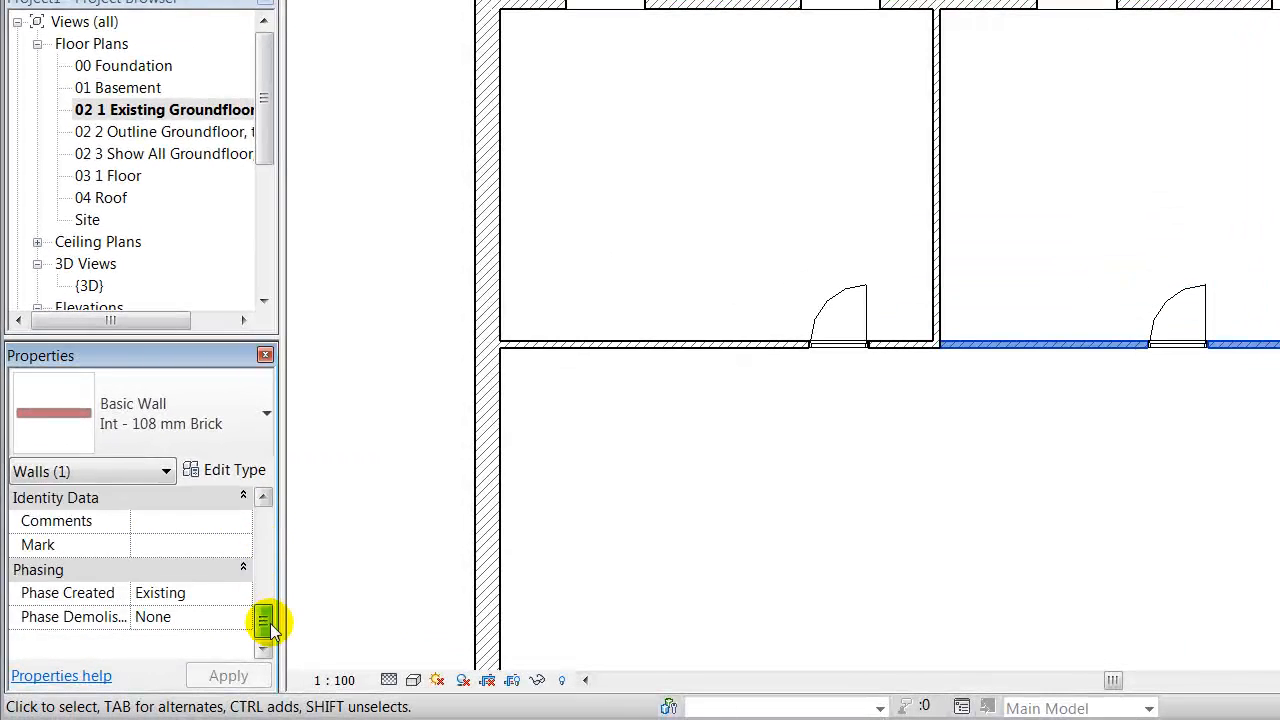
pyautogui.moveTo(170, 644)
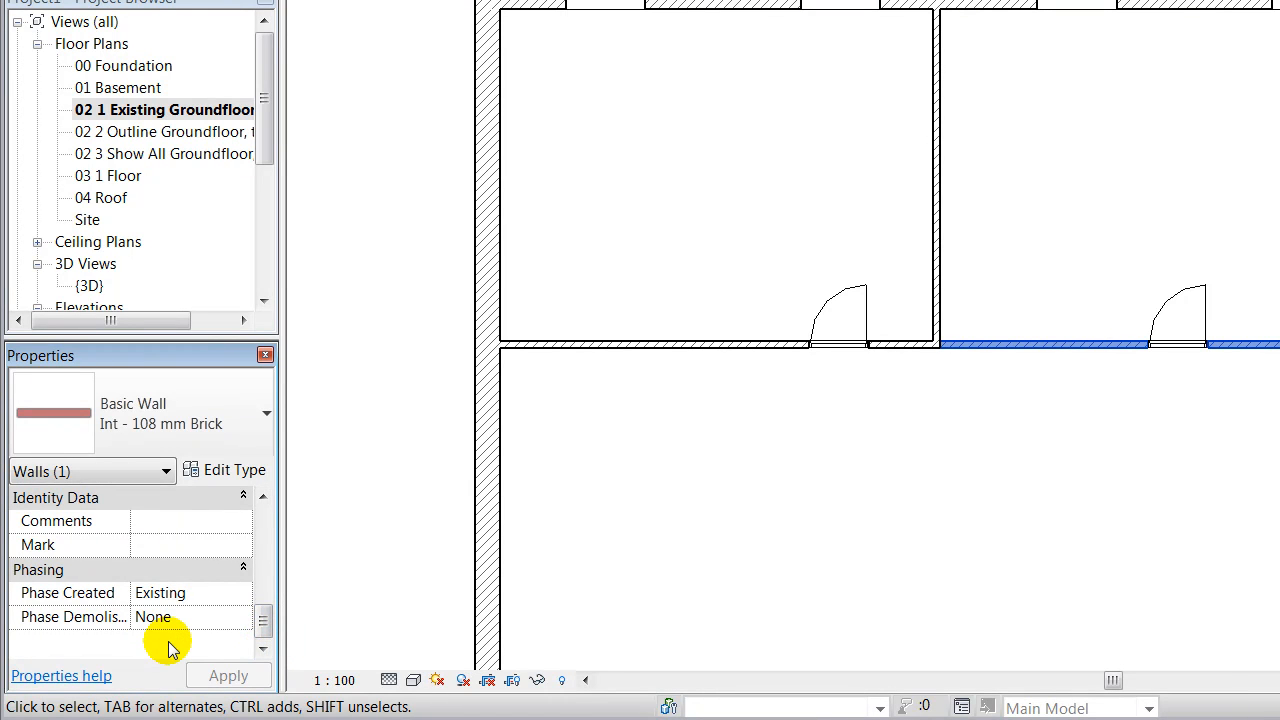
pyautogui.moveTo(236, 600)
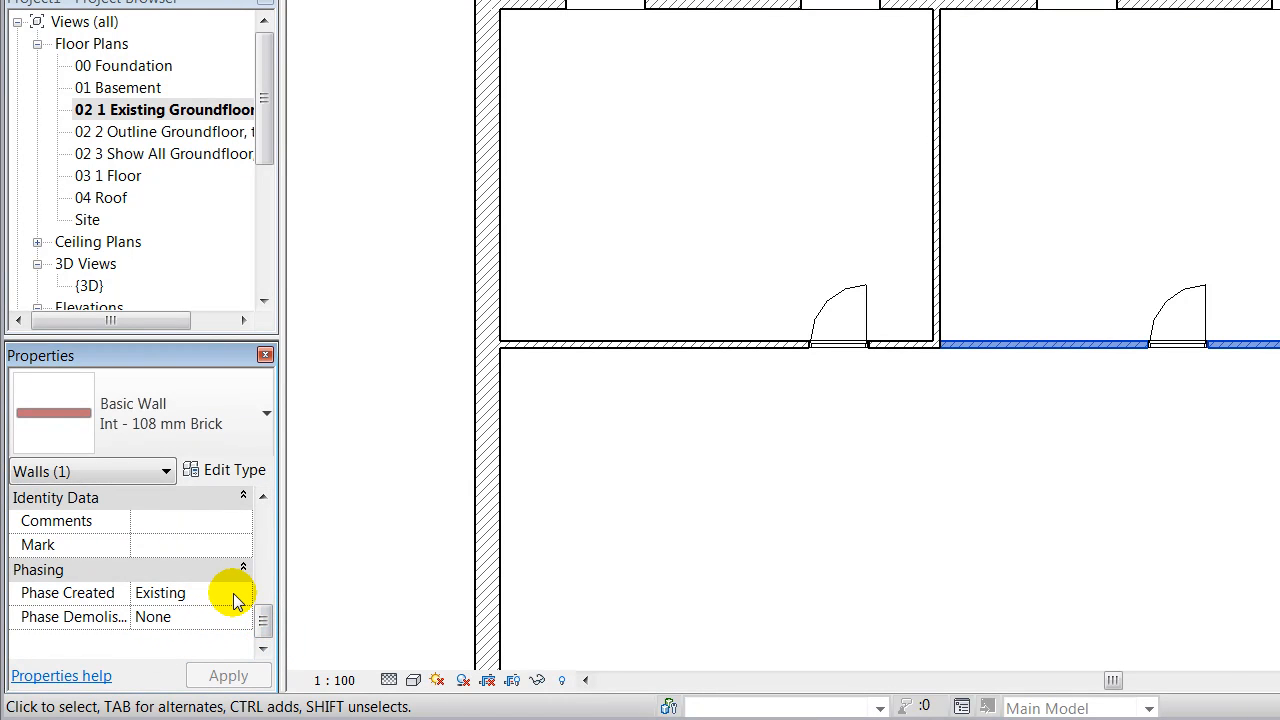
pyautogui.moveTo(200, 630)
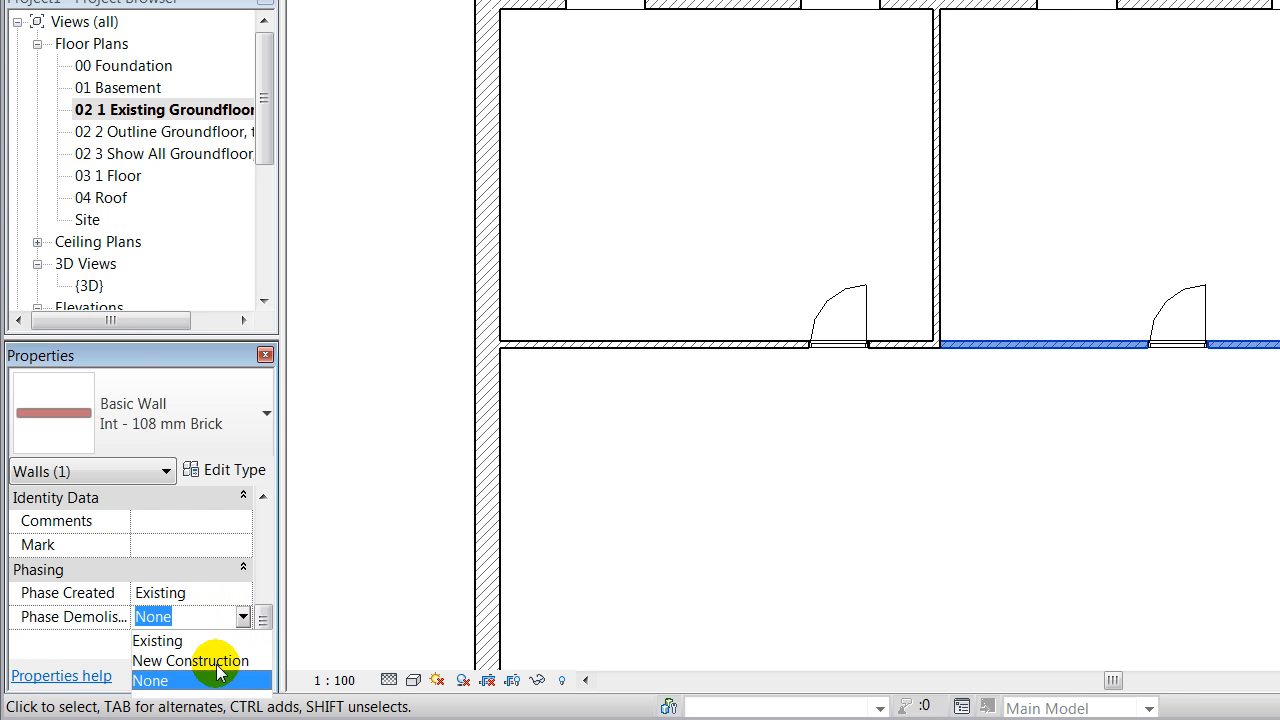
pyautogui.click(188, 660)
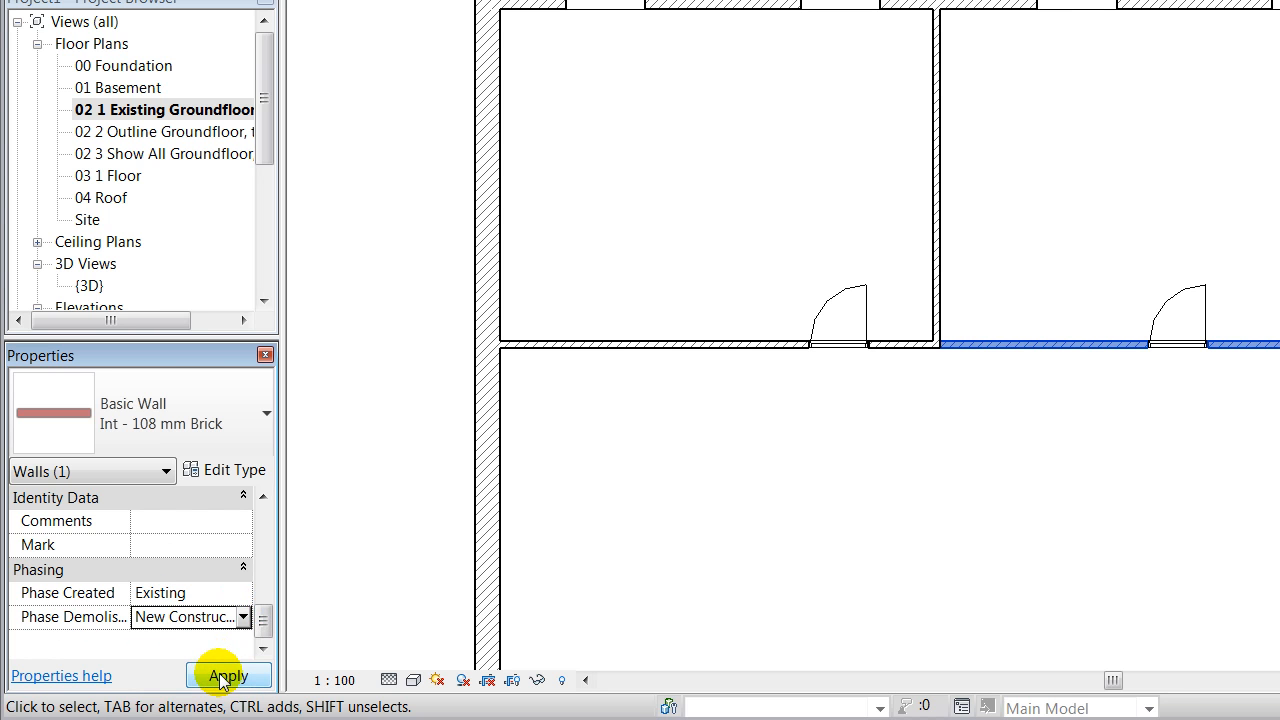
pyautogui.click(228, 676)
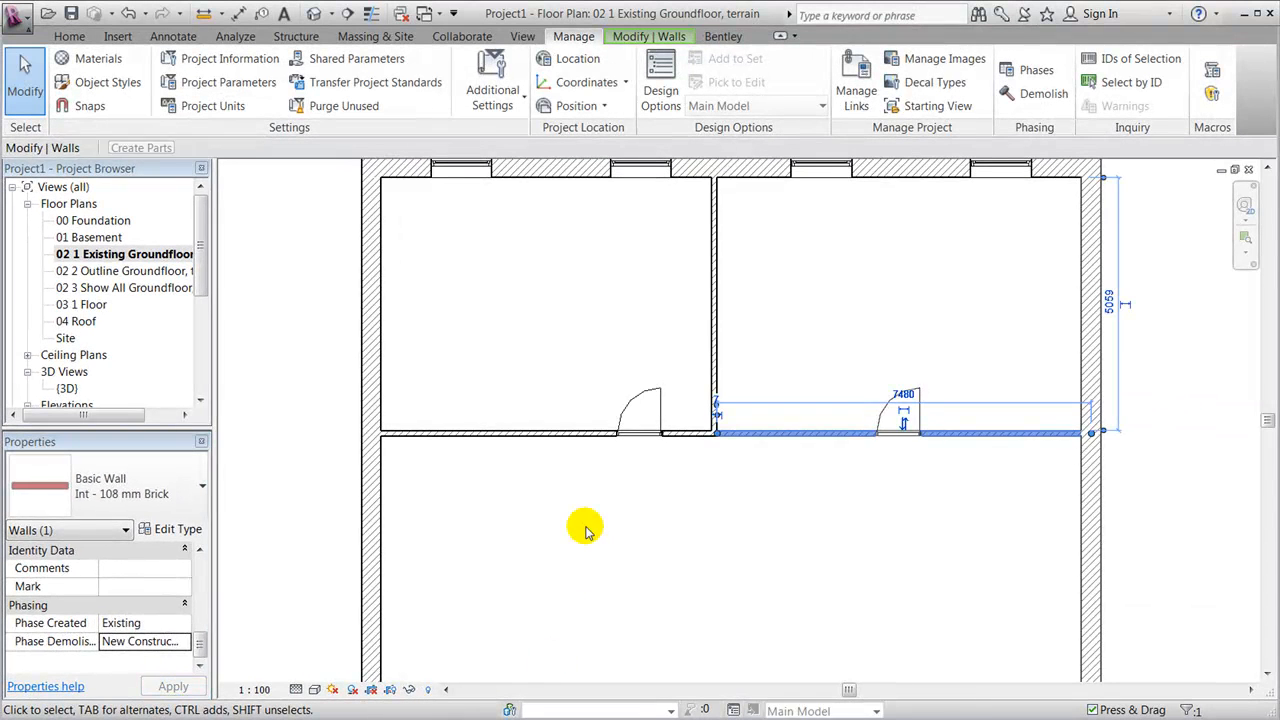
pyautogui.click(120, 252)
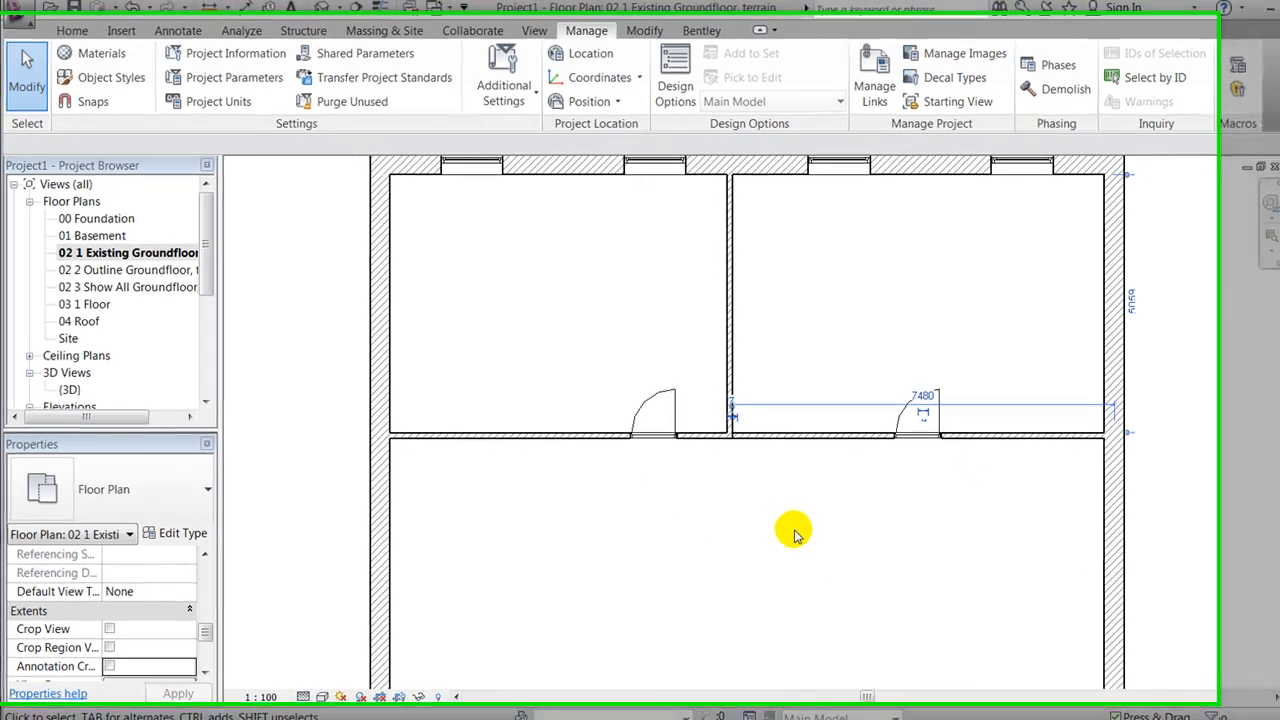
# Step: Check the wall is gone in the 02 2 Outline plan, return to 02 1 Existing and select the left interior door
pyautogui.click(130, 268)
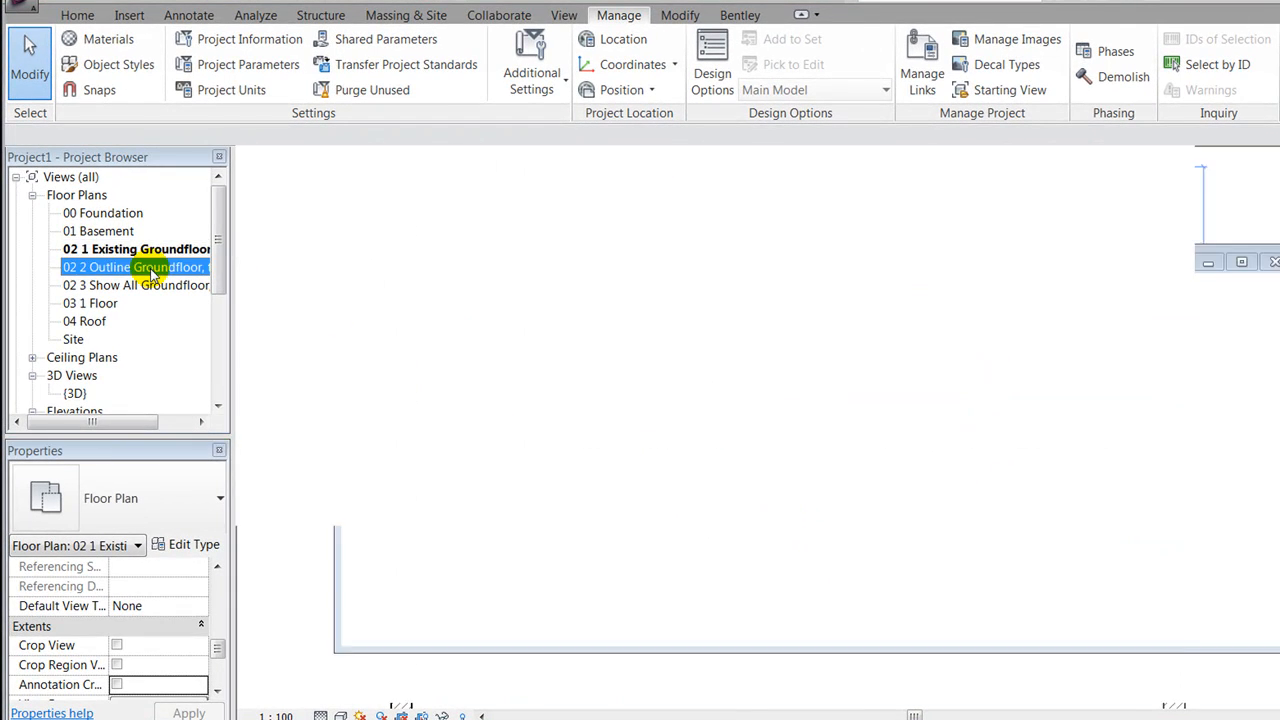
pyautogui.doubleClick(136, 268)
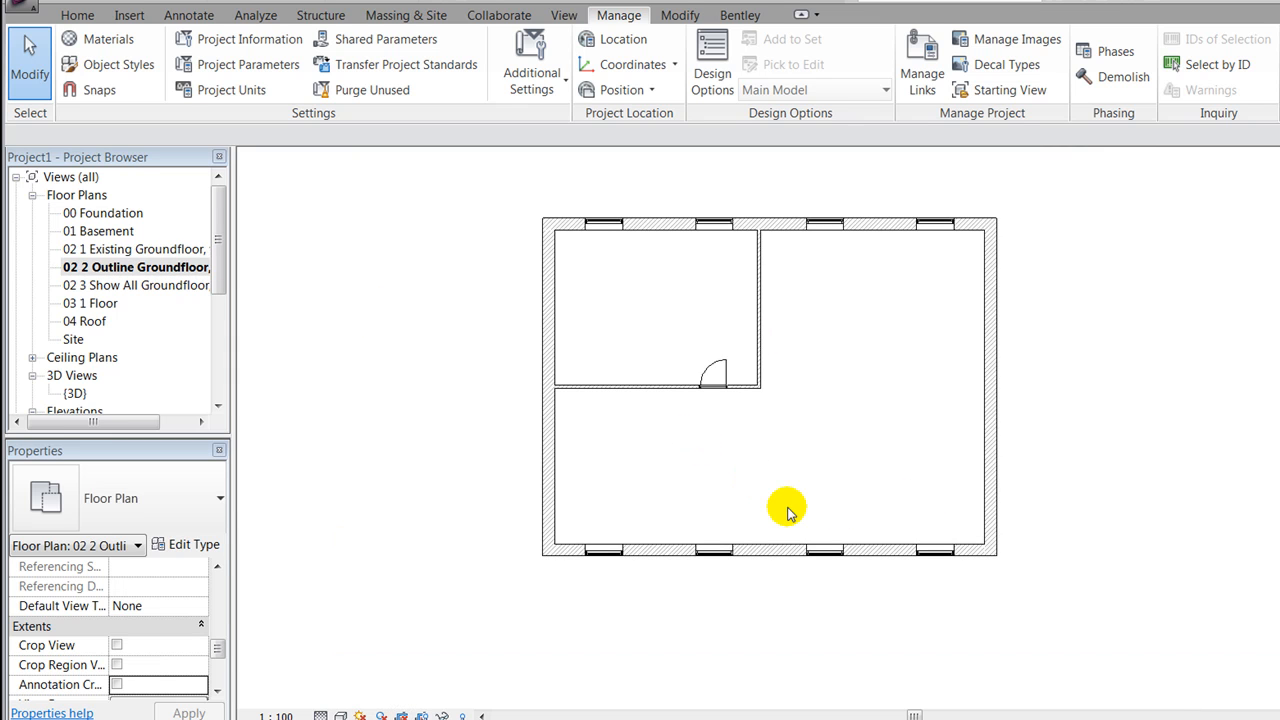
pyautogui.click(140, 248)
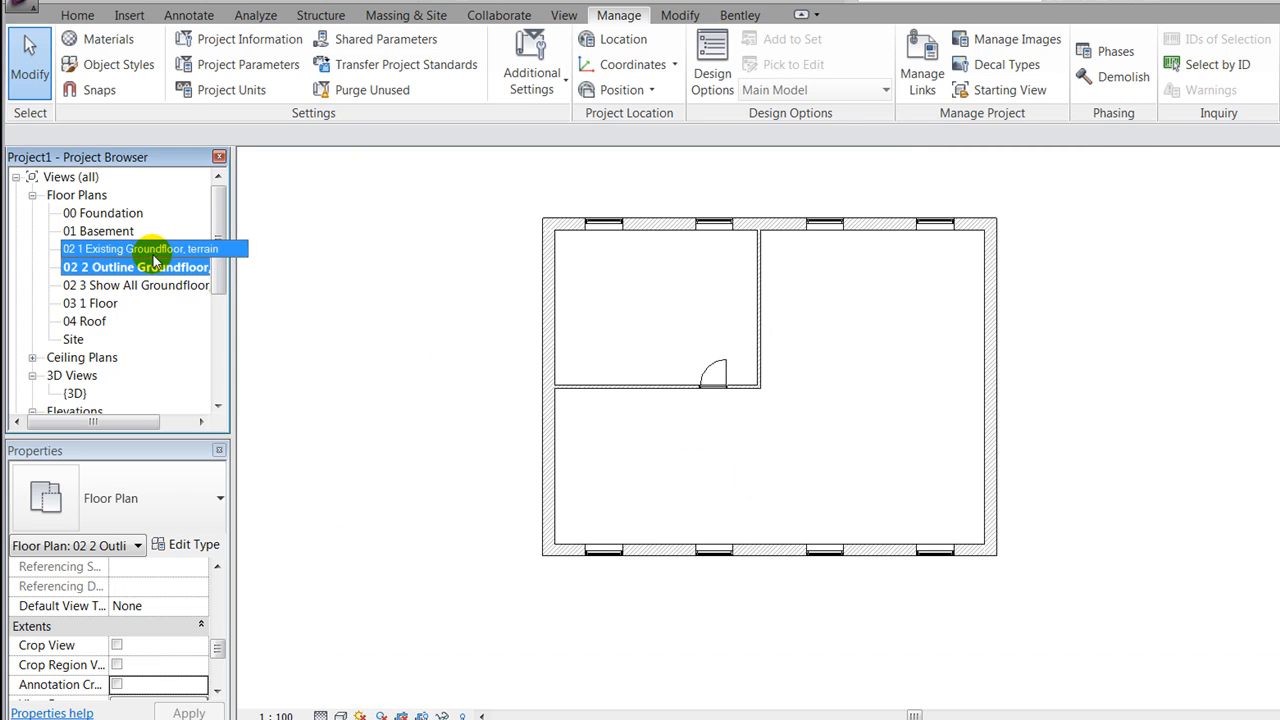
pyautogui.doubleClick(140, 248)
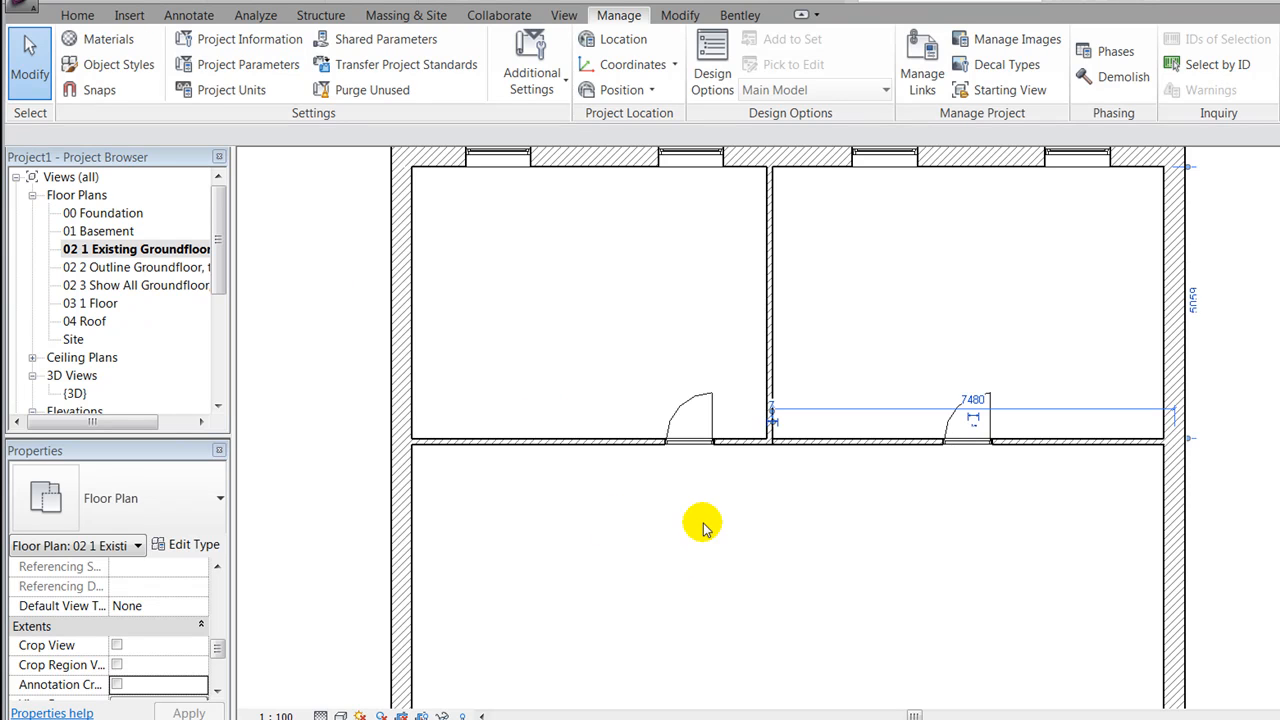
pyautogui.moveTo(700, 414)
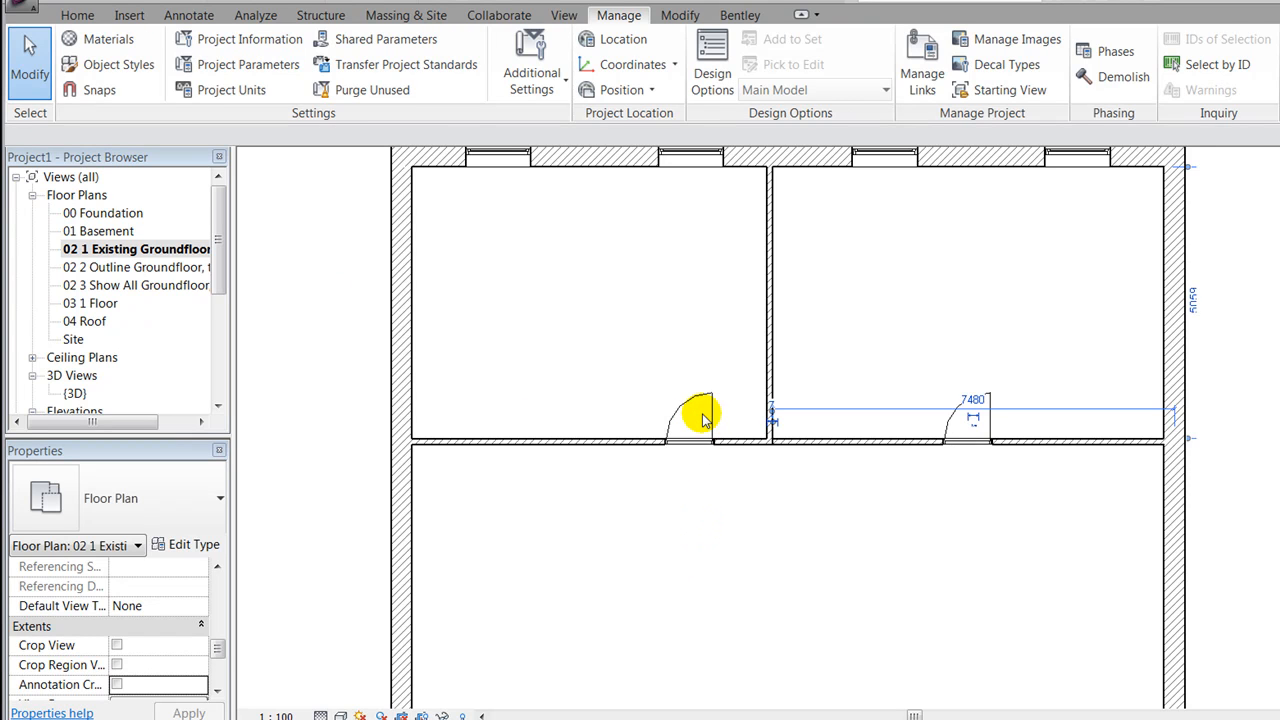
pyautogui.click(690, 414)
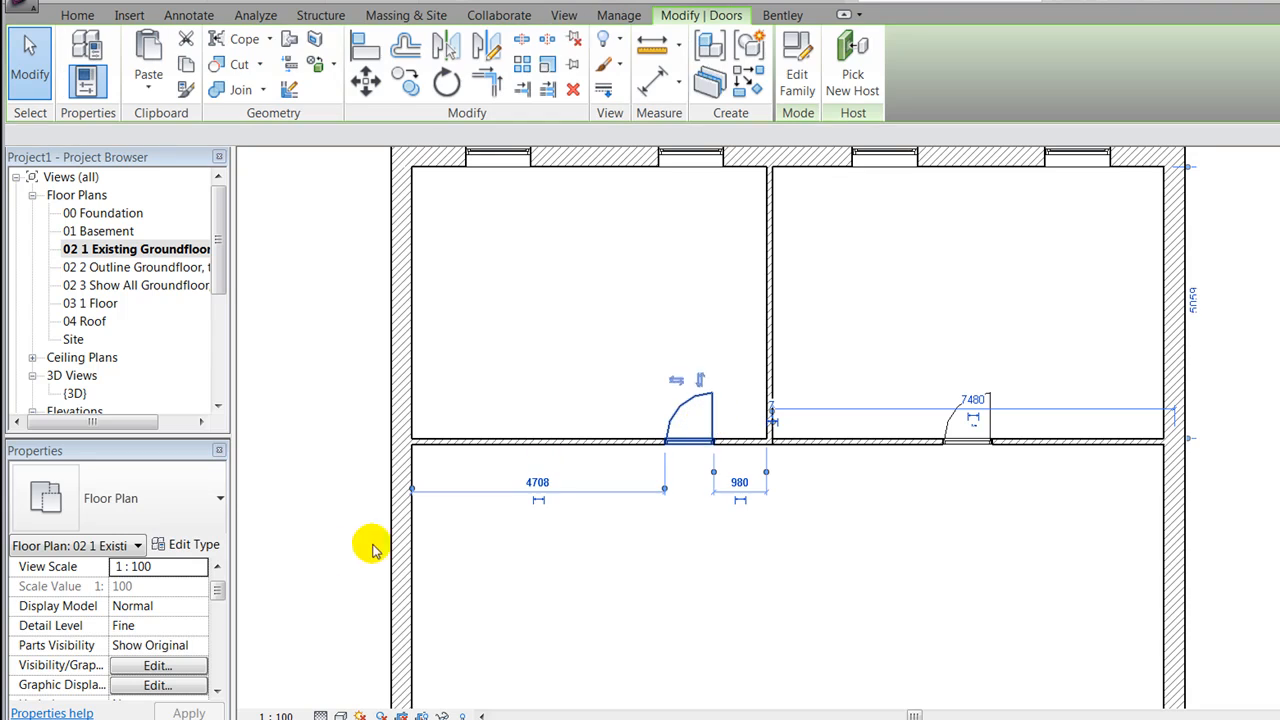
# Step: Set the left interior door's Phase Demolished to New Construction and apply
pyautogui.click(688, 410)
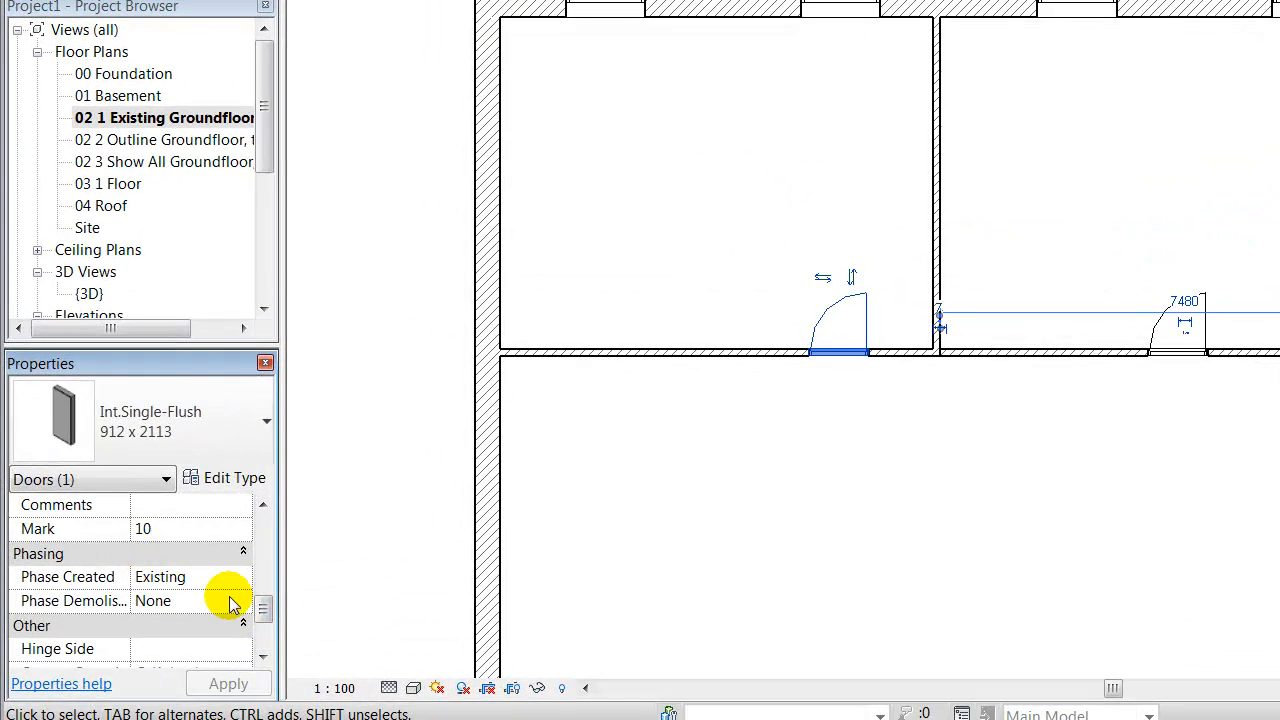
pyautogui.click(244, 600)
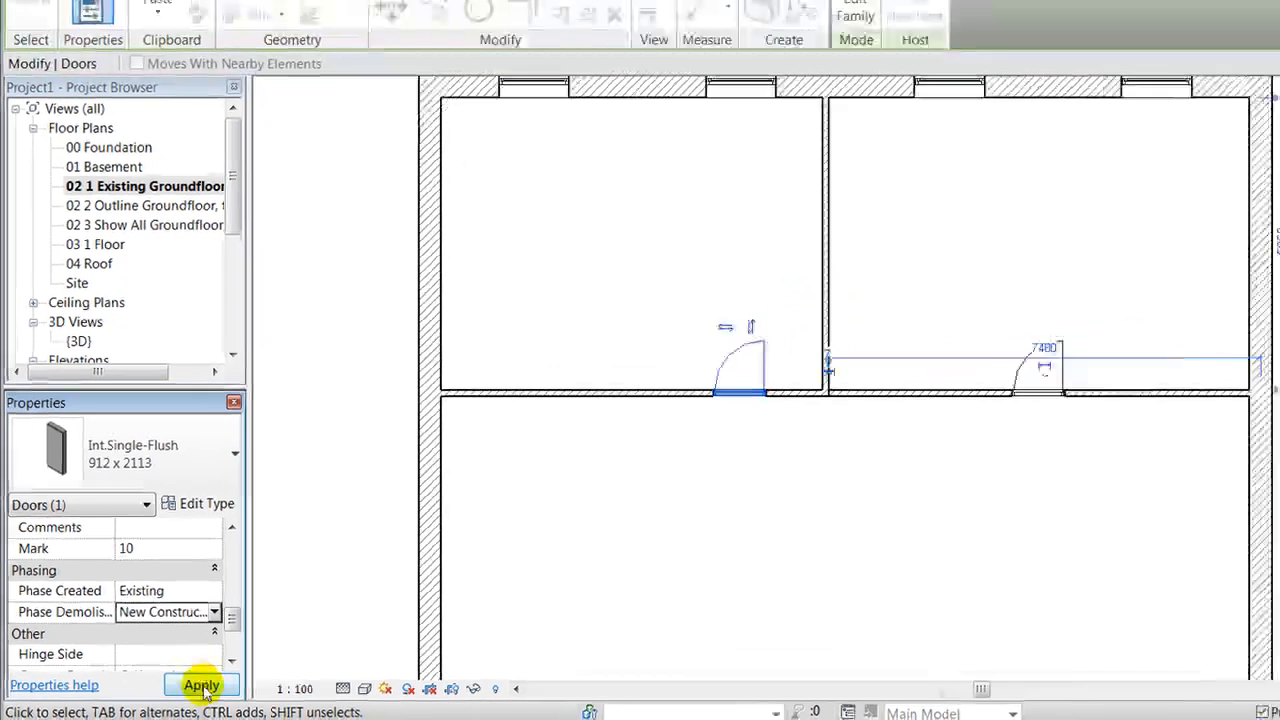
pyautogui.click(200, 684)
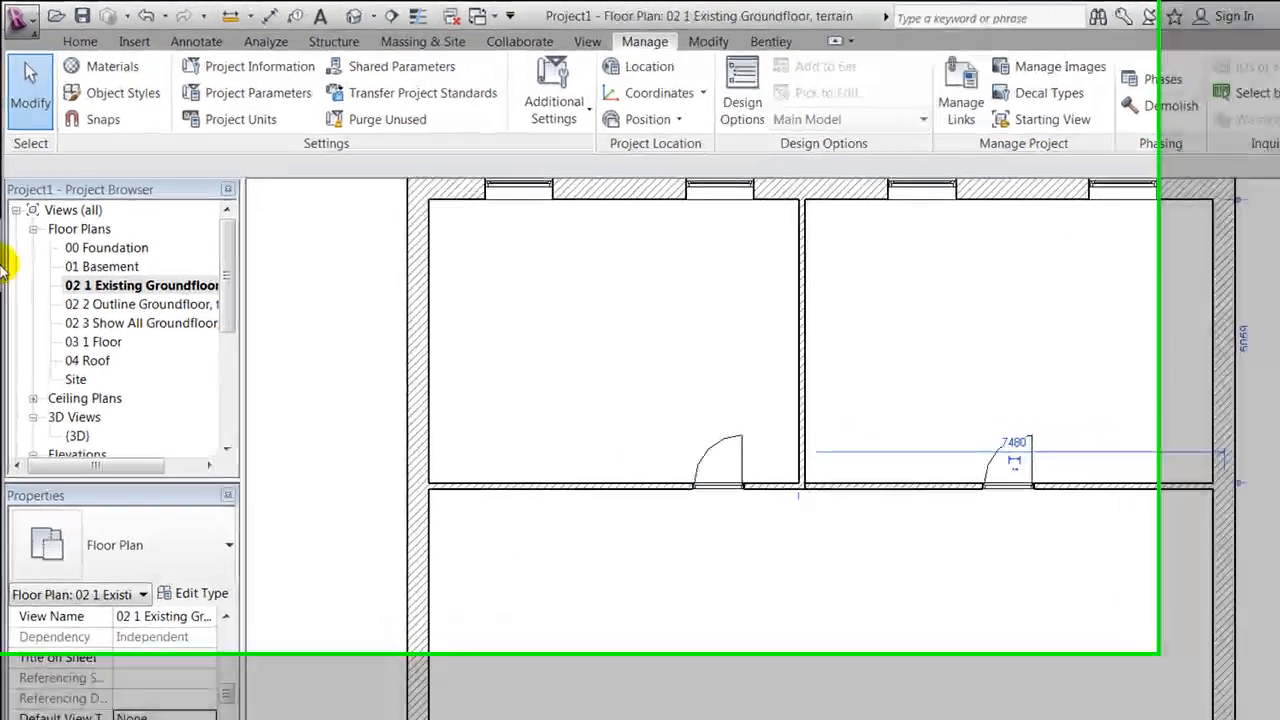
pyautogui.doubleClick(156, 304)
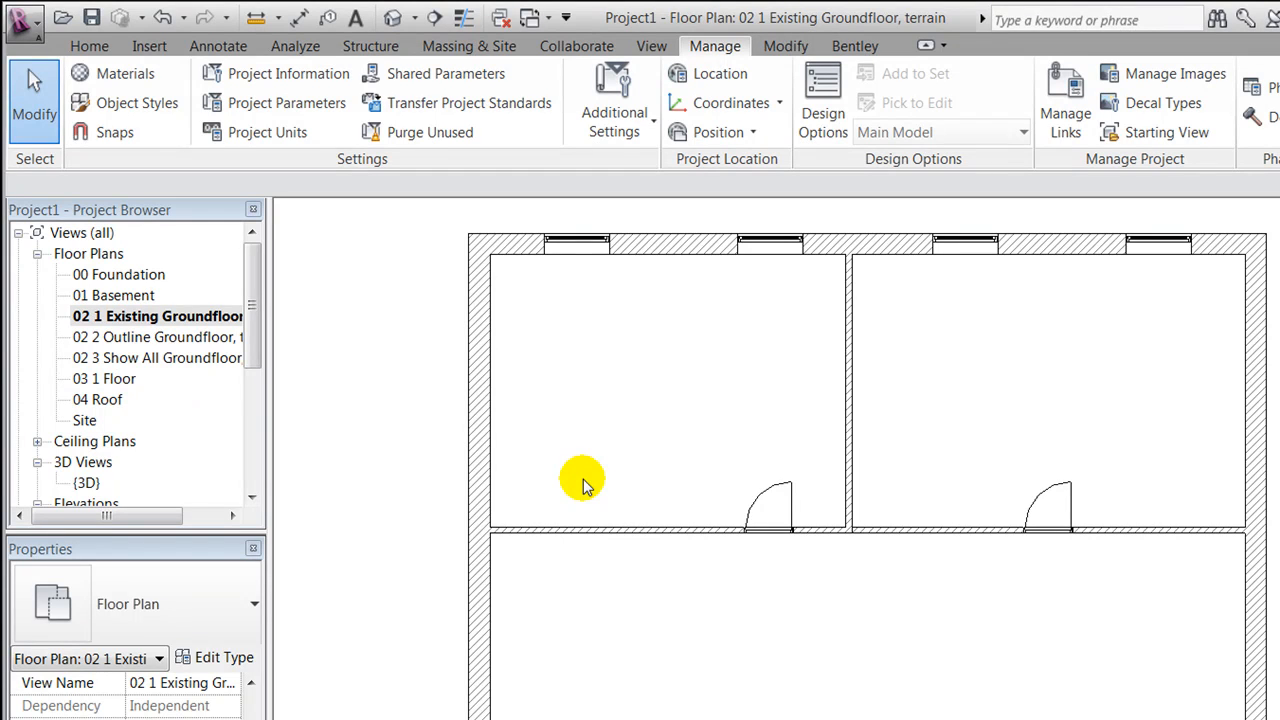
pyautogui.moveTo(88, 46)
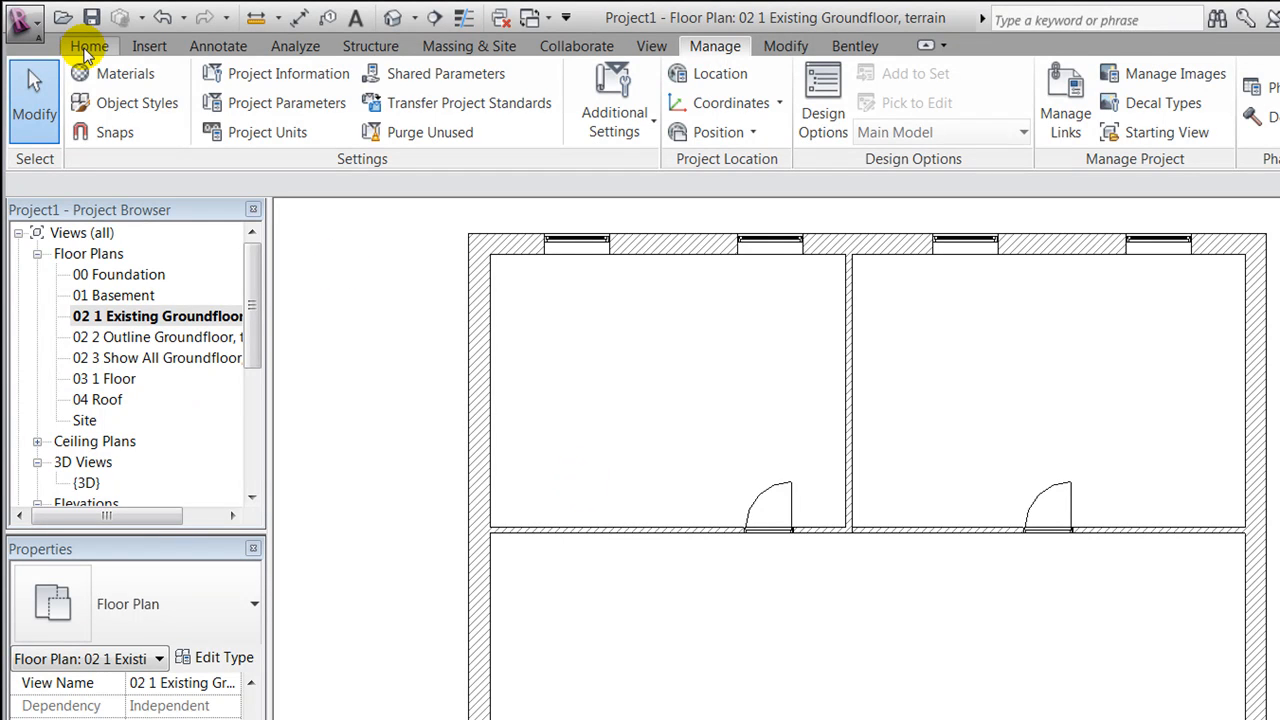
# Step: Place a door in the interior wall, set the new wall and doors to Phase Created: New Construction, and view the Outline plan
pyautogui.click(88, 46)
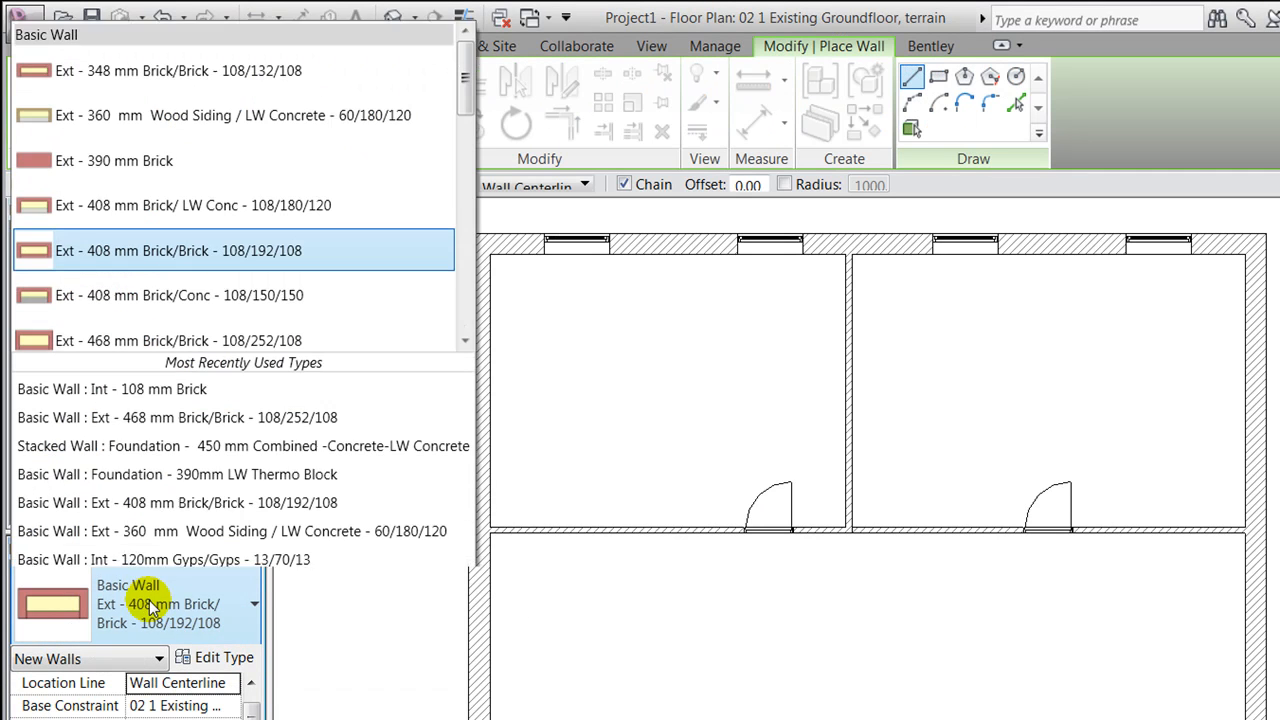
pyautogui.scroll(-3)
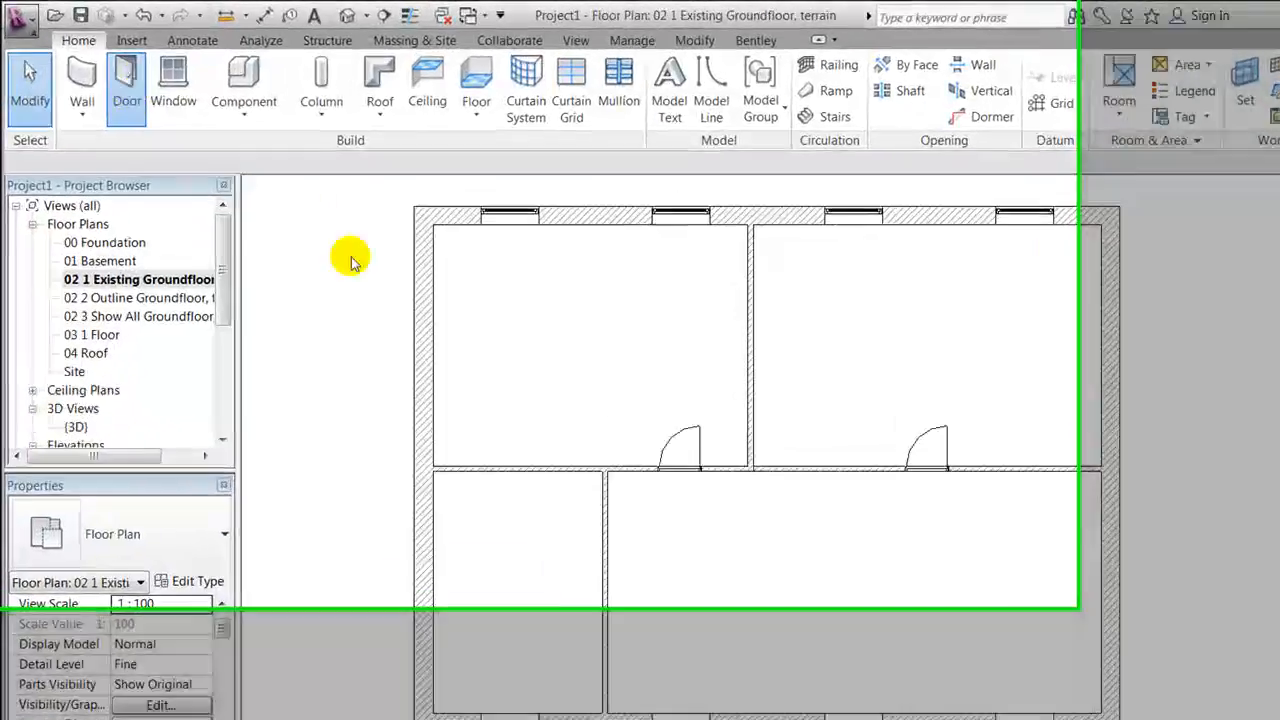
pyautogui.click(126, 84)
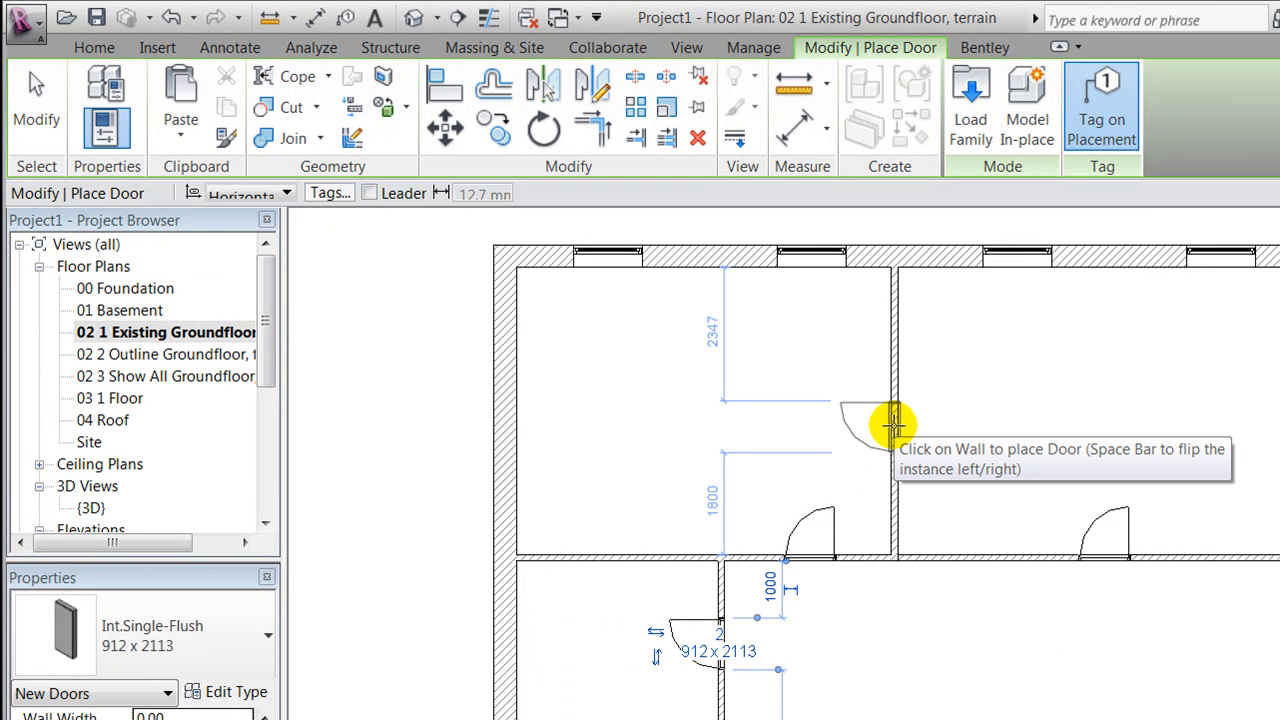
pyautogui.click(890, 424)
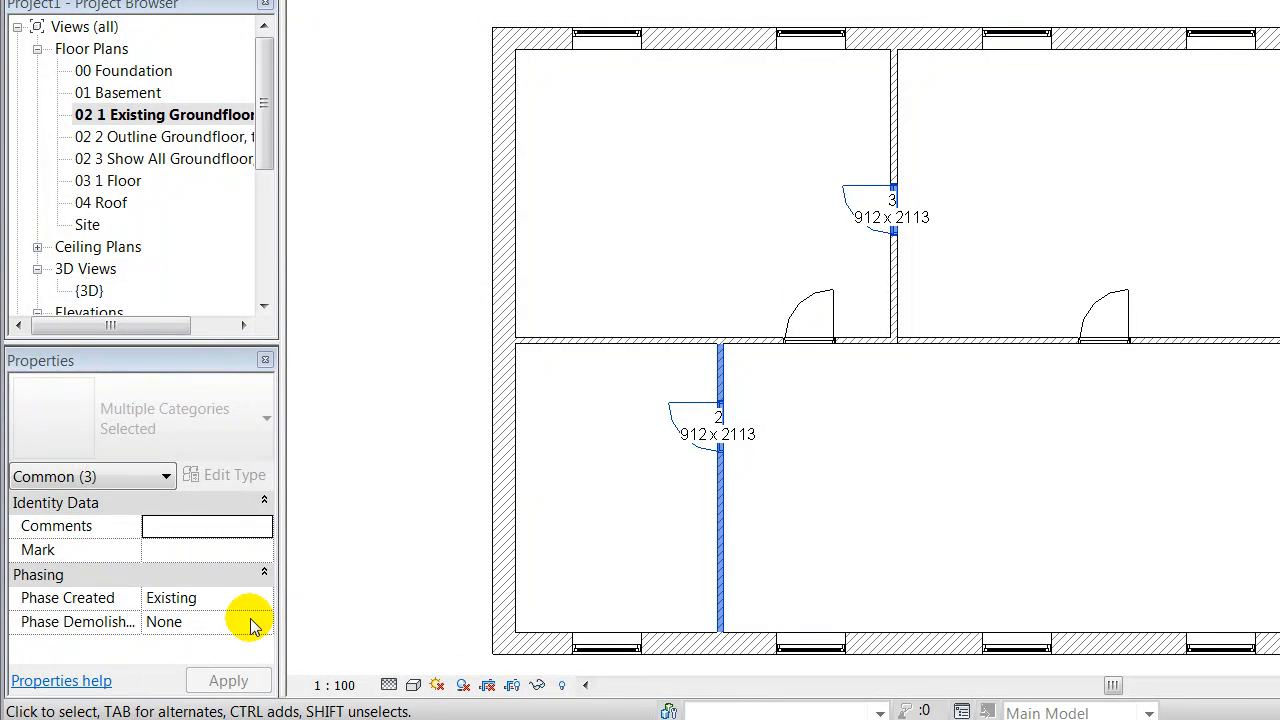
pyautogui.click(264, 598)
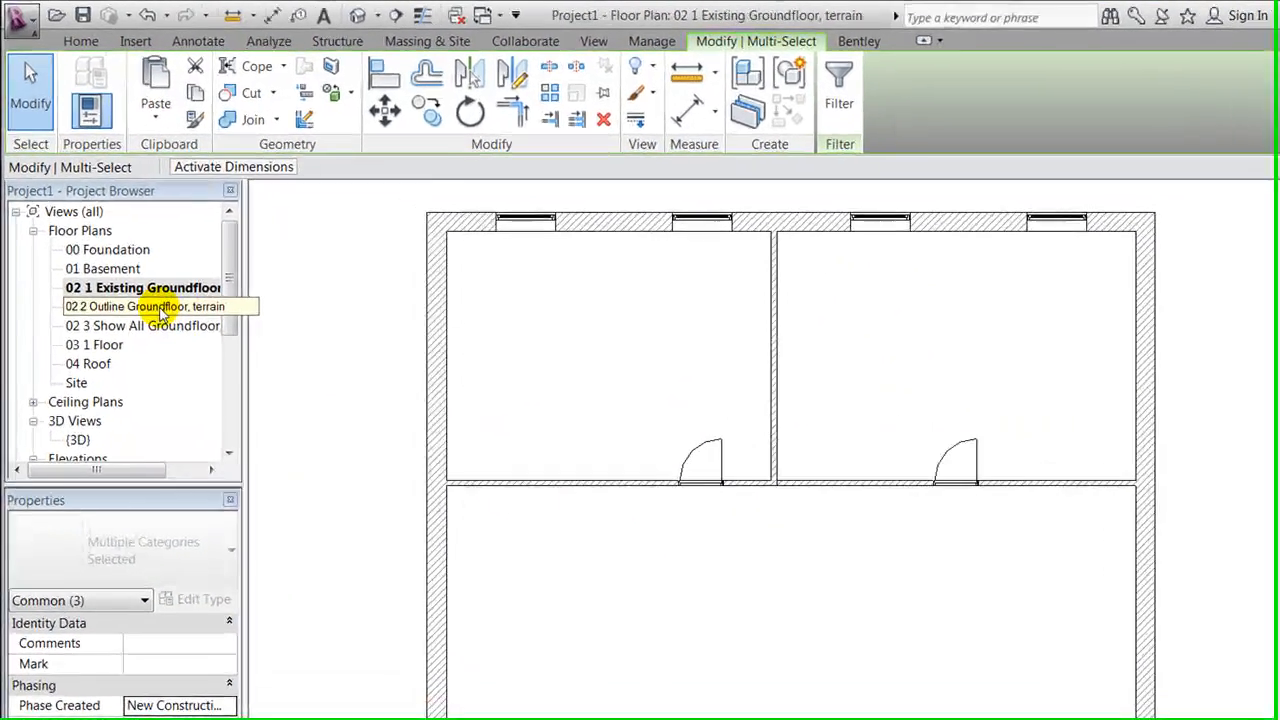
pyautogui.doubleClick(144, 308)
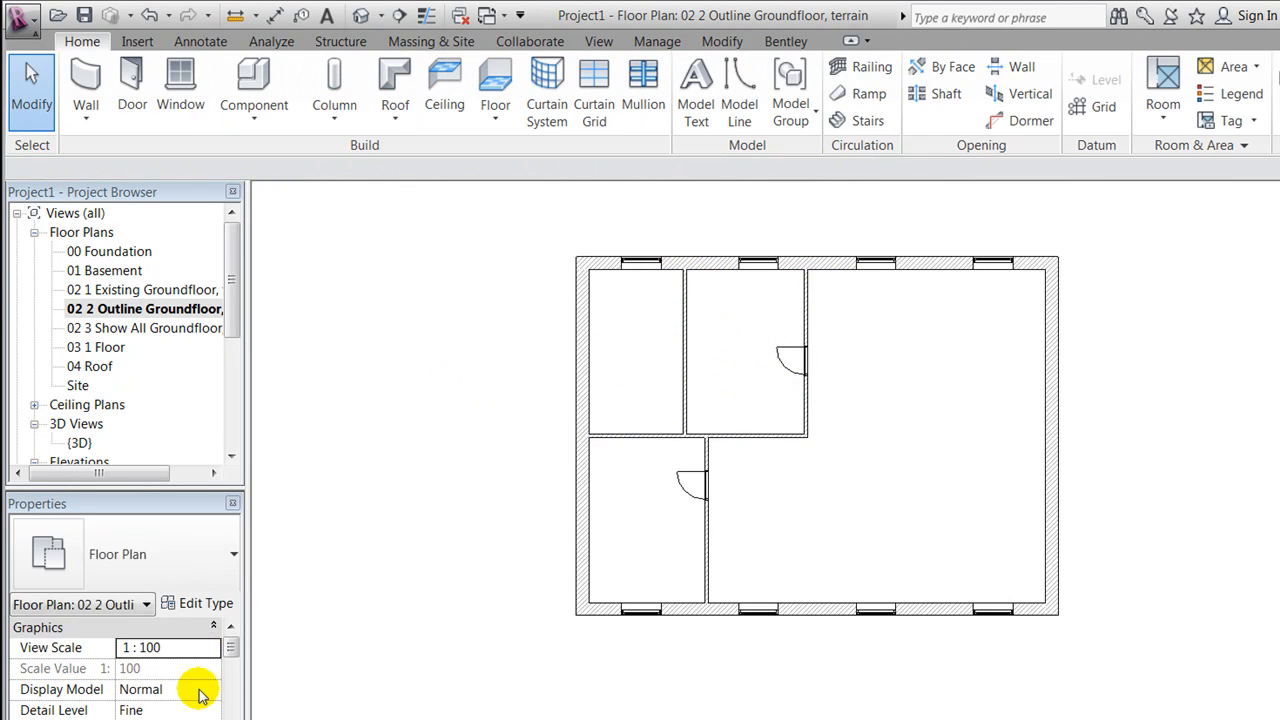
# Step: Select the new interior wall in the Outline Groundfloor plan to check its phase
pyautogui.click(684, 350)
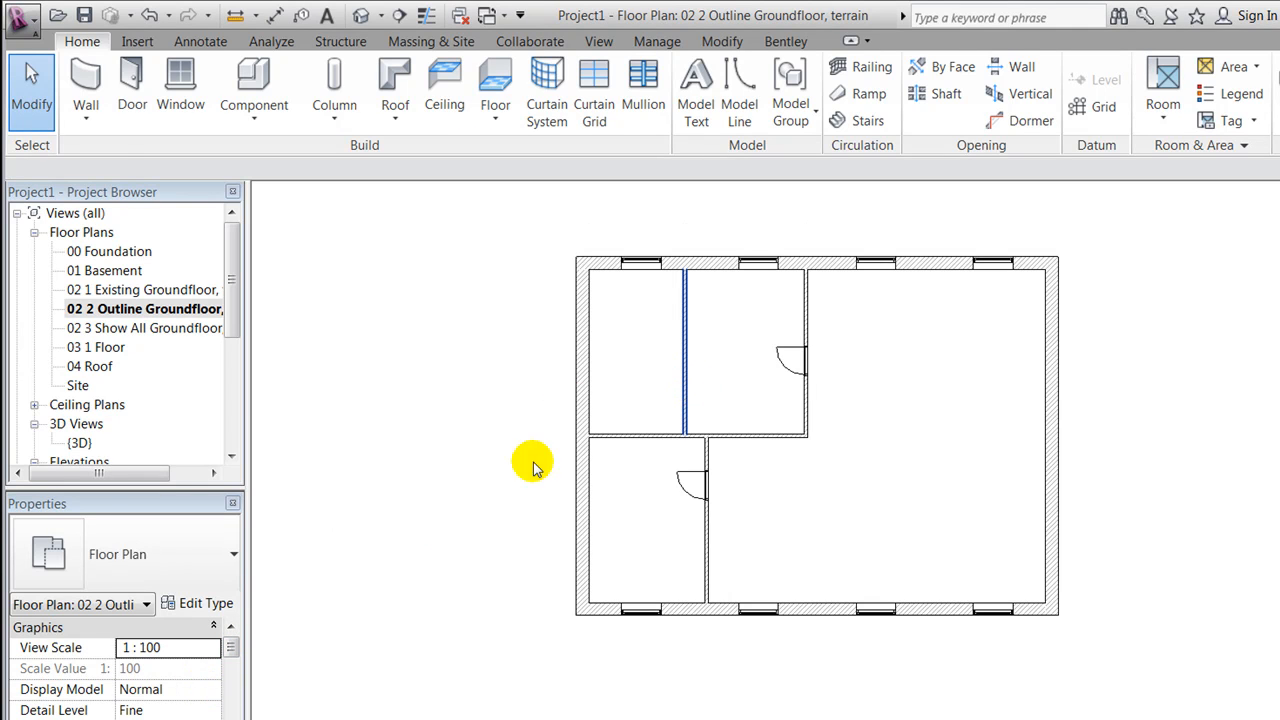
pyautogui.click(688, 350)
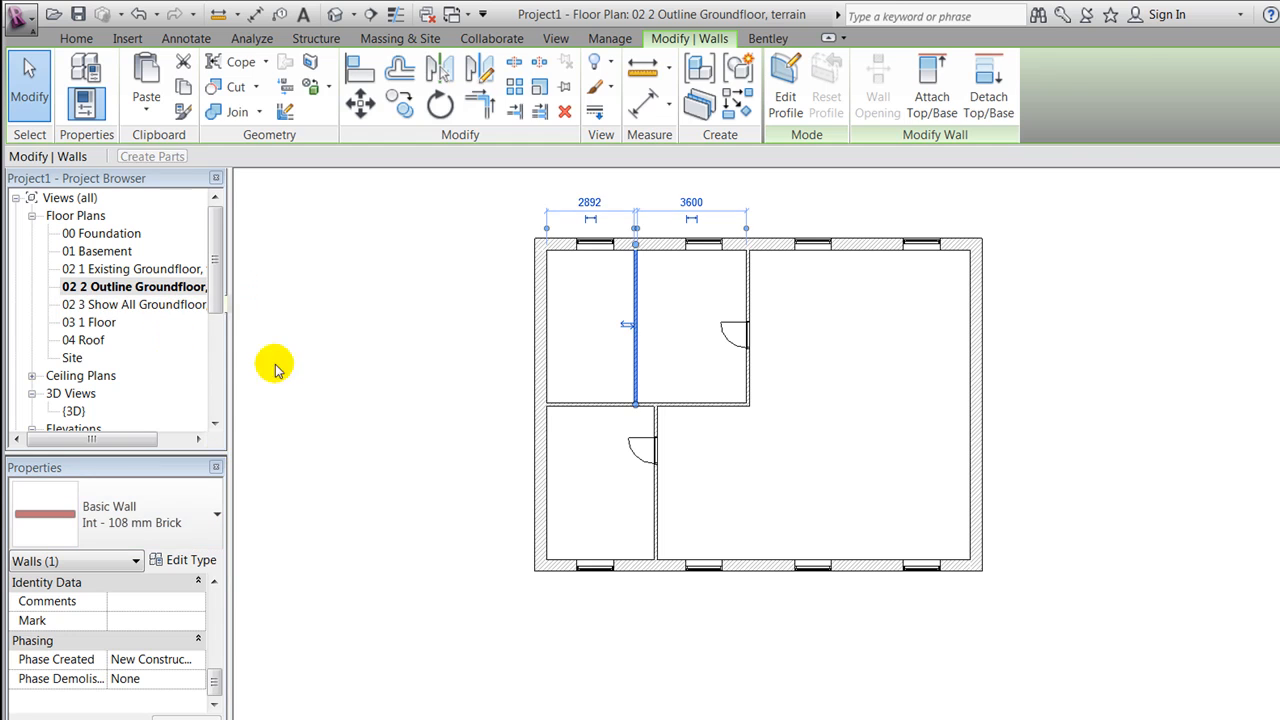
pyautogui.click(720, 436)
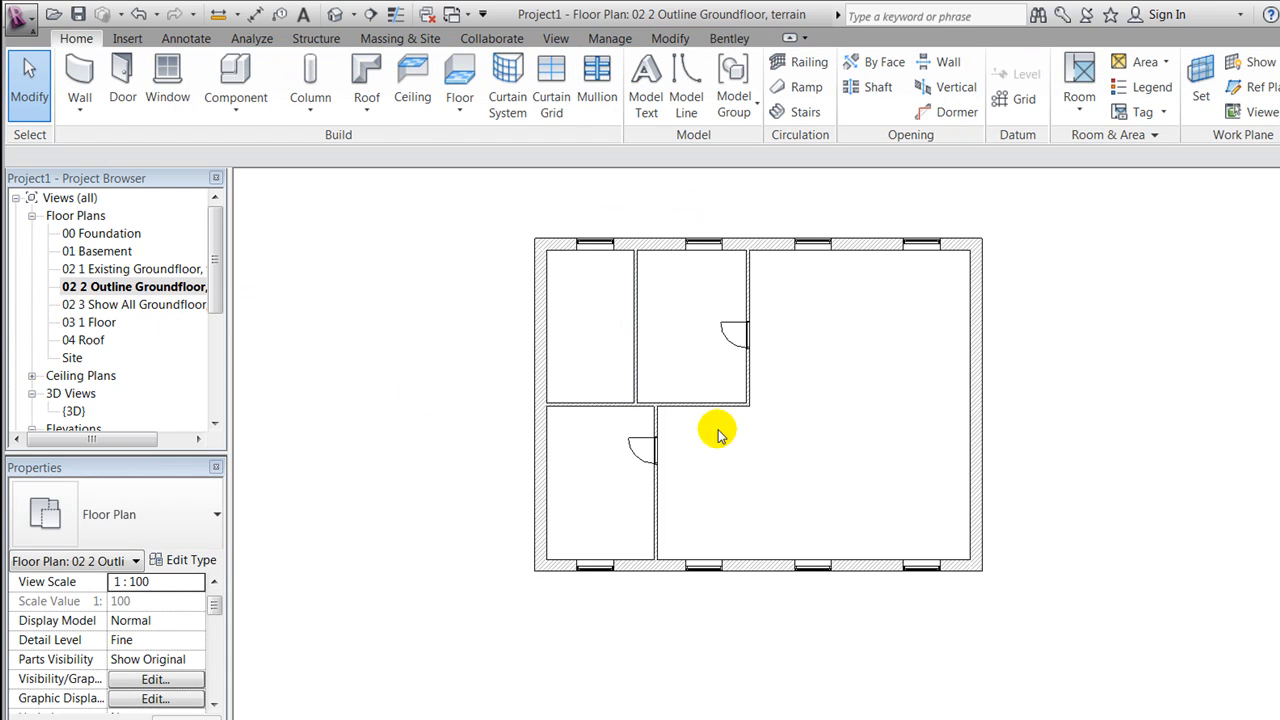
# Step: Switch to 02 1 Existing Groundfloor and back to compare the new walls against the existing plan
pyautogui.click(132, 268)
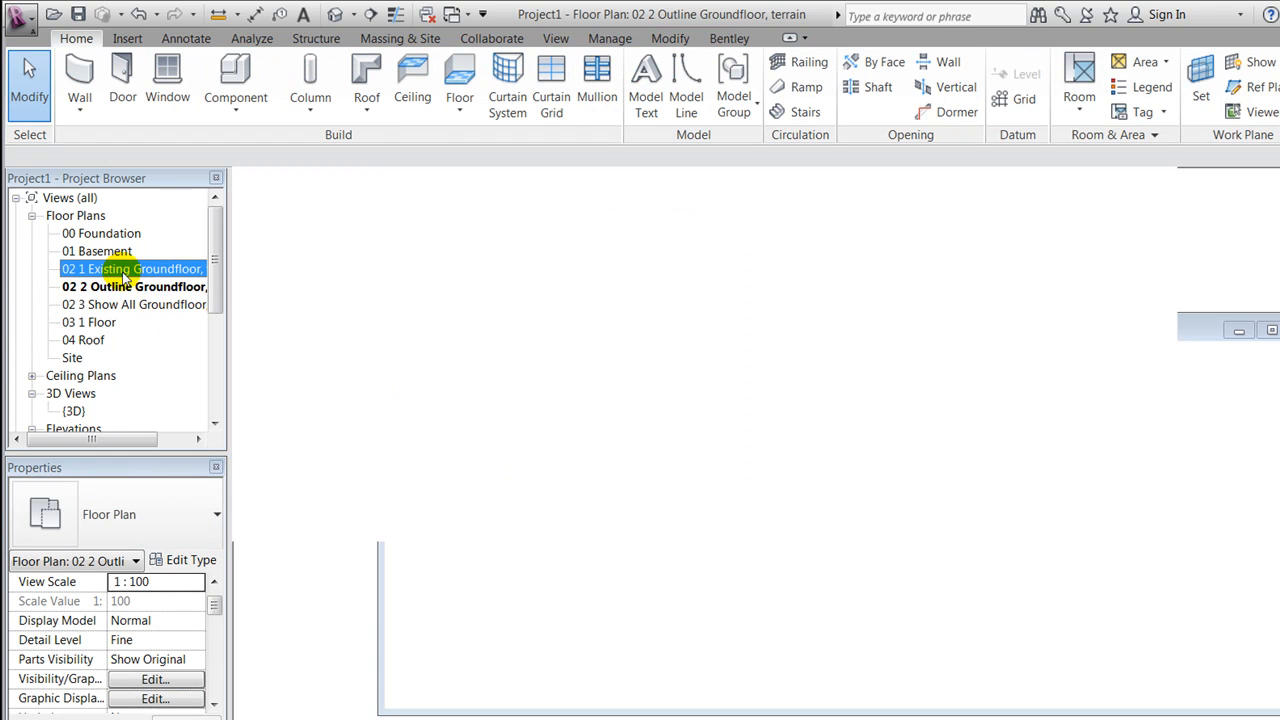
pyautogui.doubleClick(132, 268)
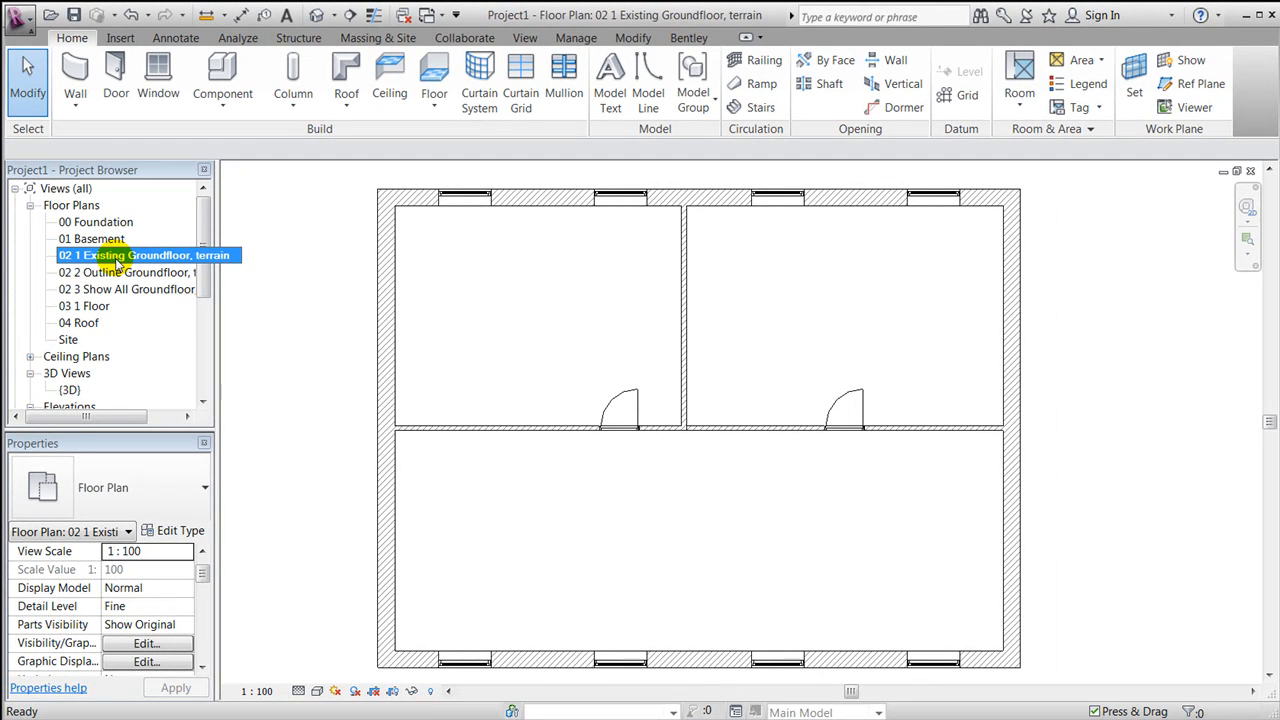
pyautogui.doubleClick(120, 272)
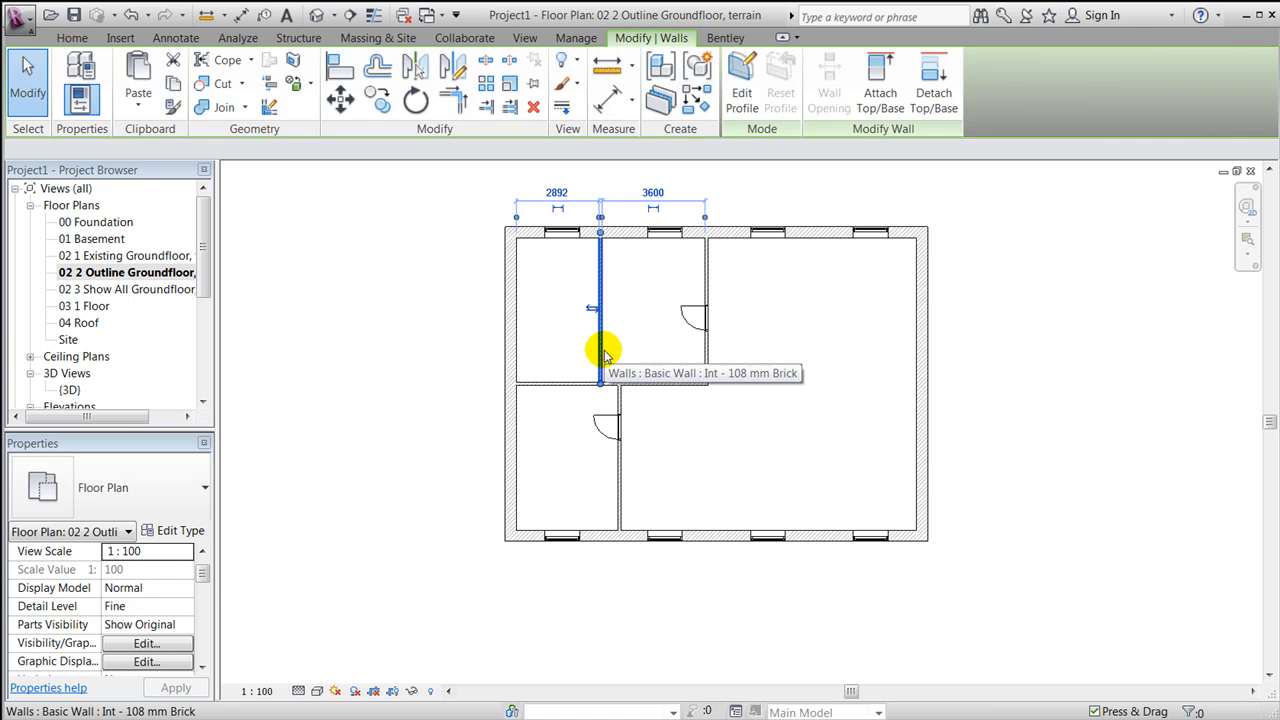
pyautogui.click(750, 424)
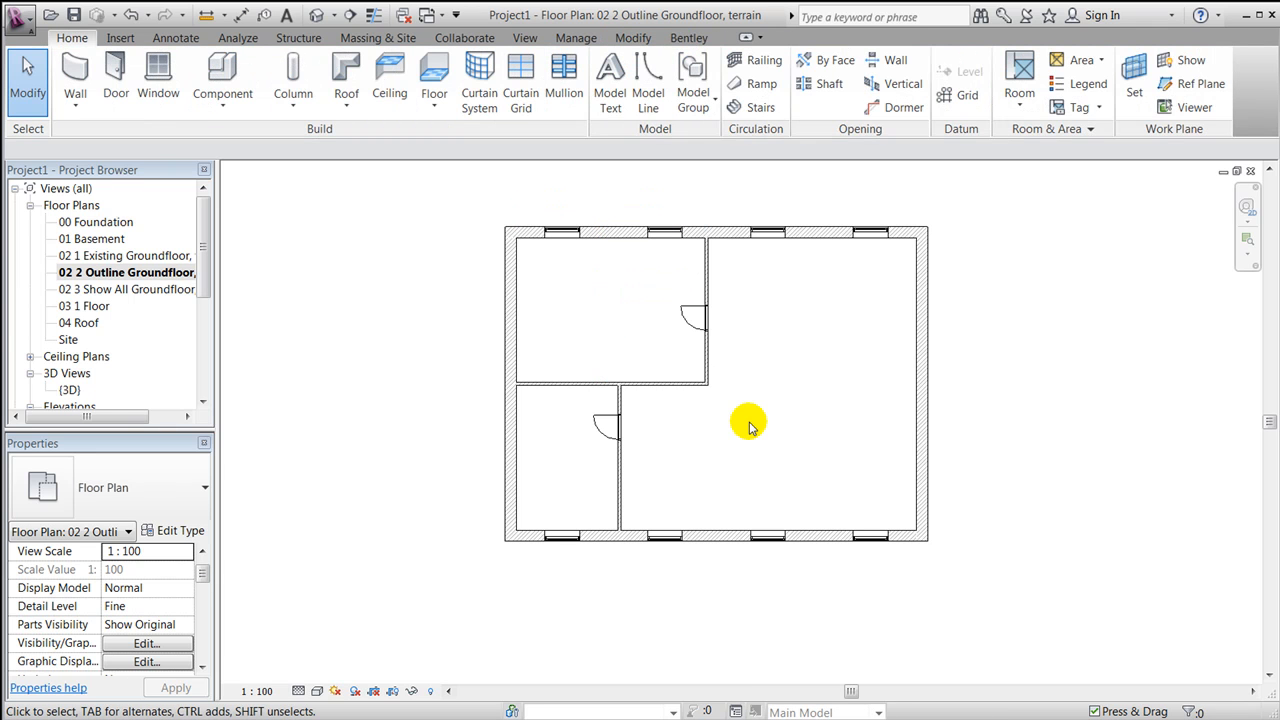
pyautogui.moveTo(222, 332)
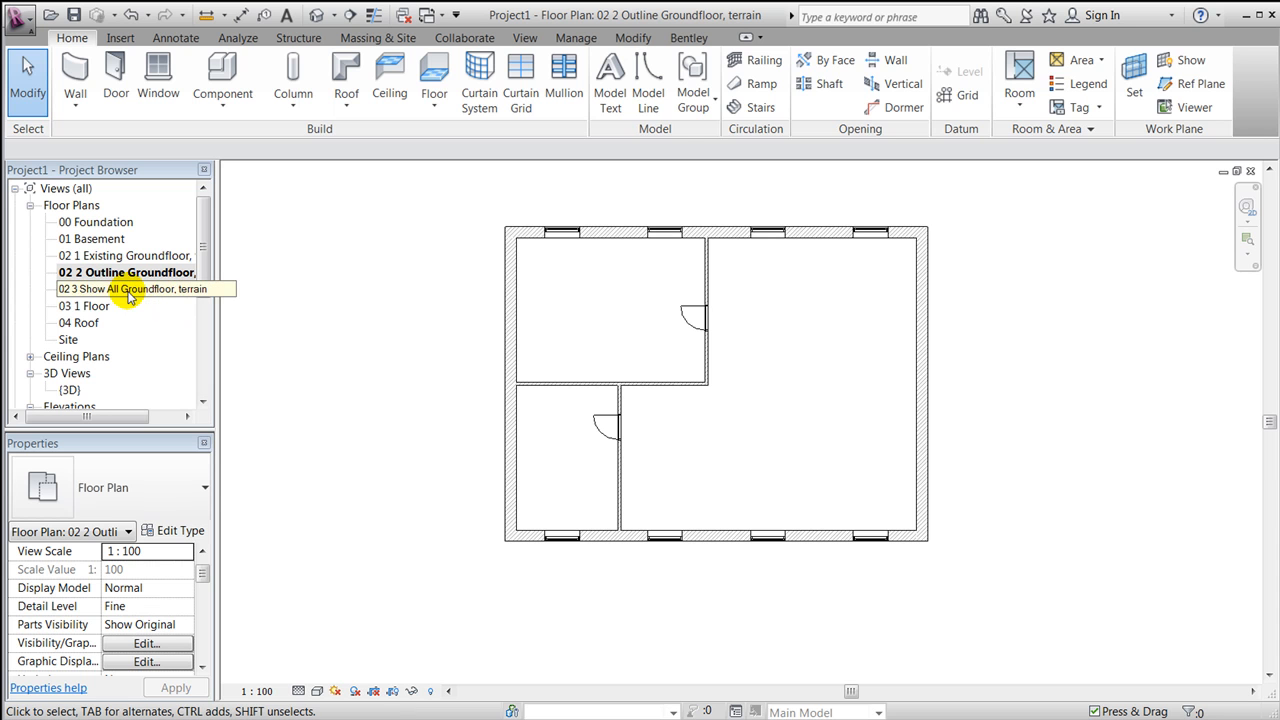
# Step: Open 02 3 Show All Groundfloor and inspect a dashed demolished door
pyautogui.doubleClick(132, 288)
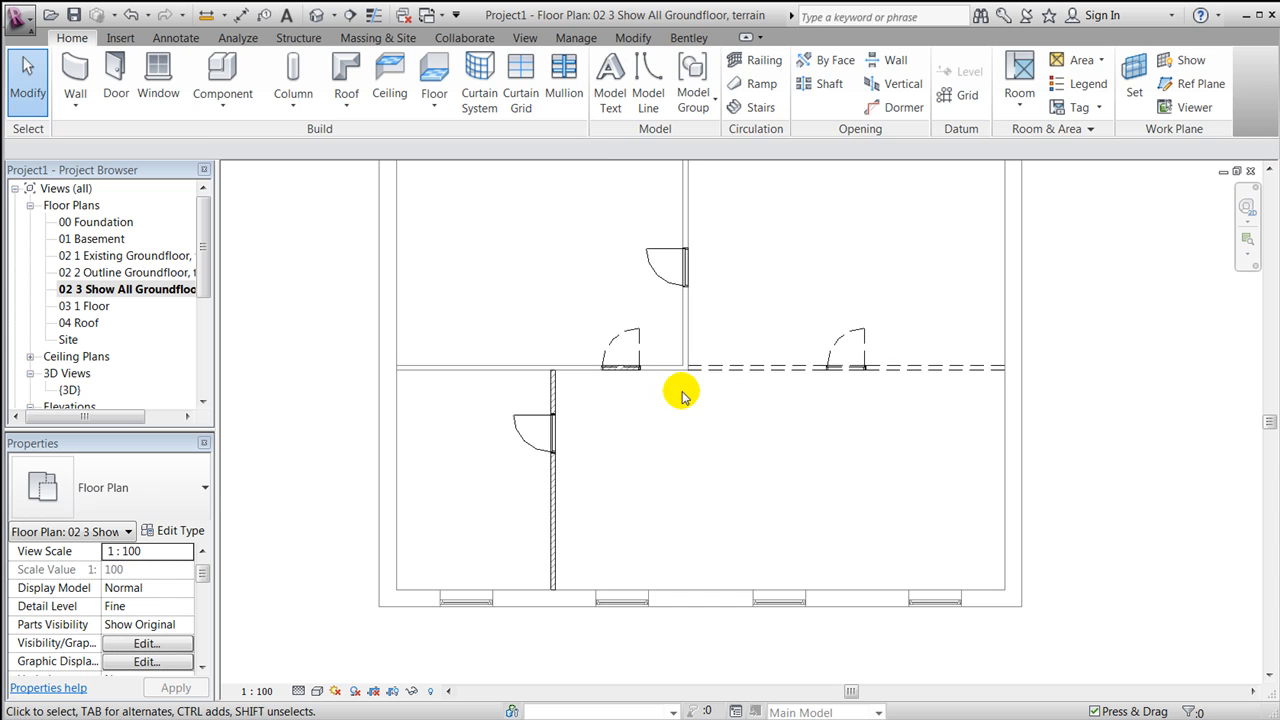
pyautogui.moveTo(712, 368)
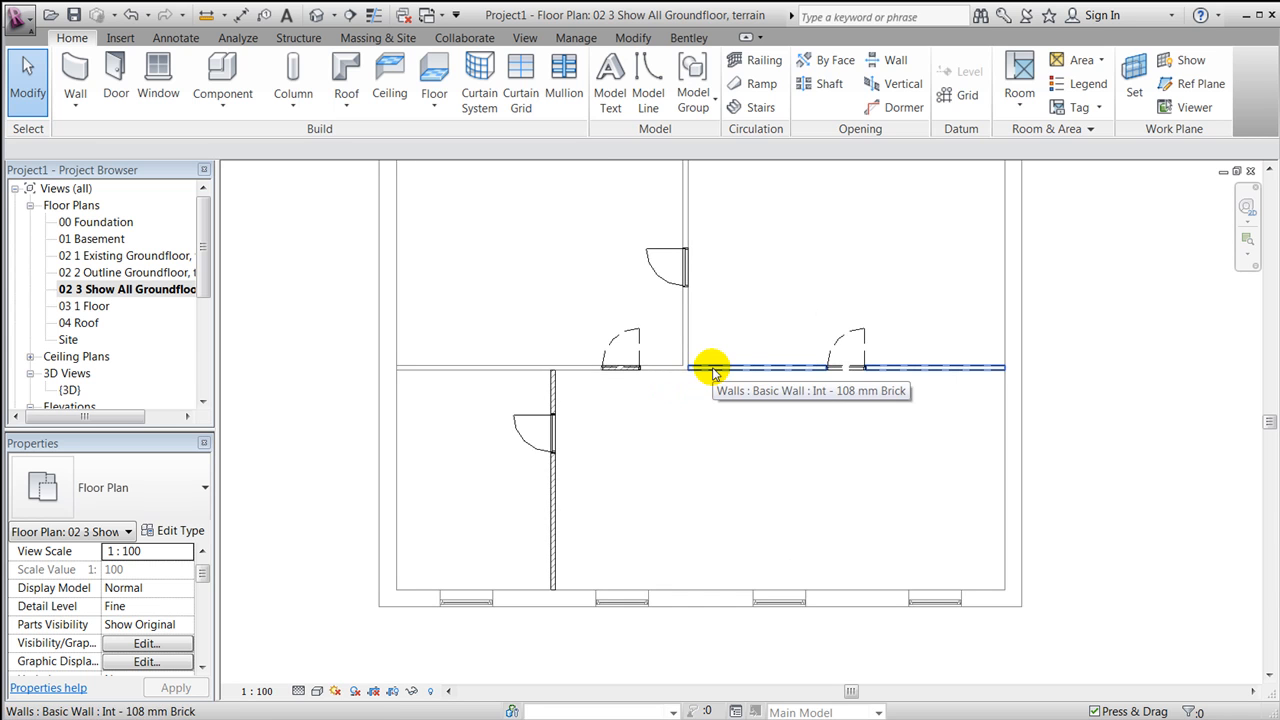
pyautogui.moveTo(958, 364)
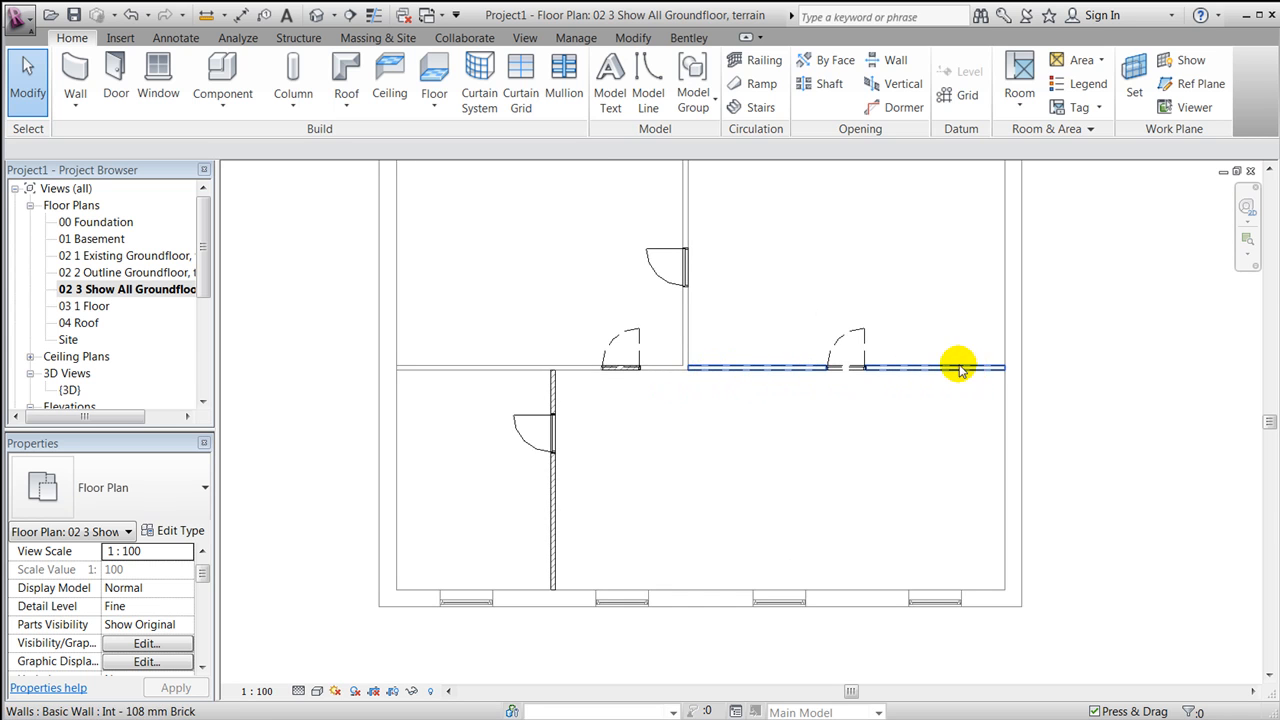
pyautogui.moveTo(860, 344)
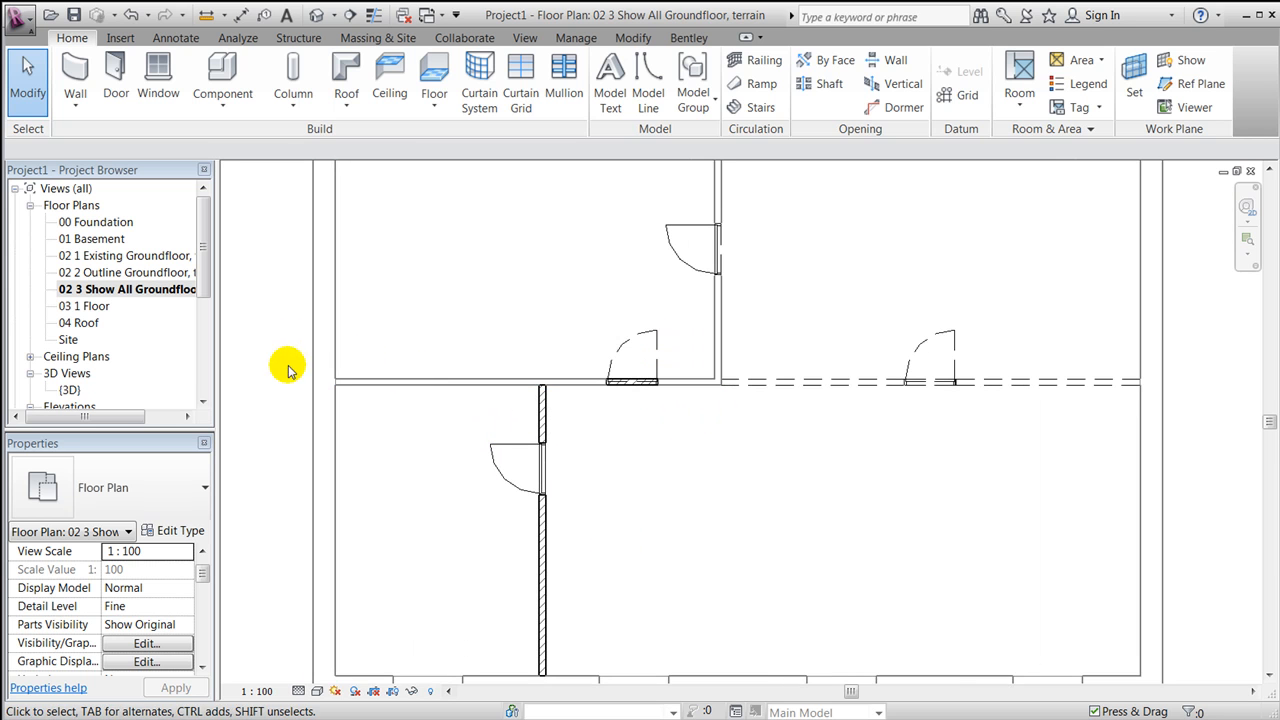
pyautogui.moveTo(368, 488)
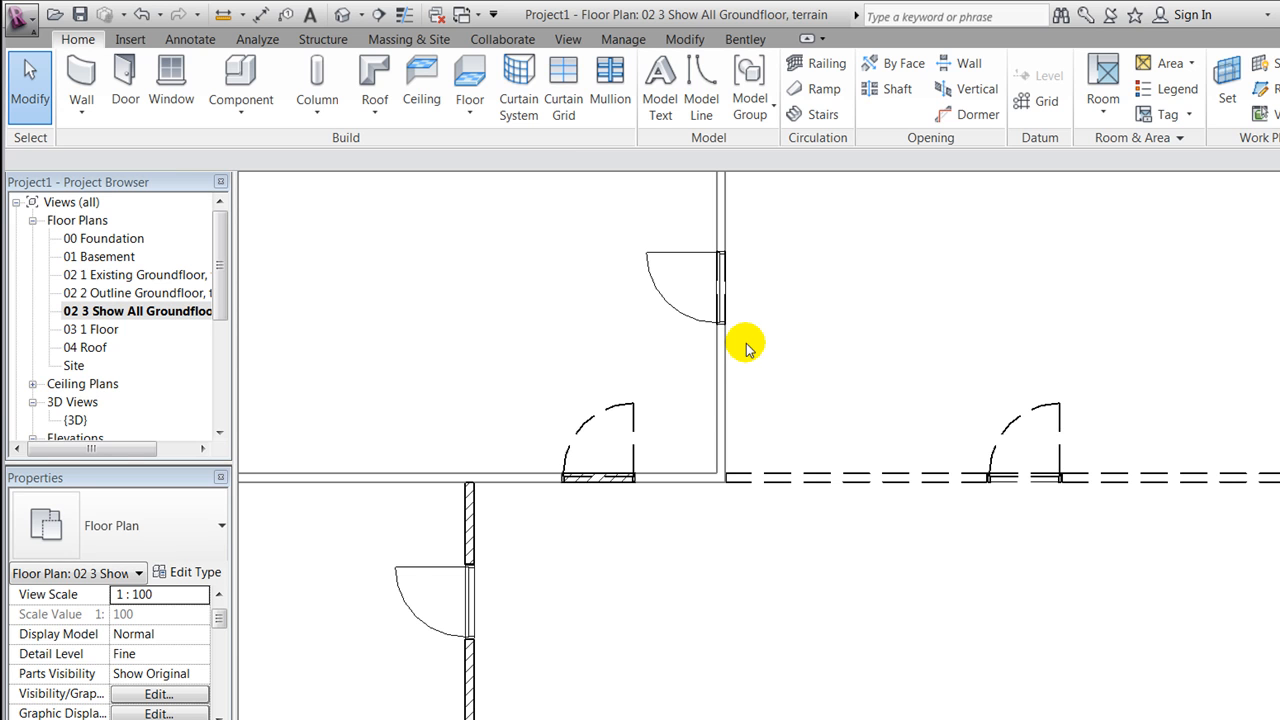
pyautogui.moveTo(818, 358)
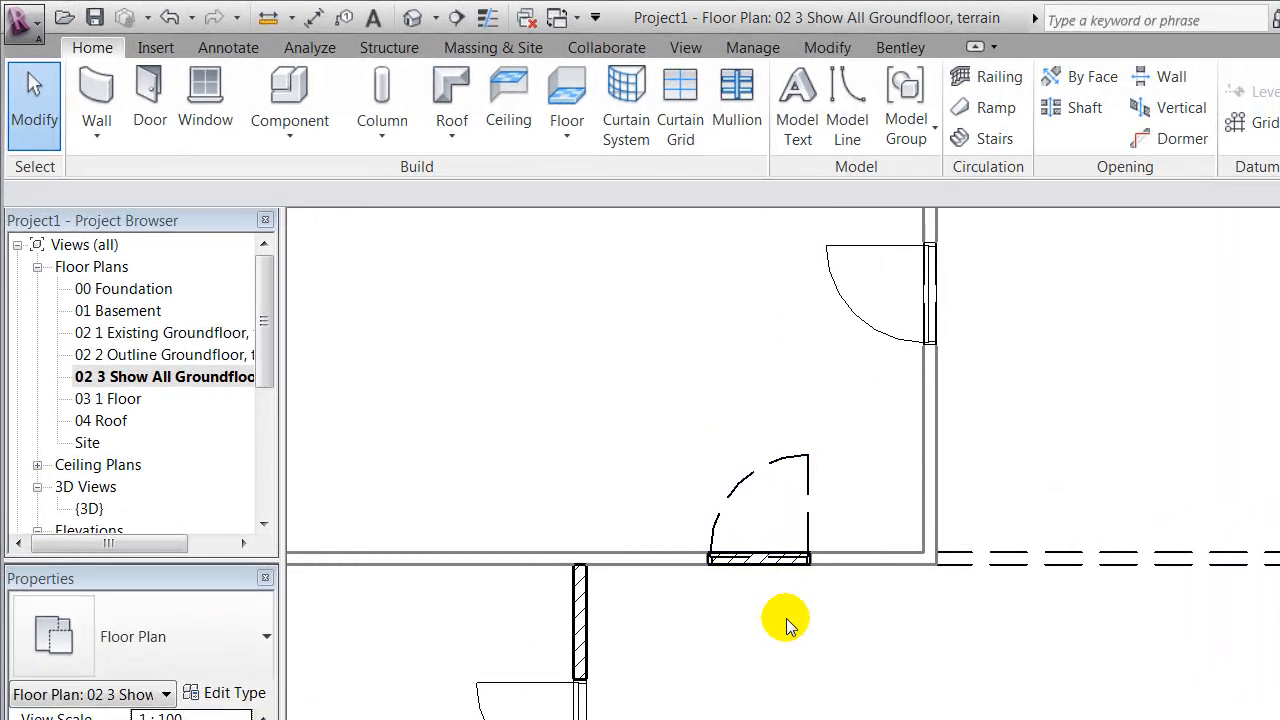
pyautogui.moveTo(778, 512)
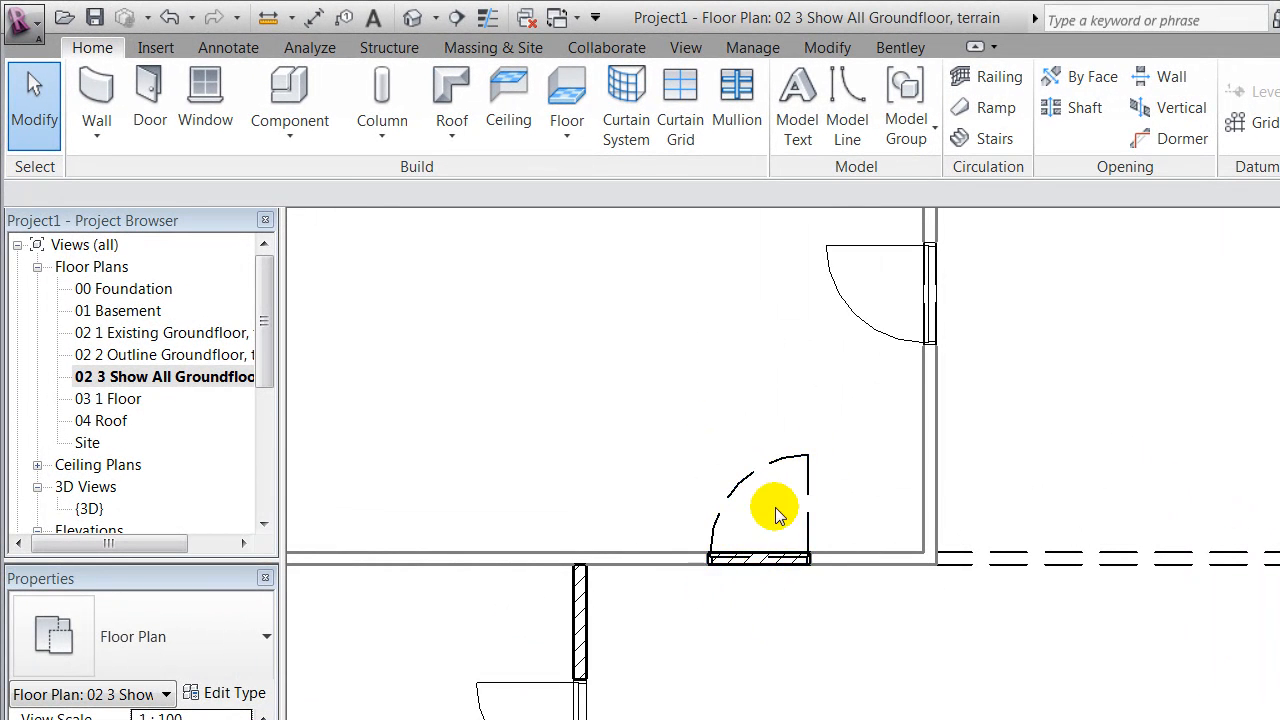
pyautogui.click(760, 556)
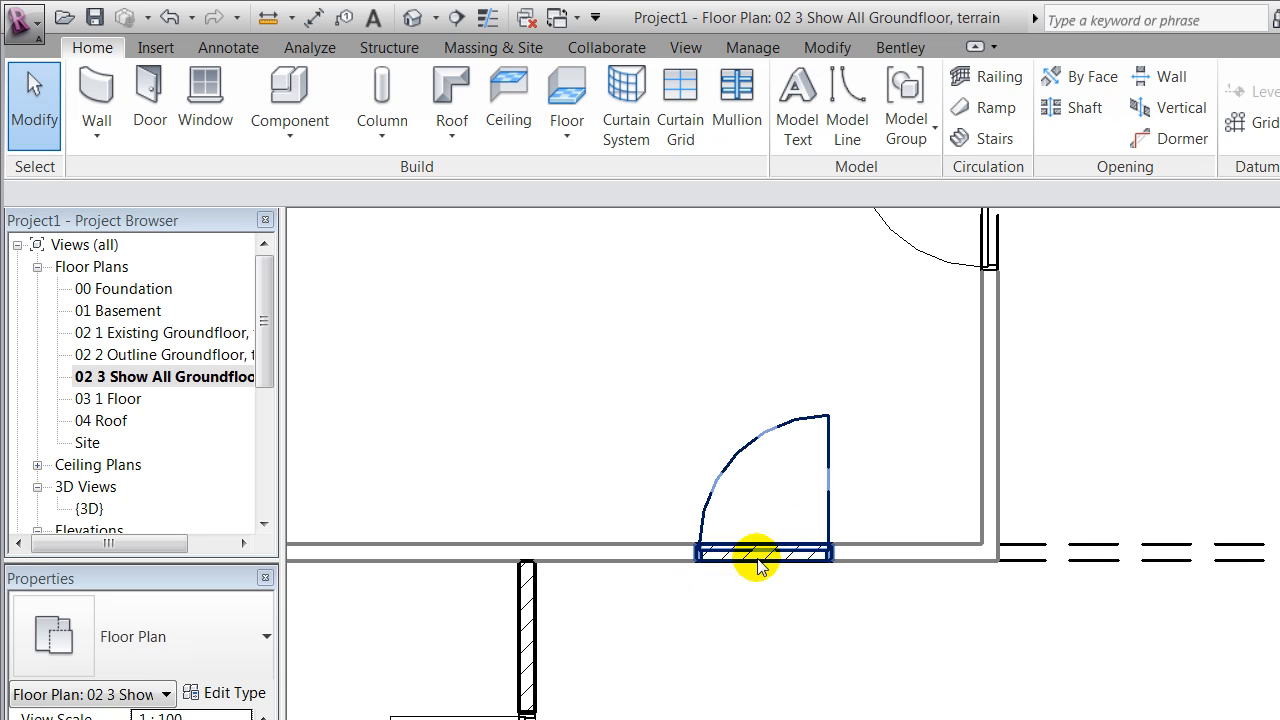
pyautogui.click(800, 688)
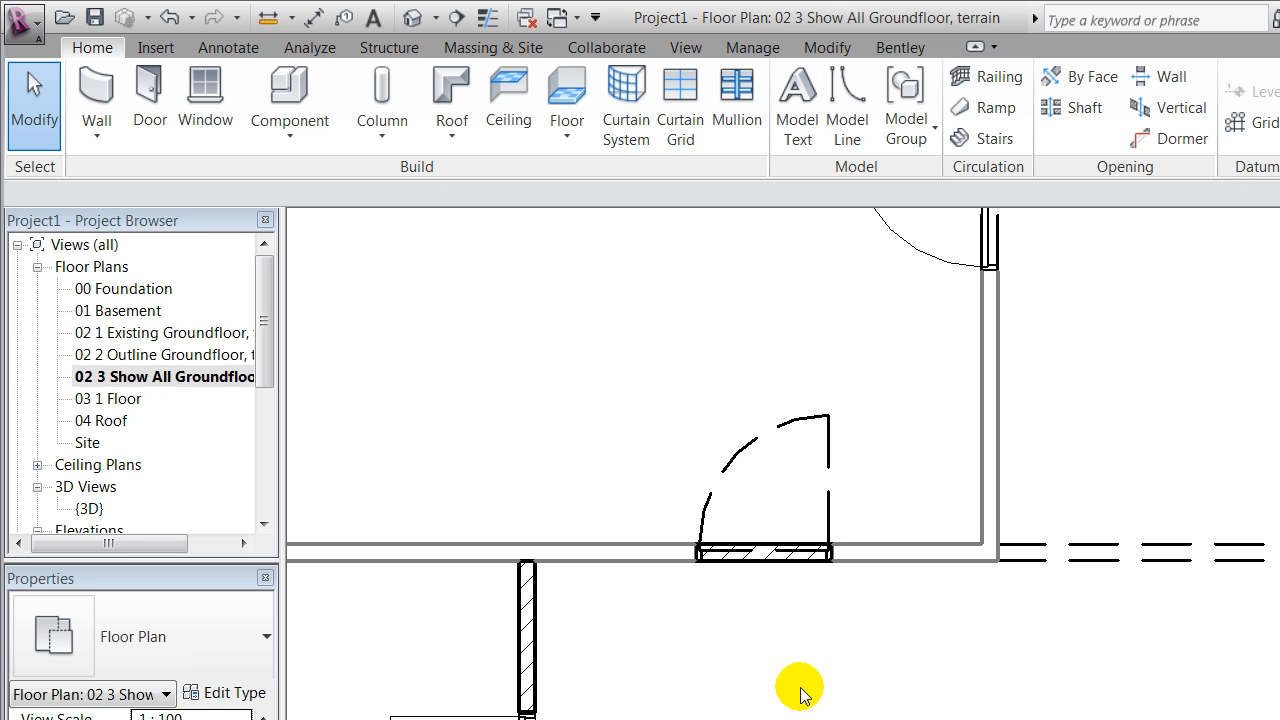
pyautogui.moveTo(858, 584)
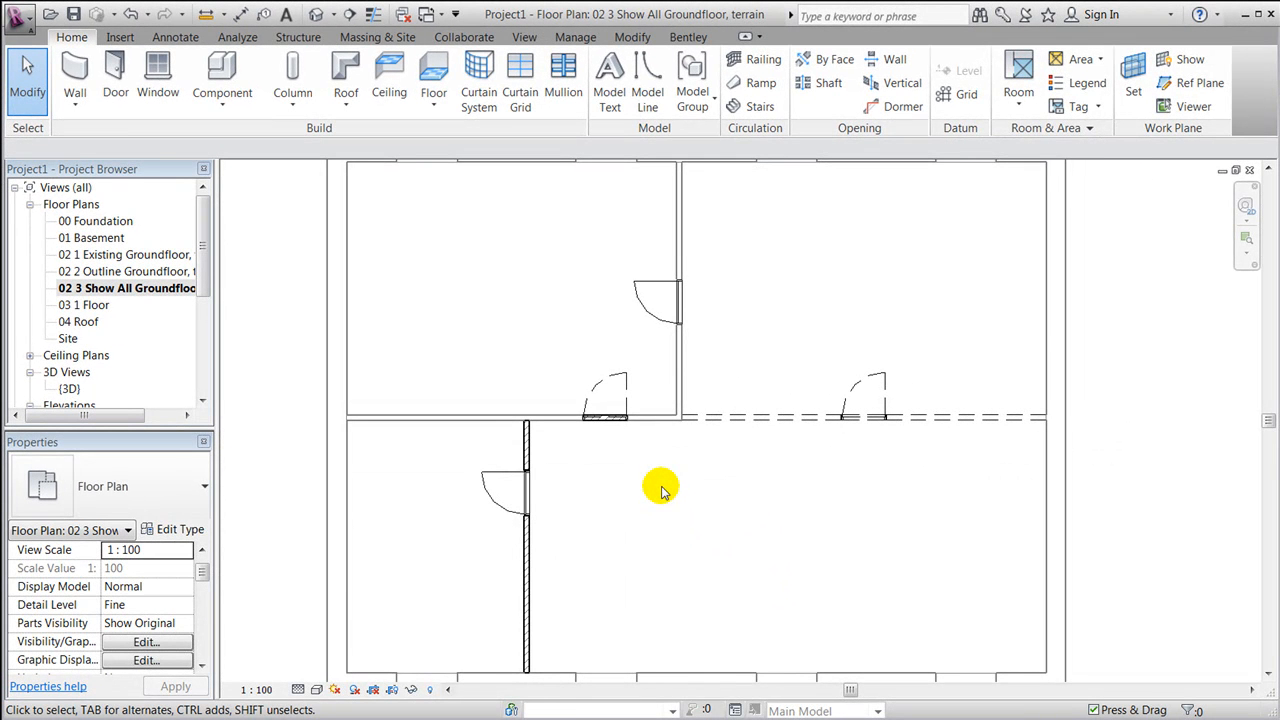
pyautogui.moveTo(730, 486)
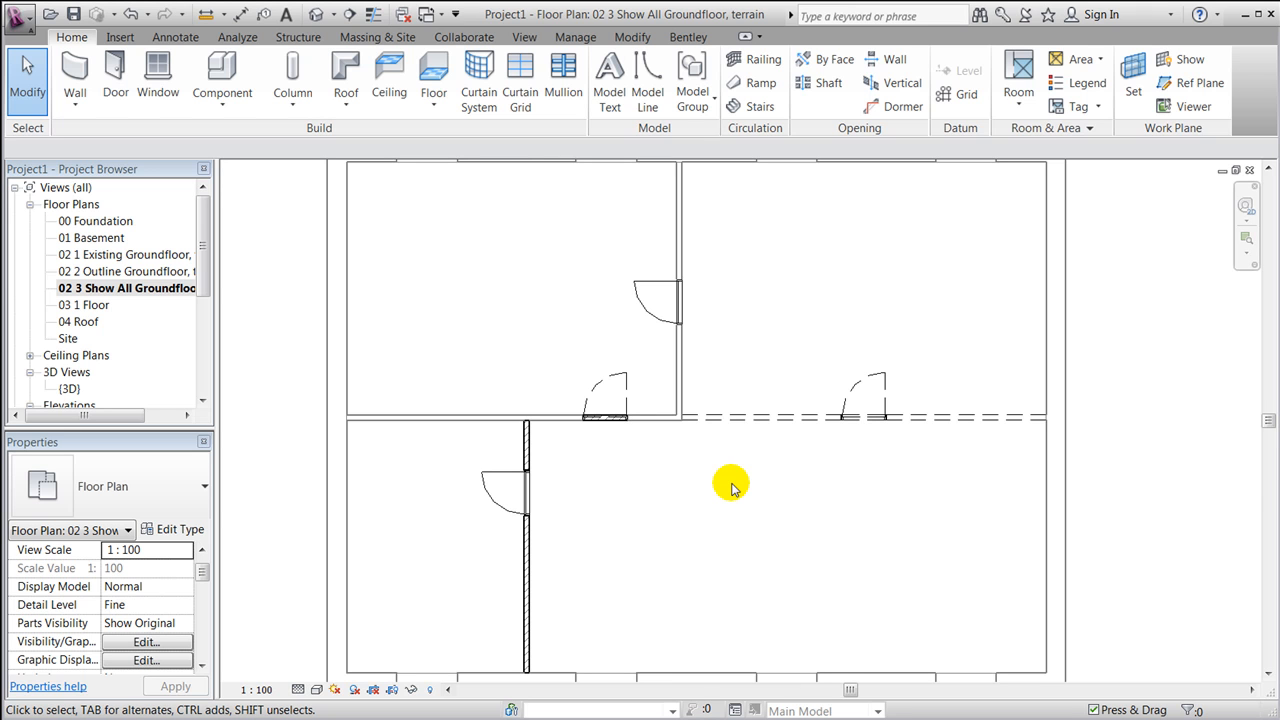
pyautogui.moveTo(120, 36)
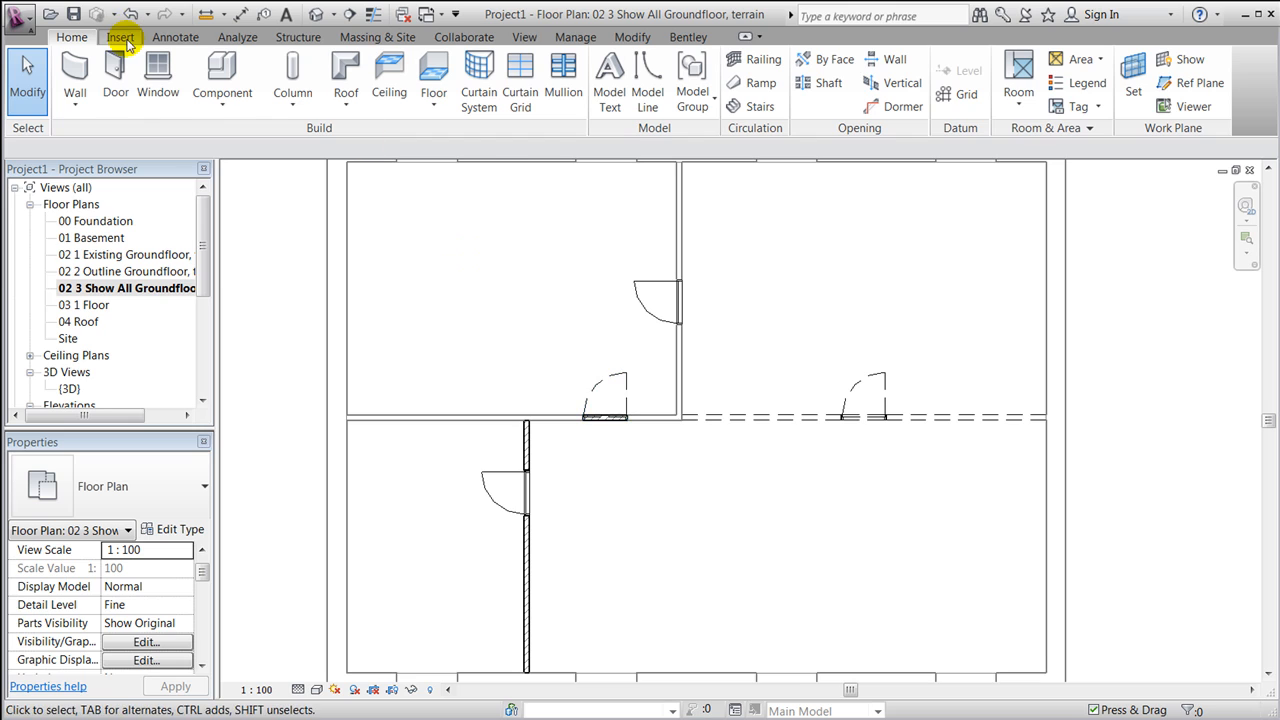
# Step: Add a Diagonal Up 1 mm filled region in the wall gap under the demolished door
pyautogui.click(176, 36)
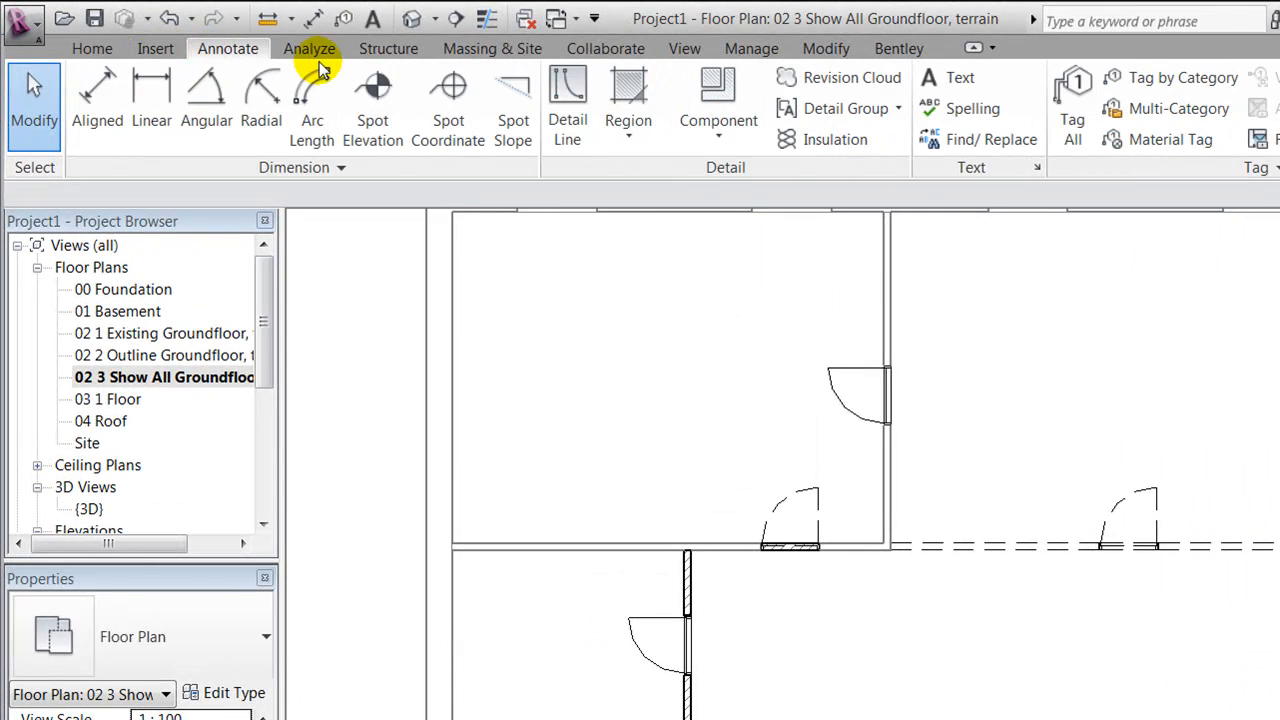
pyautogui.moveTo(718, 104)
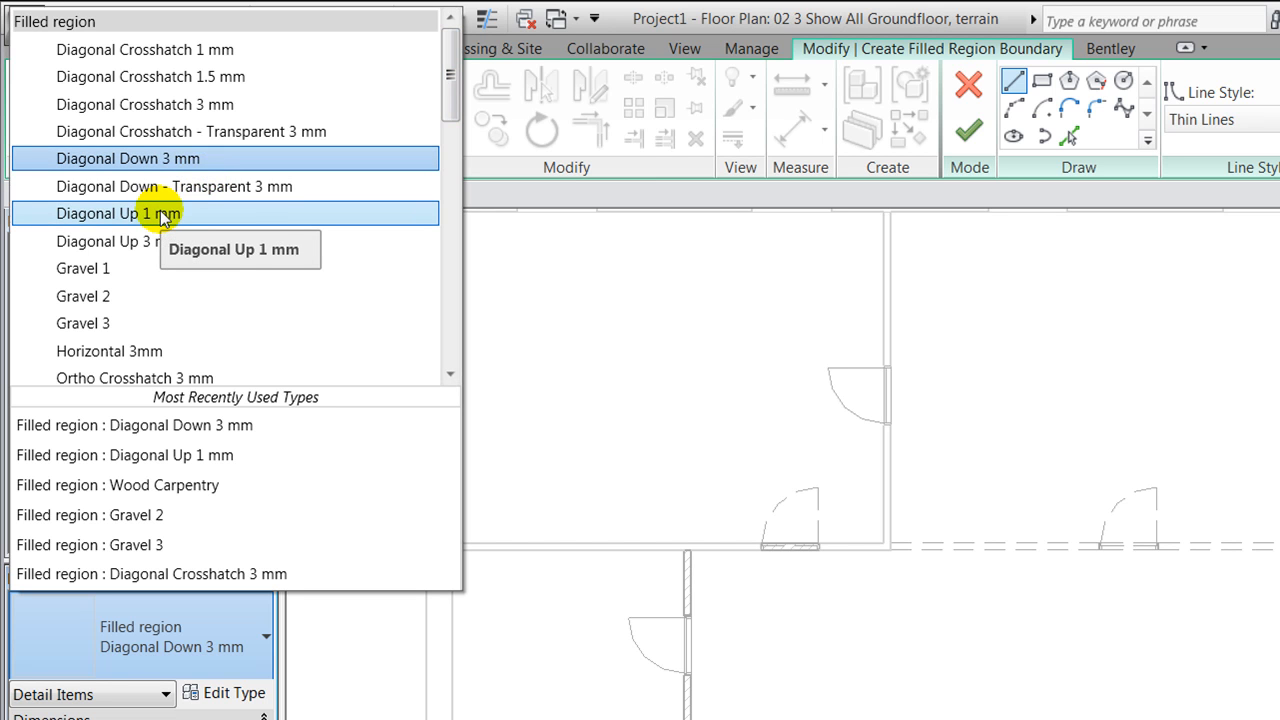
pyautogui.click(116, 212)
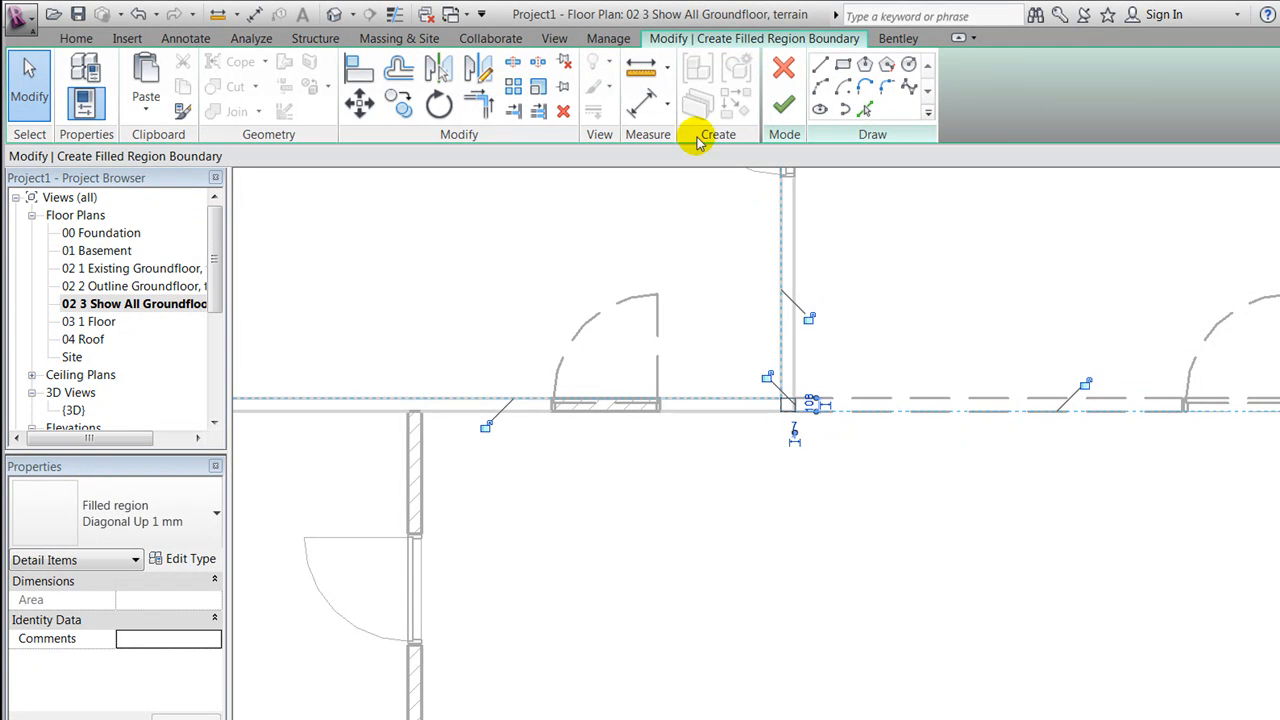
pyautogui.click(784, 104)
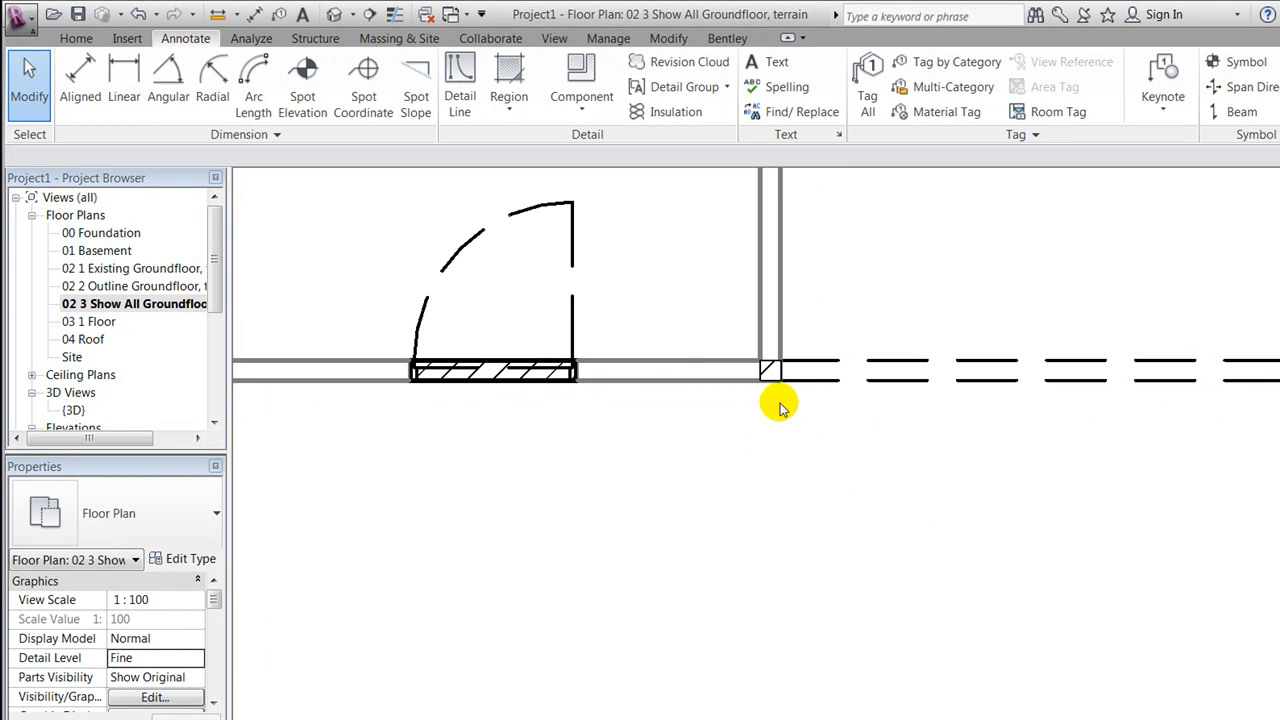
# Step: Copy the hatched repair region into the second wall opening of the Show All plan
pyautogui.click(770, 372)
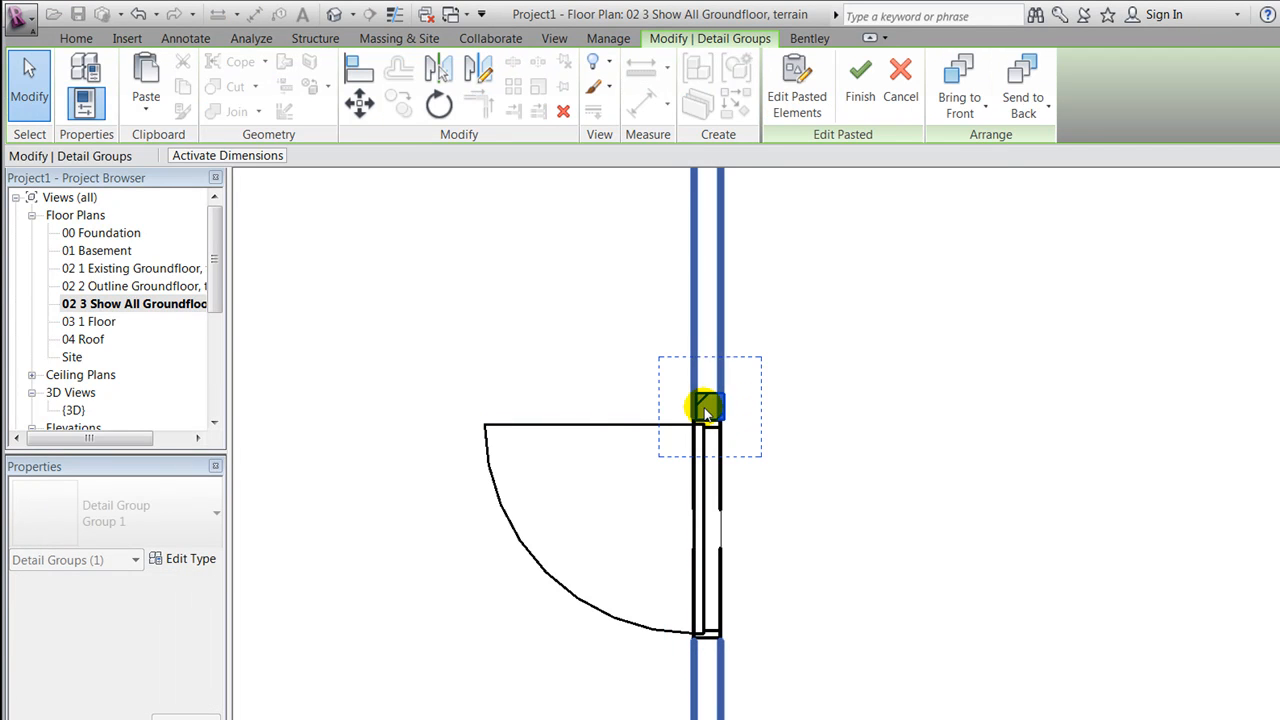
pyautogui.moveTo(708, 408); pyautogui.dragTo(710, 660)
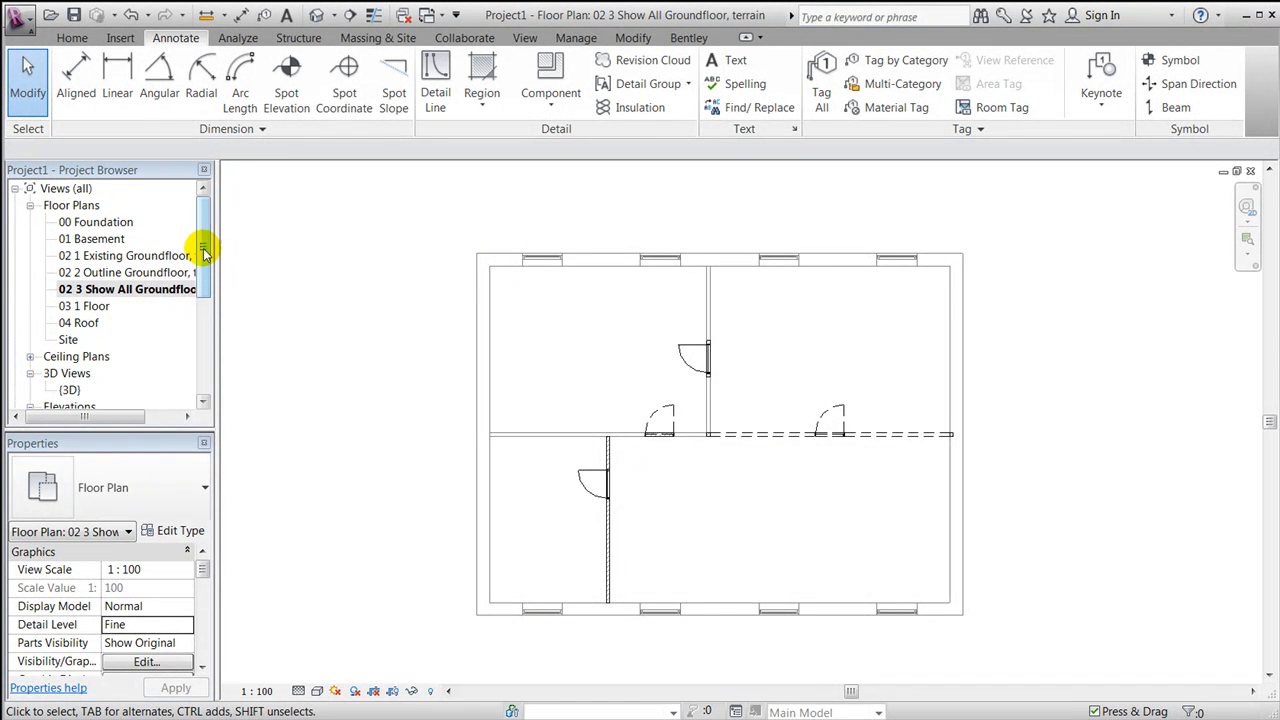
pyautogui.click(128, 288)
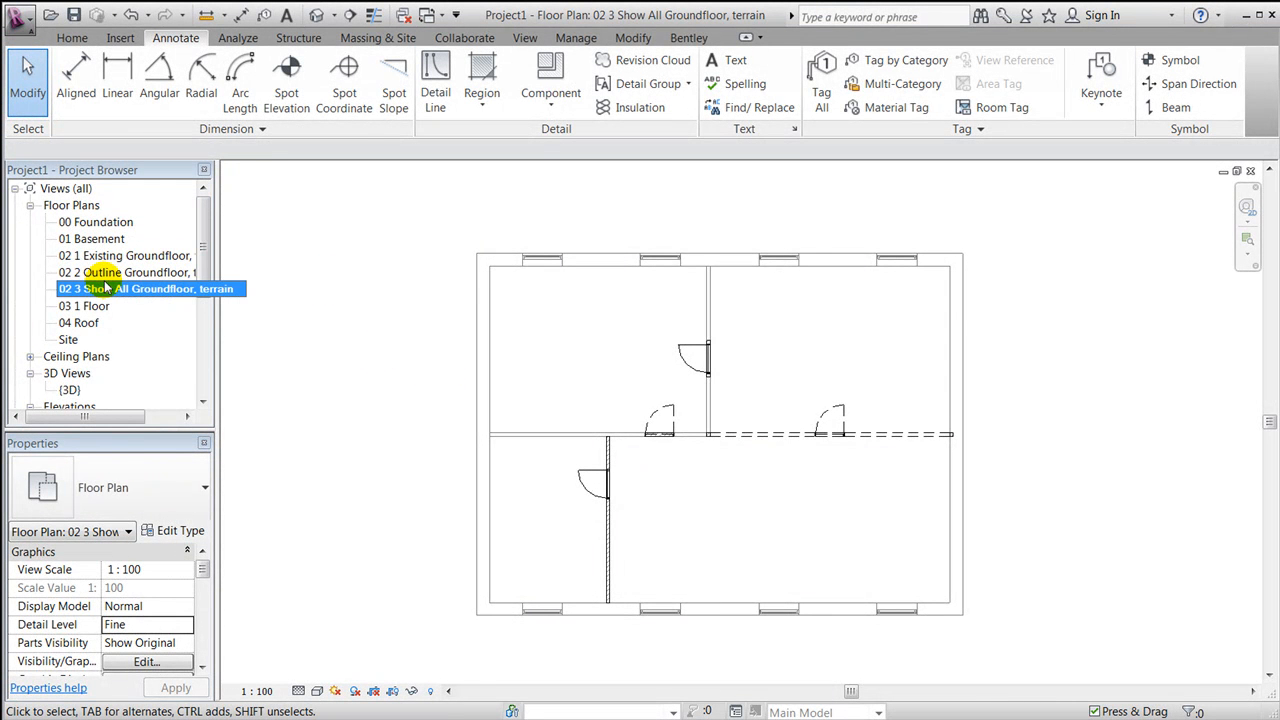